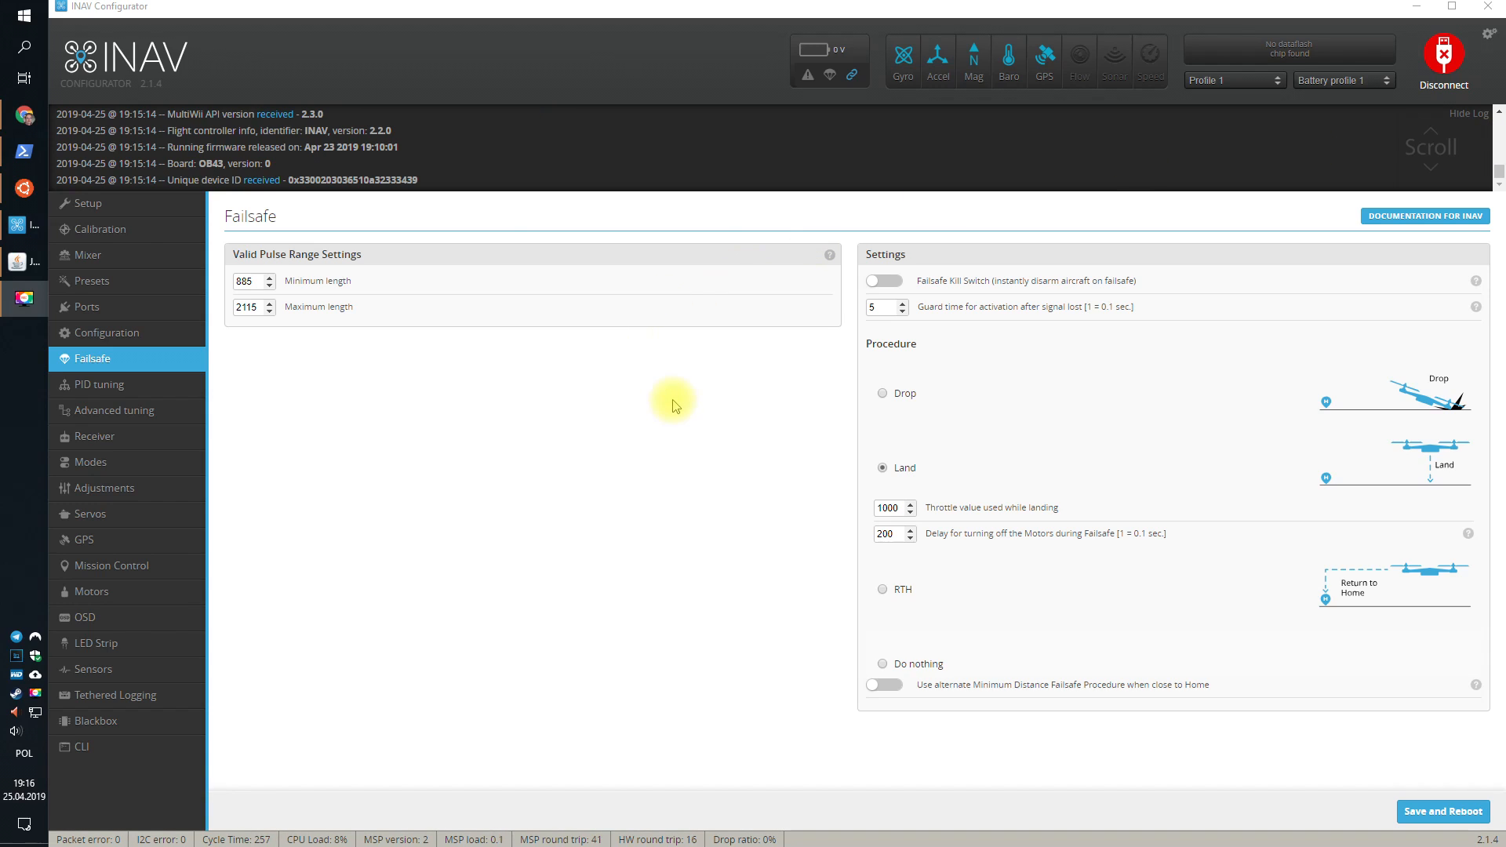
{"action": "mouse_move", "coordinate": [615, 406]}
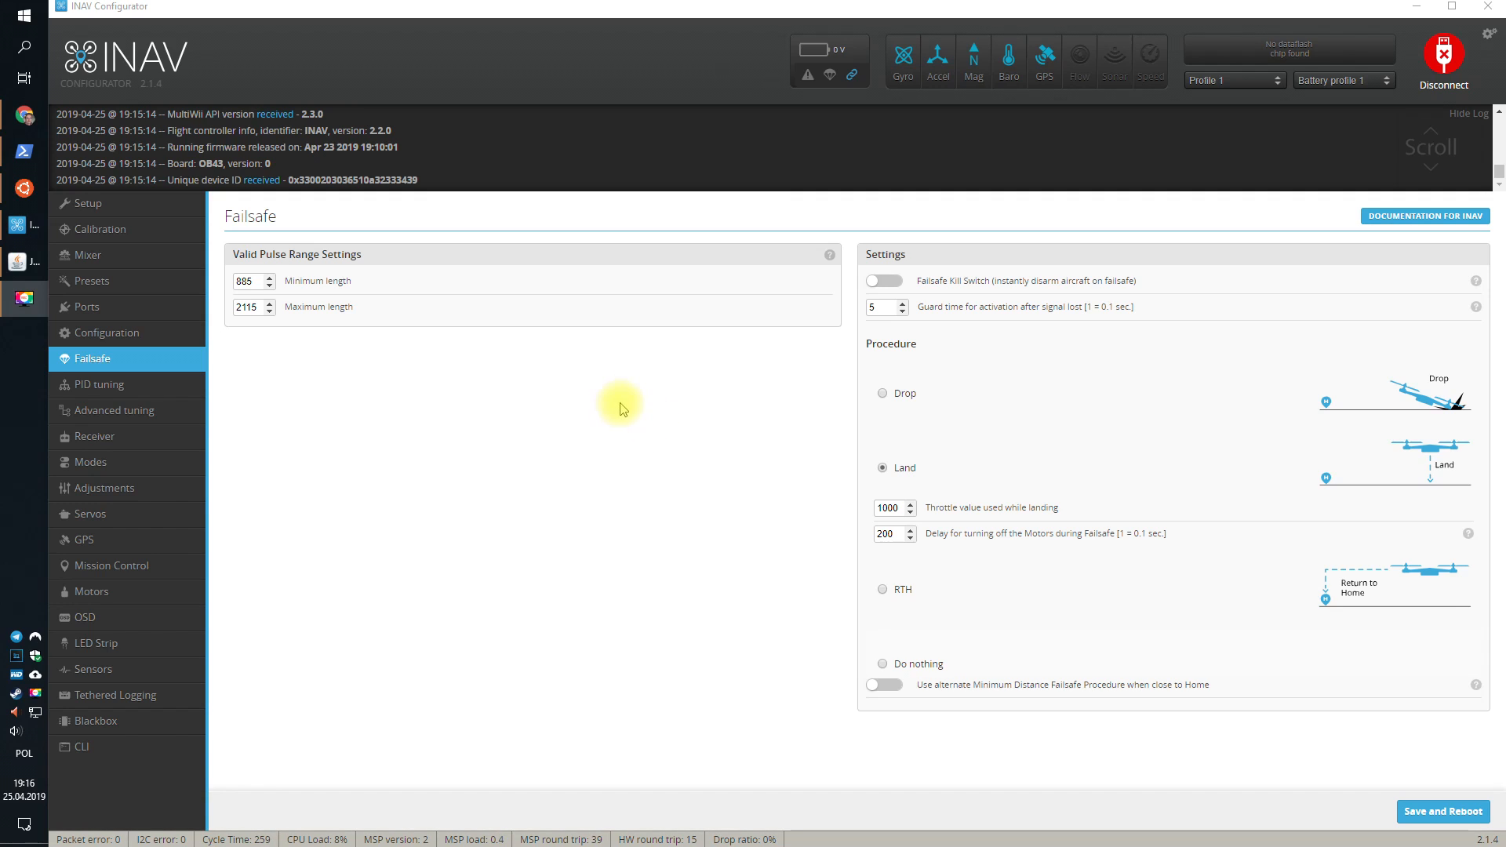
{"action": "mouse_move", "coordinate": [626, 421]}
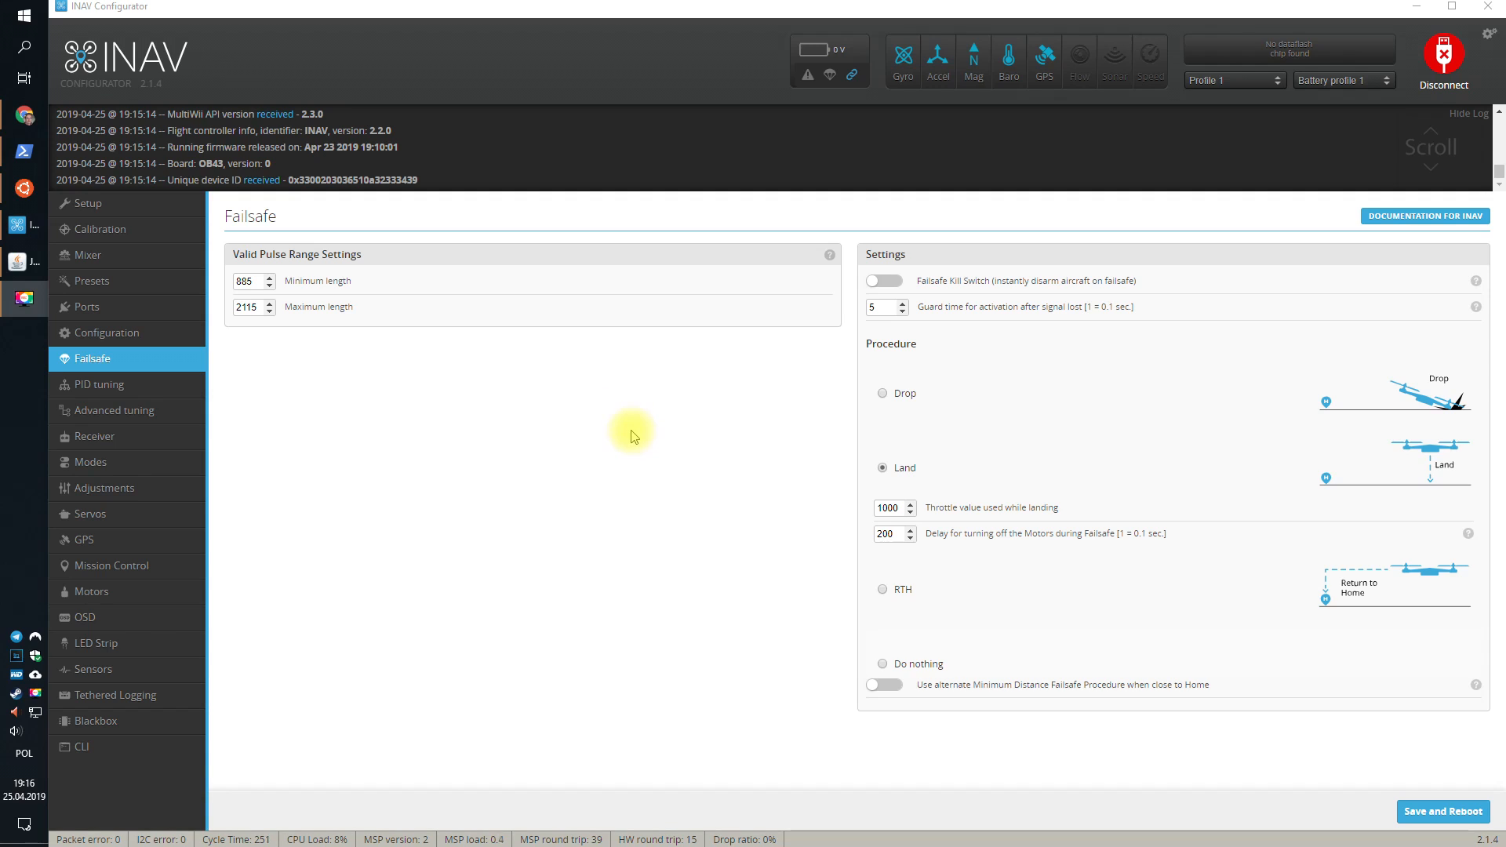
{"action": "mouse_move", "coordinate": [642, 425]}
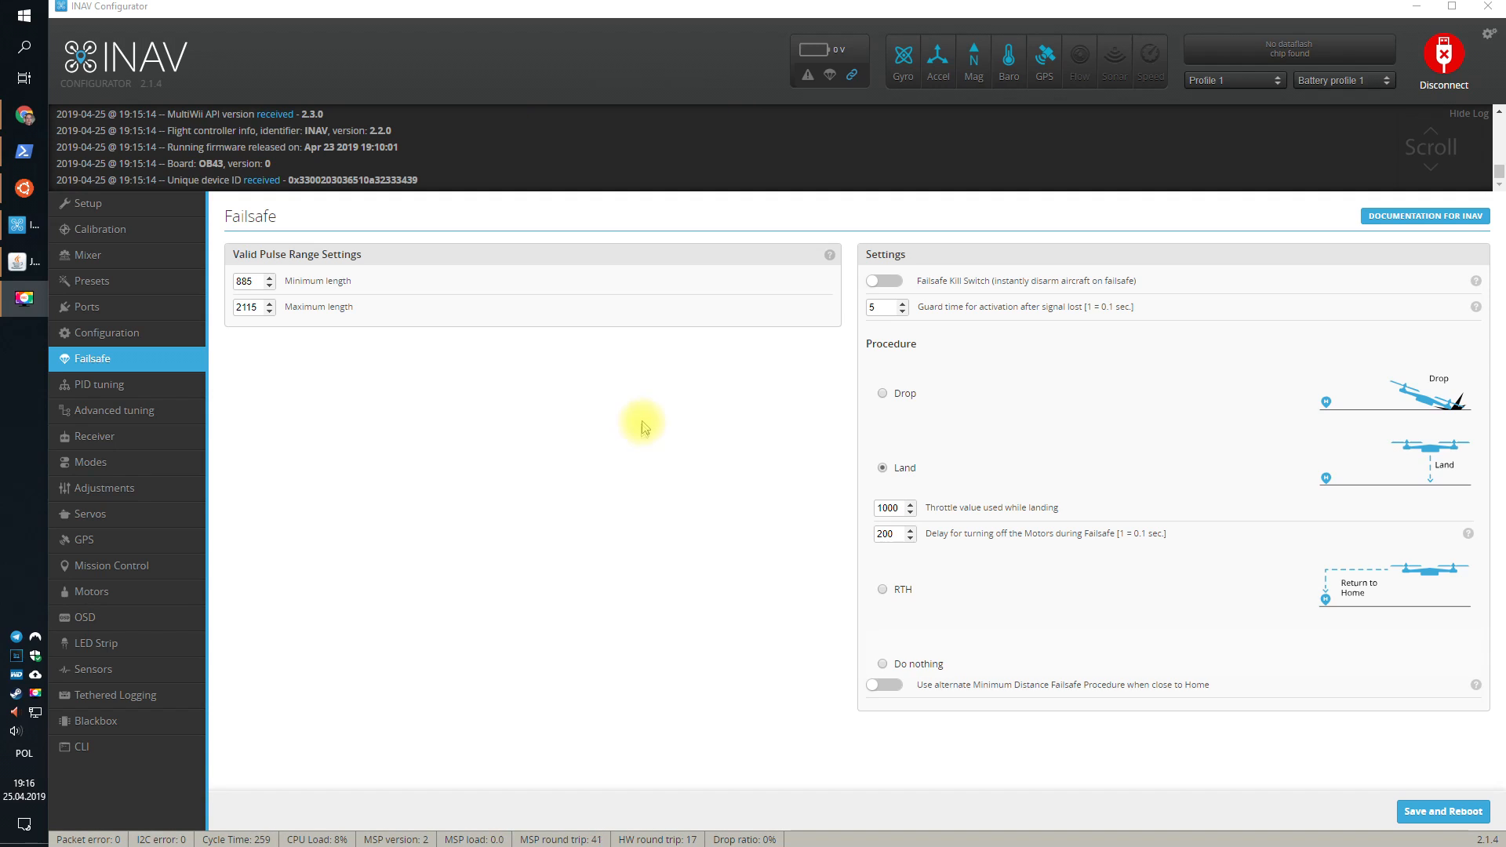
{"action": "mouse_move", "coordinate": [632, 433]}
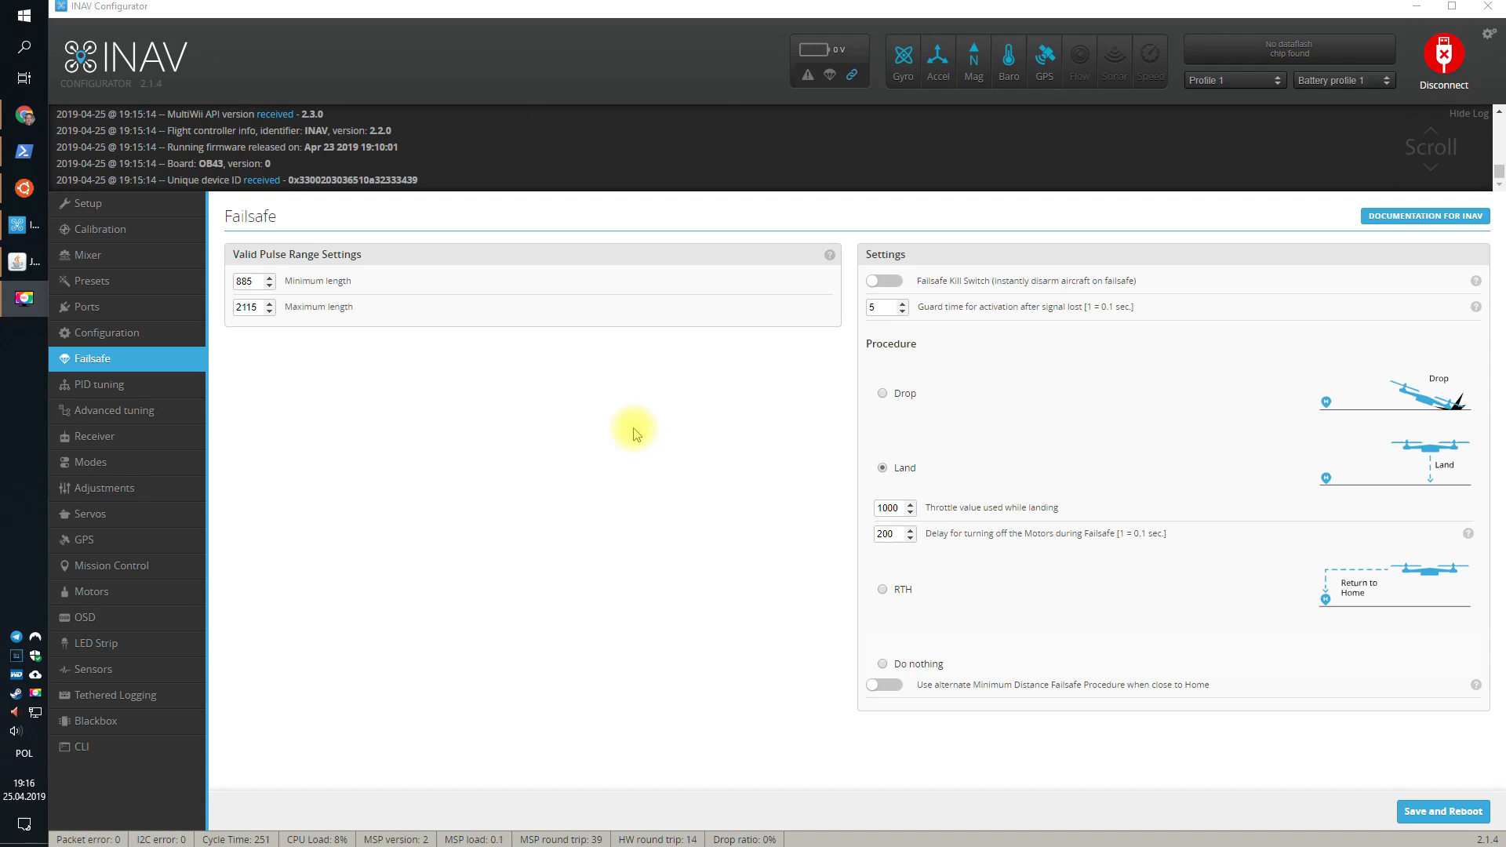
{"action": "mouse_move", "coordinate": [669, 439]}
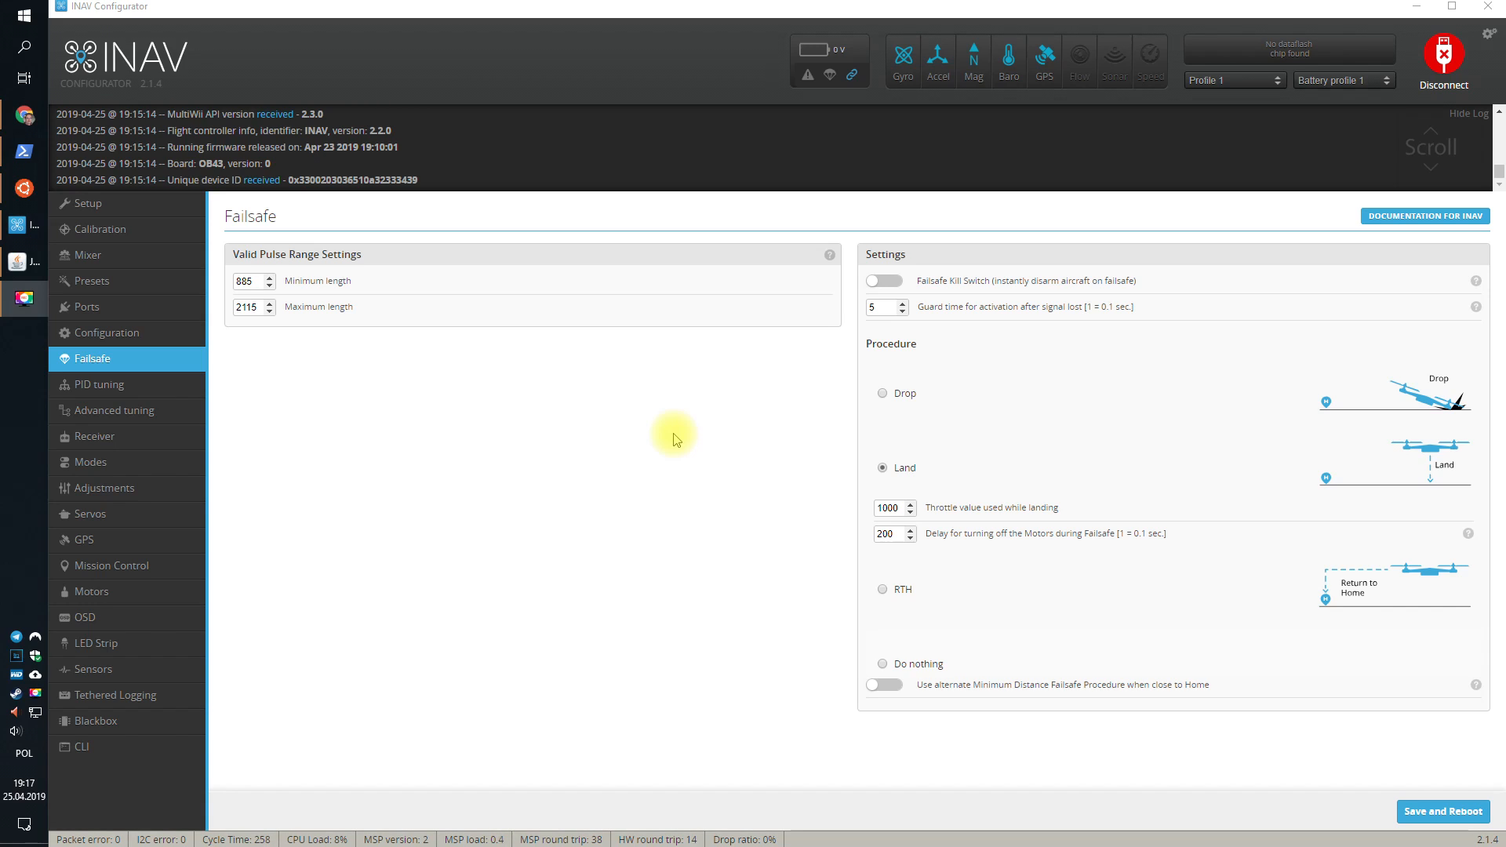
{"action": "mouse_move", "coordinate": [485, 281]}
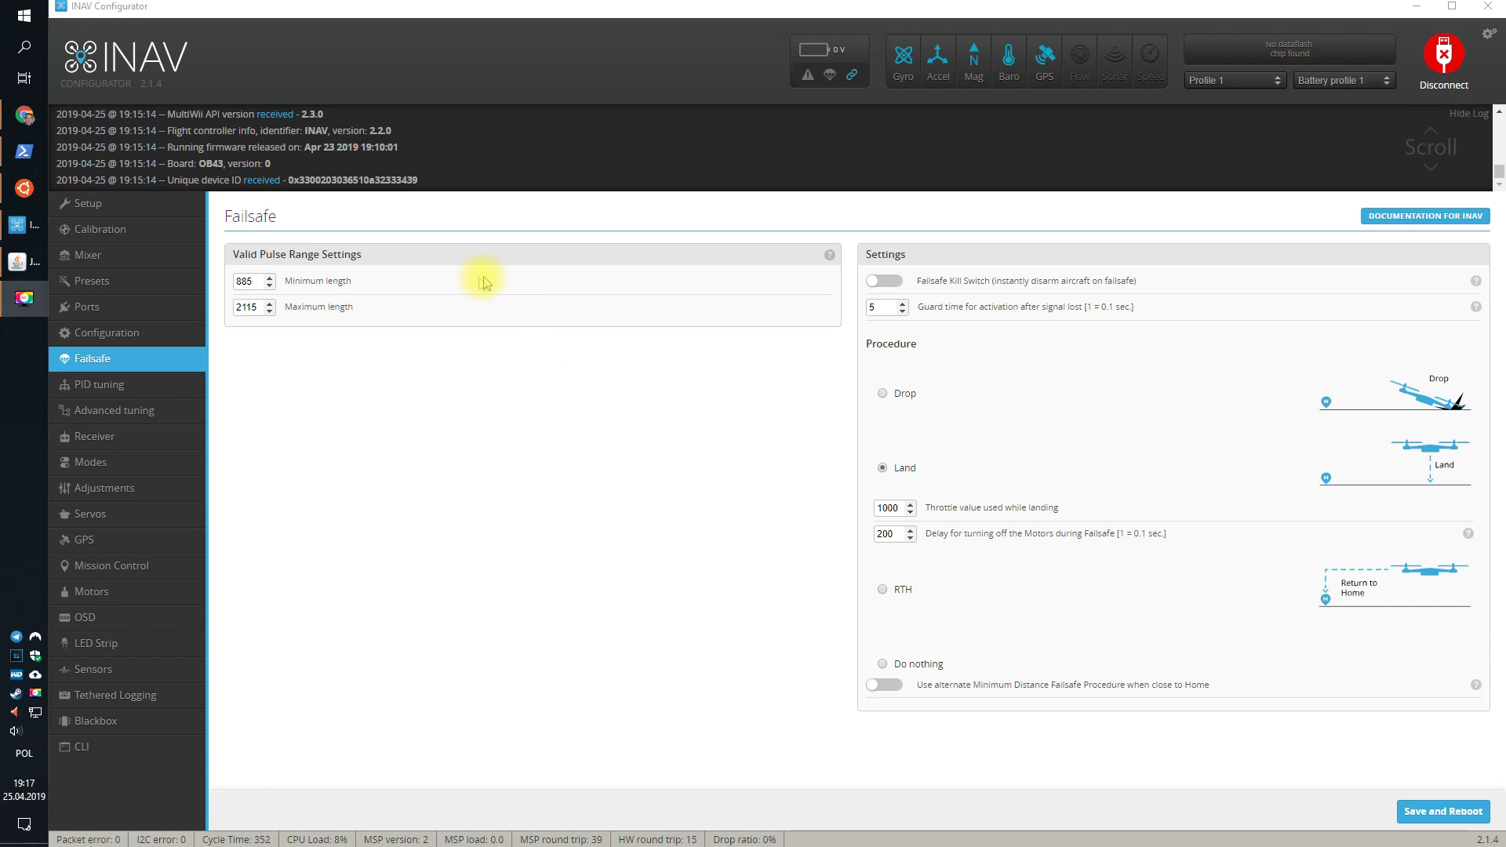
{"action": "mouse_move", "coordinate": [527, 381]}
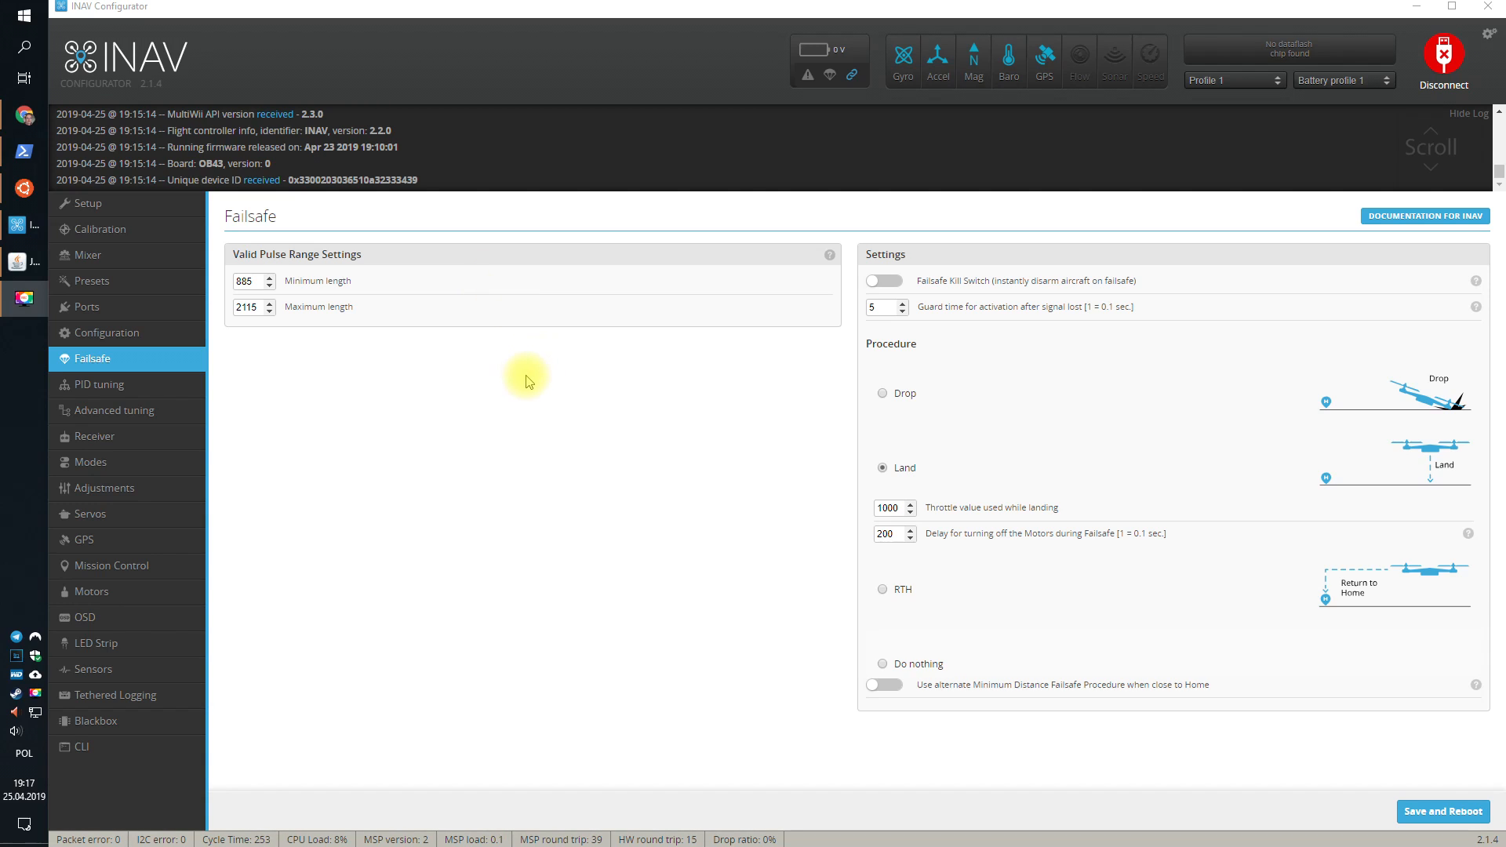
{"action": "mouse_move", "coordinate": [562, 433]}
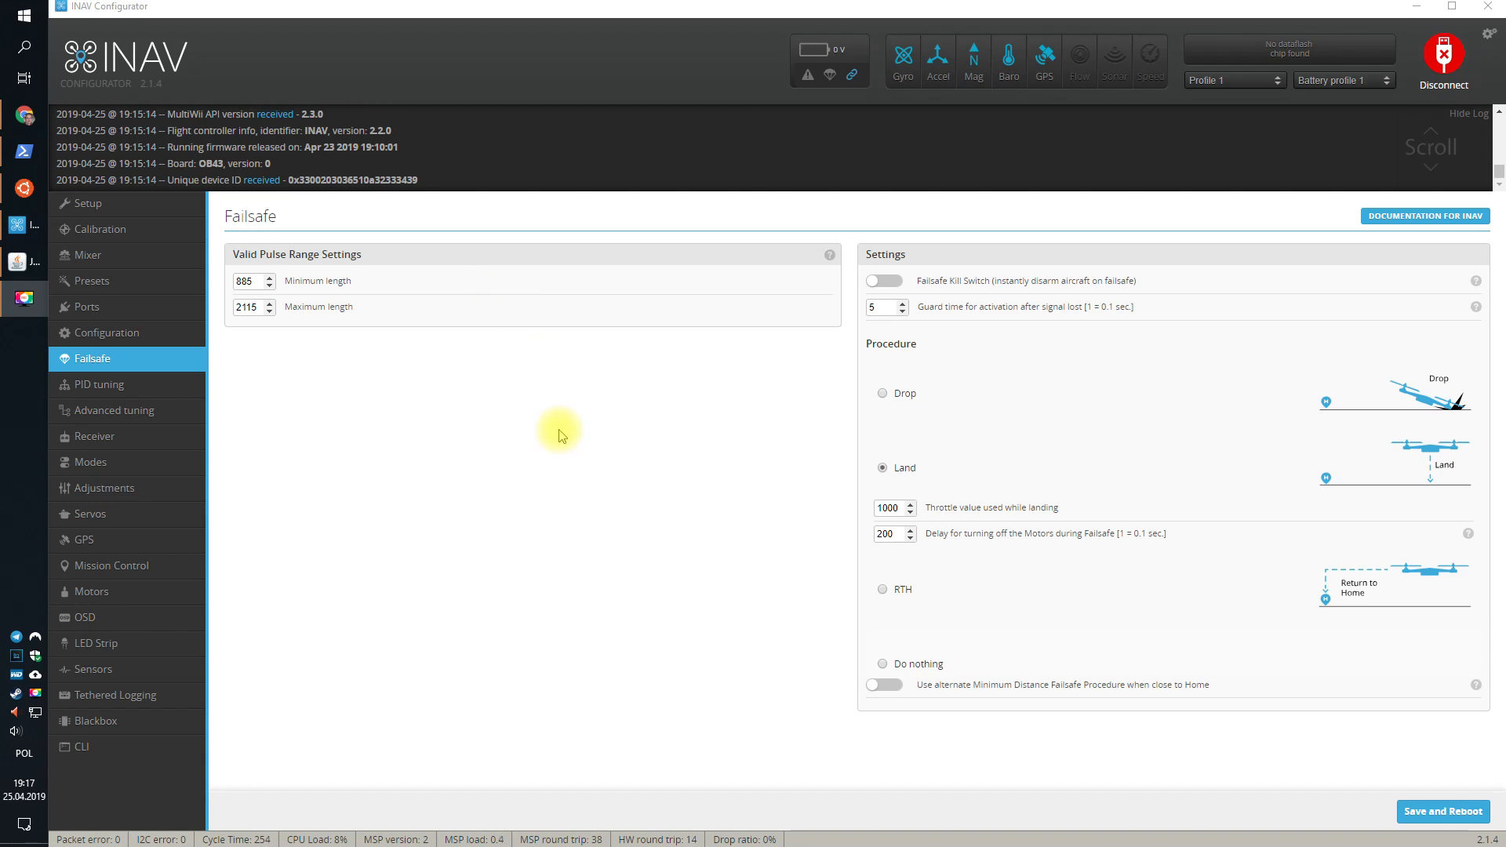
{"action": "mouse_move", "coordinate": [548, 452]}
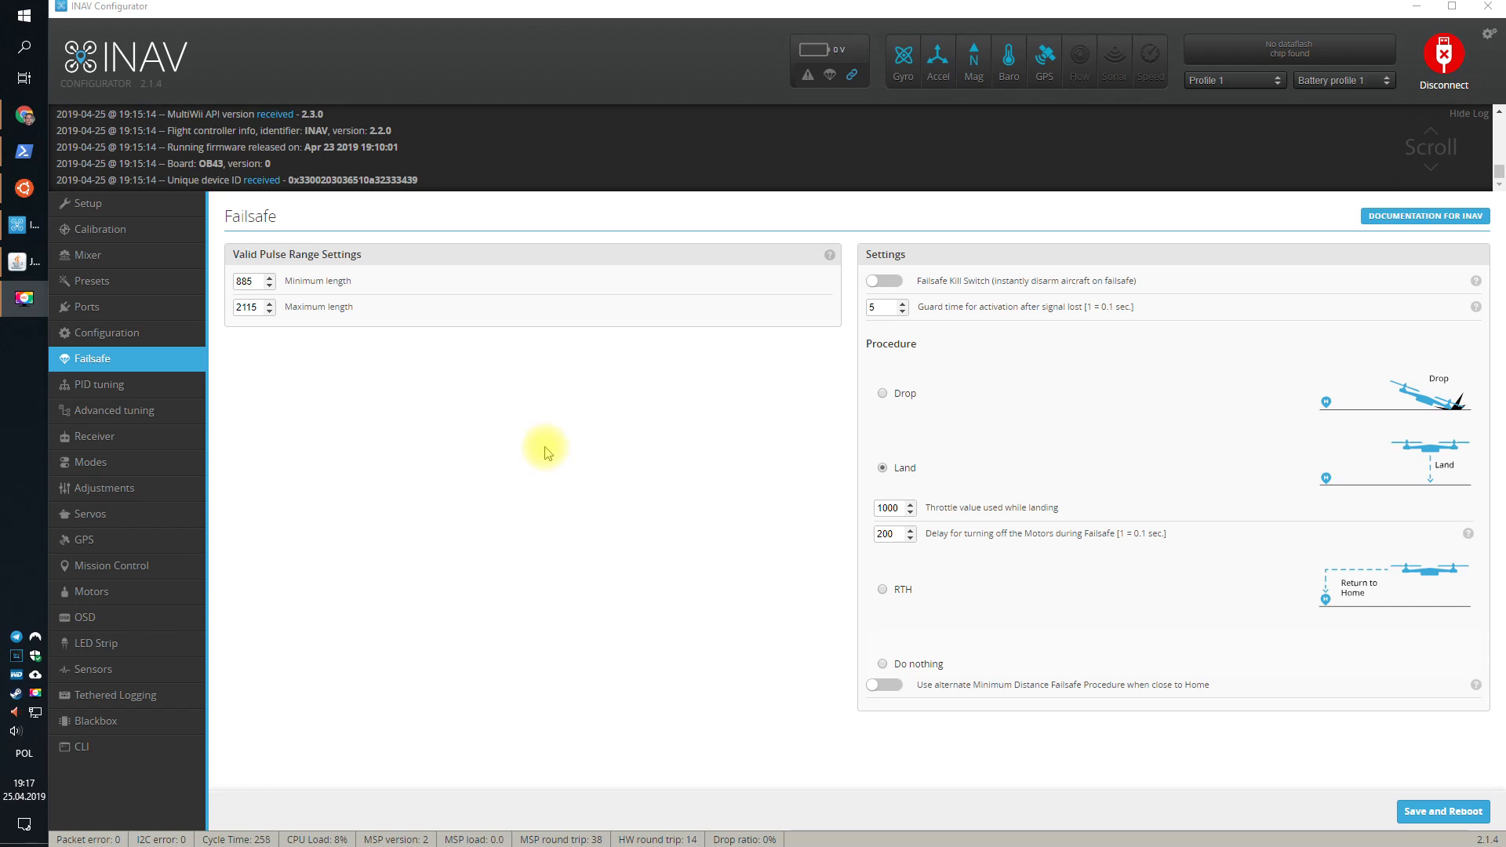
{"action": "mouse_move", "coordinate": [545, 443]}
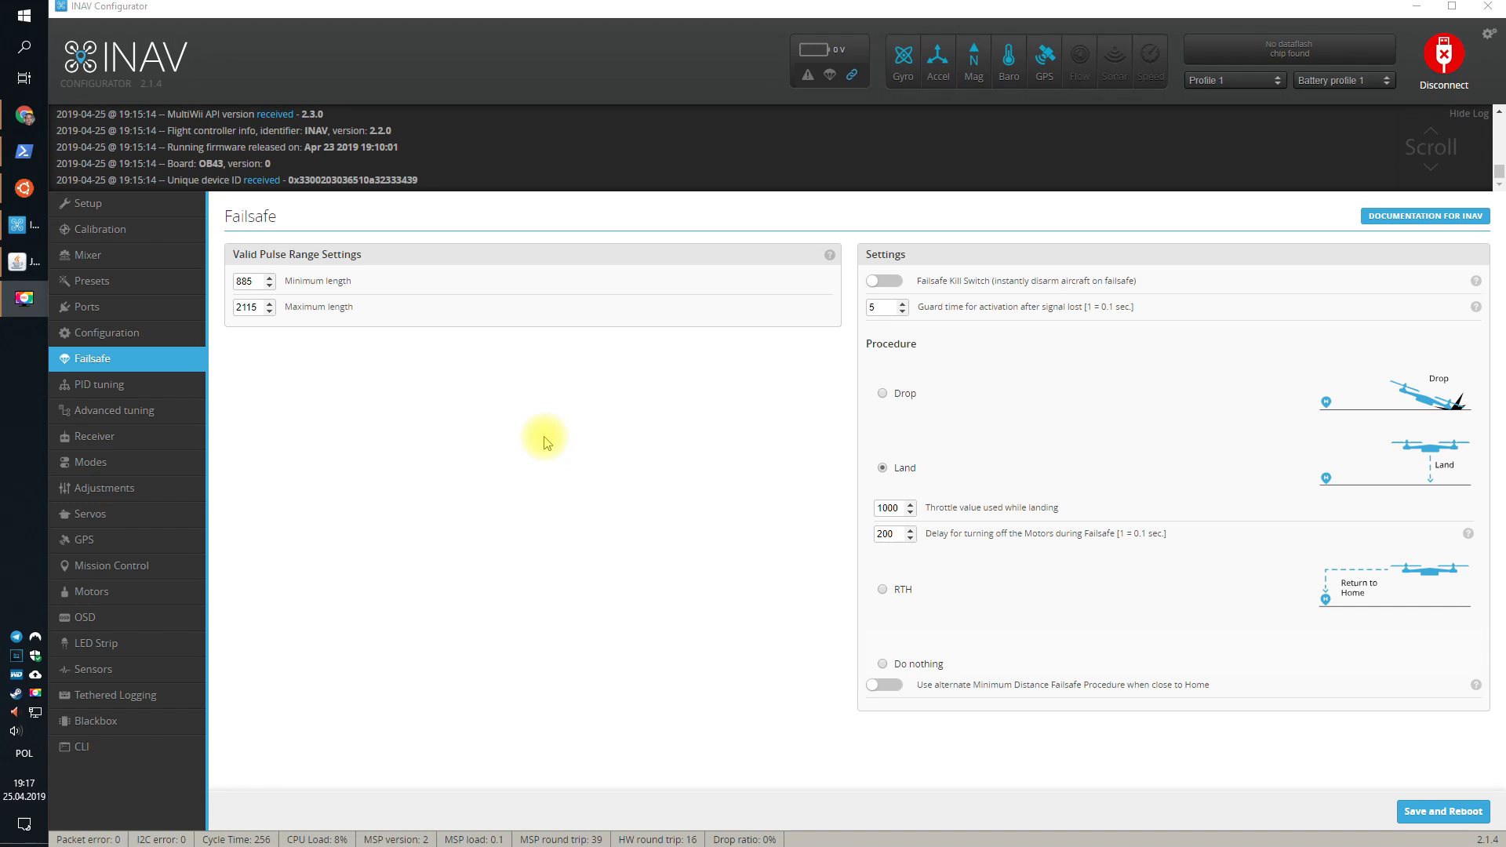
{"action": "mouse_move", "coordinate": [568, 452]}
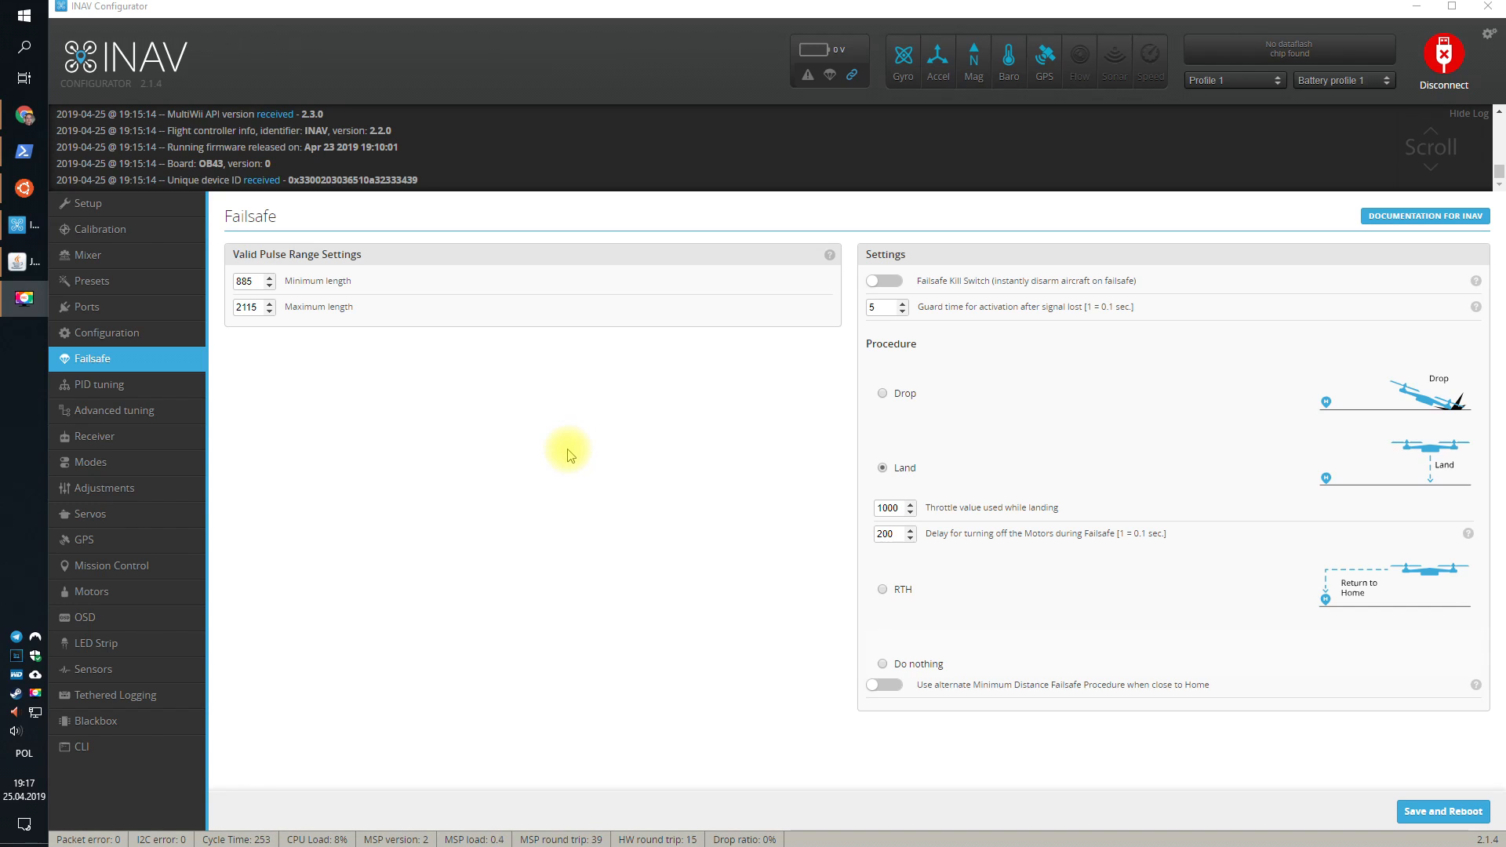
{"action": "mouse_move", "coordinate": [391, 256]}
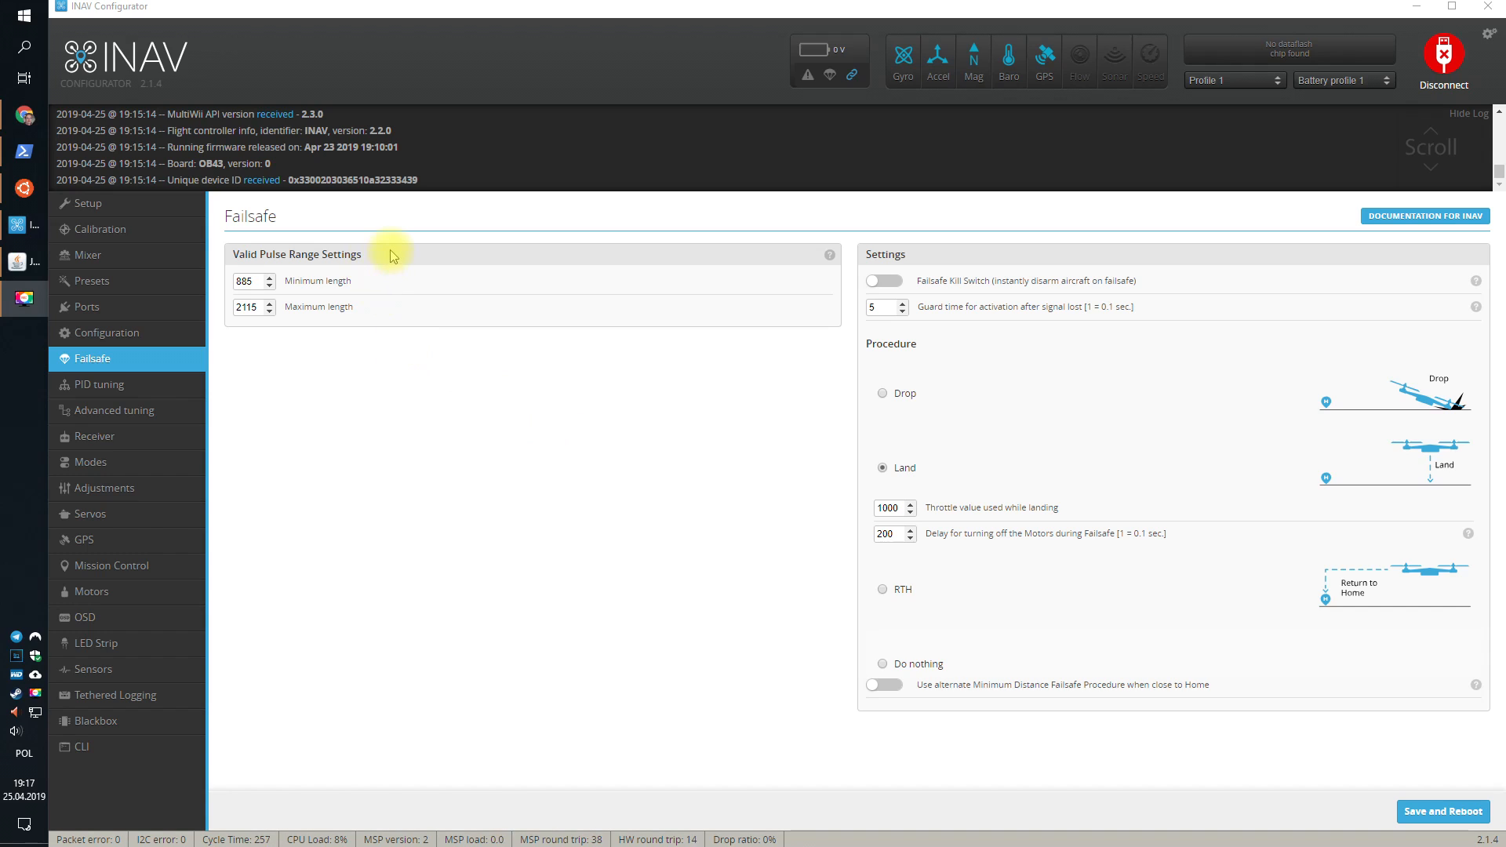
{"action": "mouse_move", "coordinate": [231, 259]}
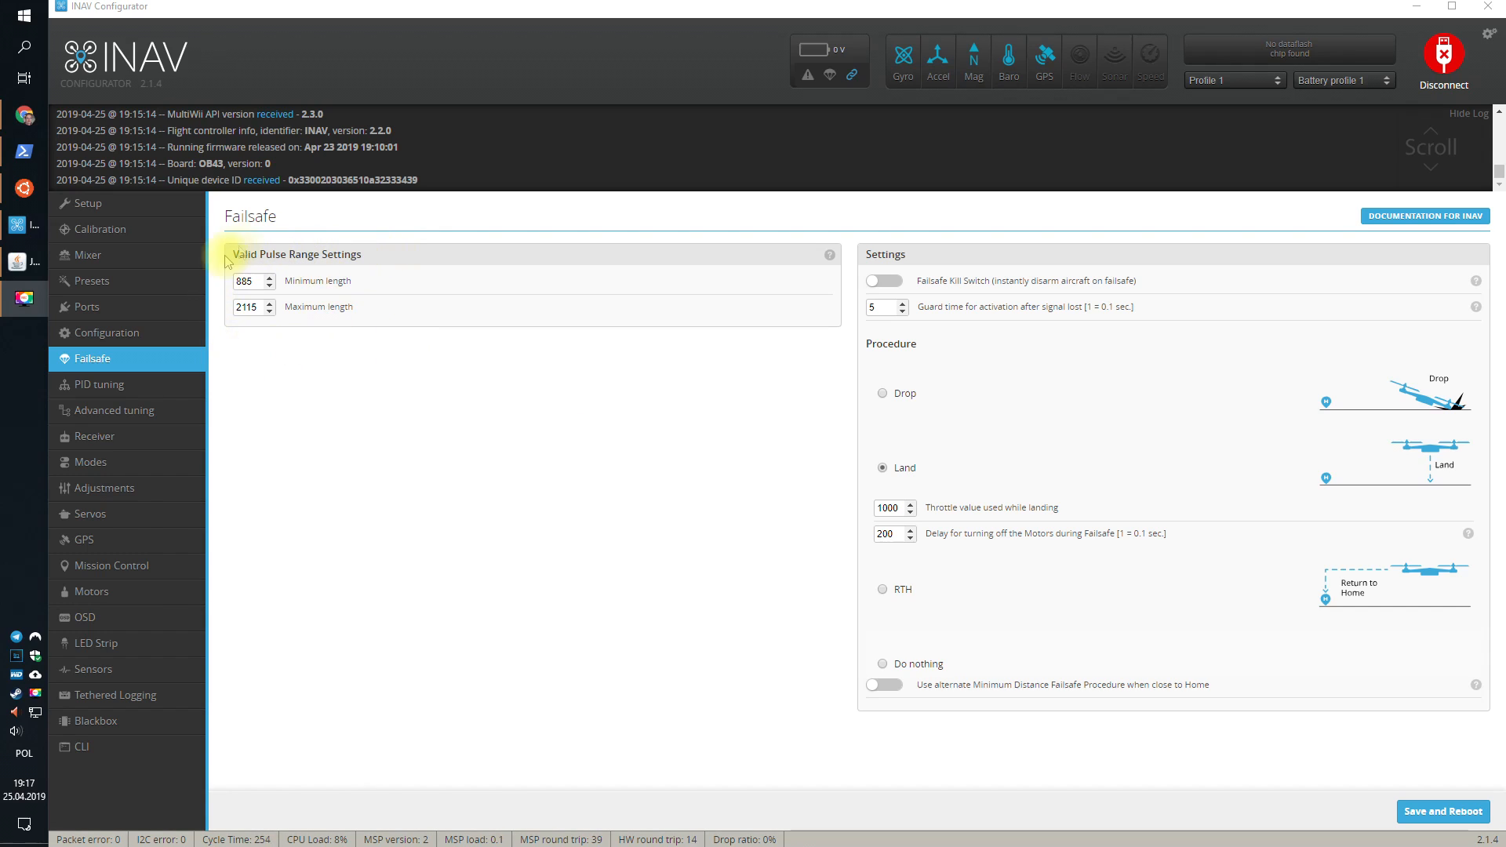
{"action": "mouse_move", "coordinate": [308, 314]}
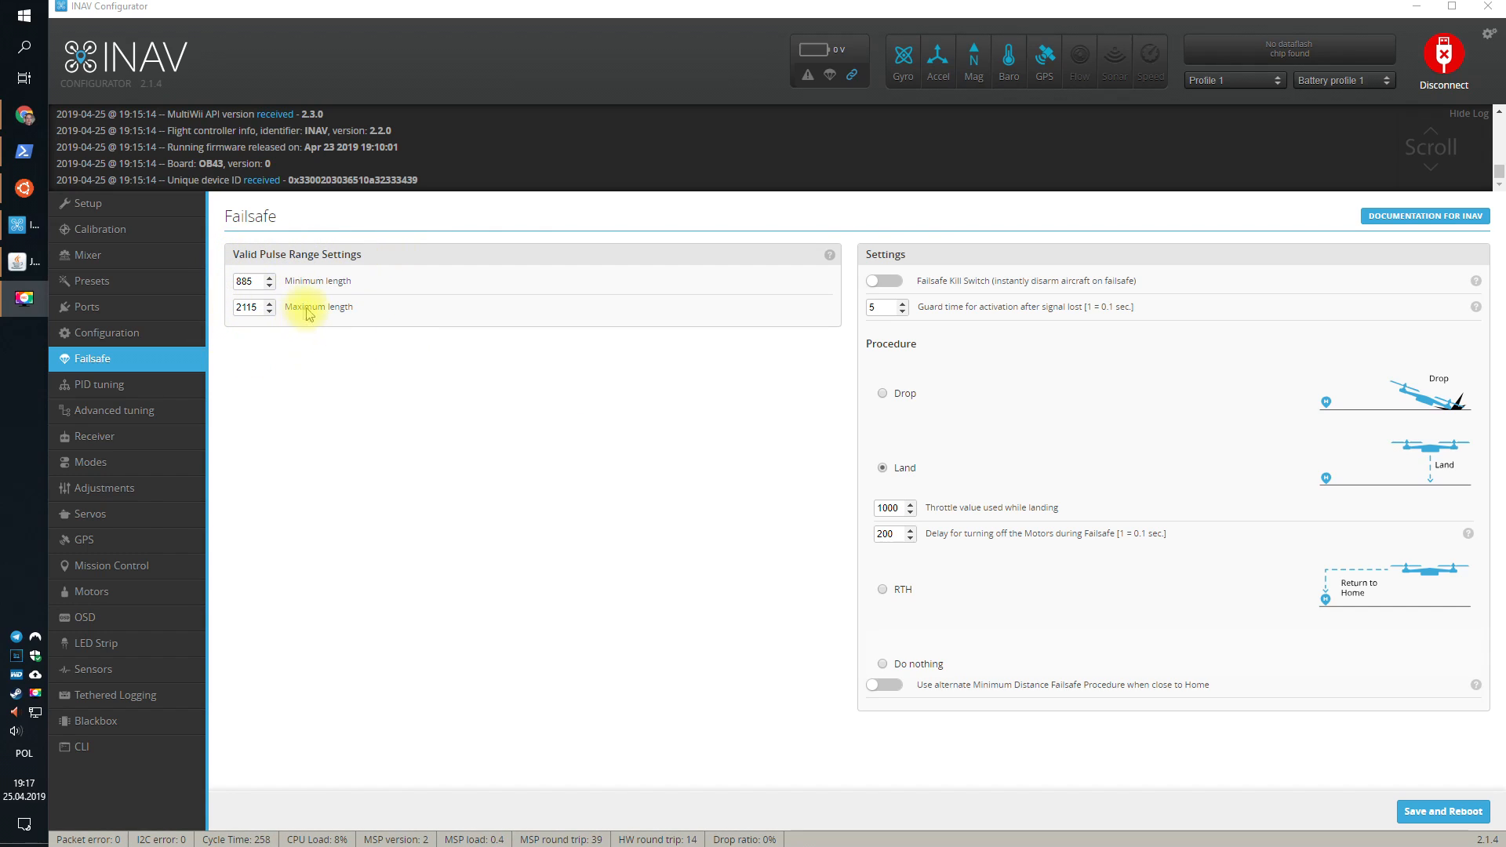
{"action": "mouse_move", "coordinate": [381, 415]}
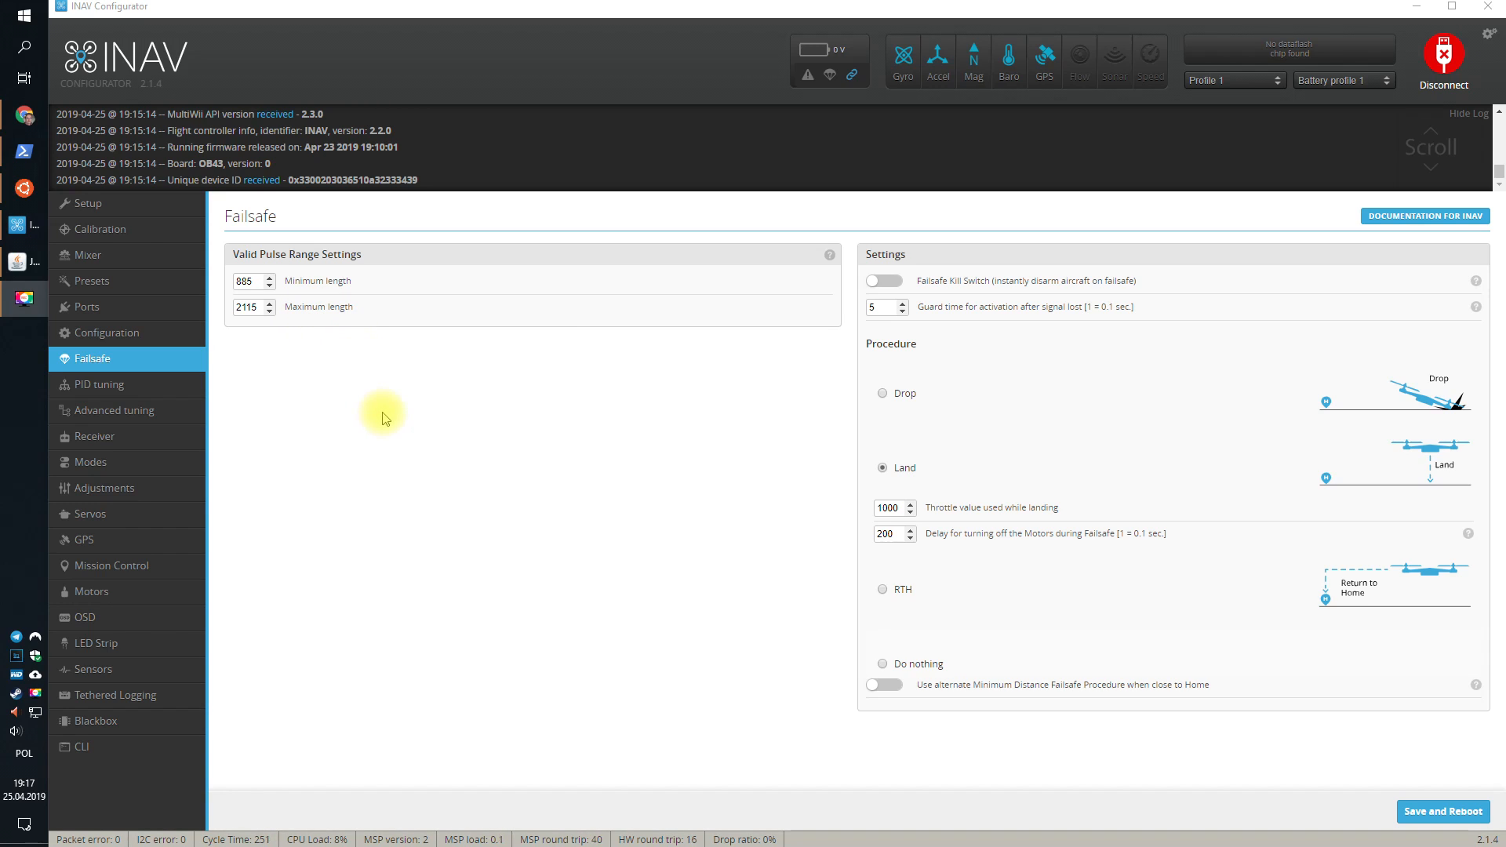
{"action": "mouse_move", "coordinate": [348, 273]}
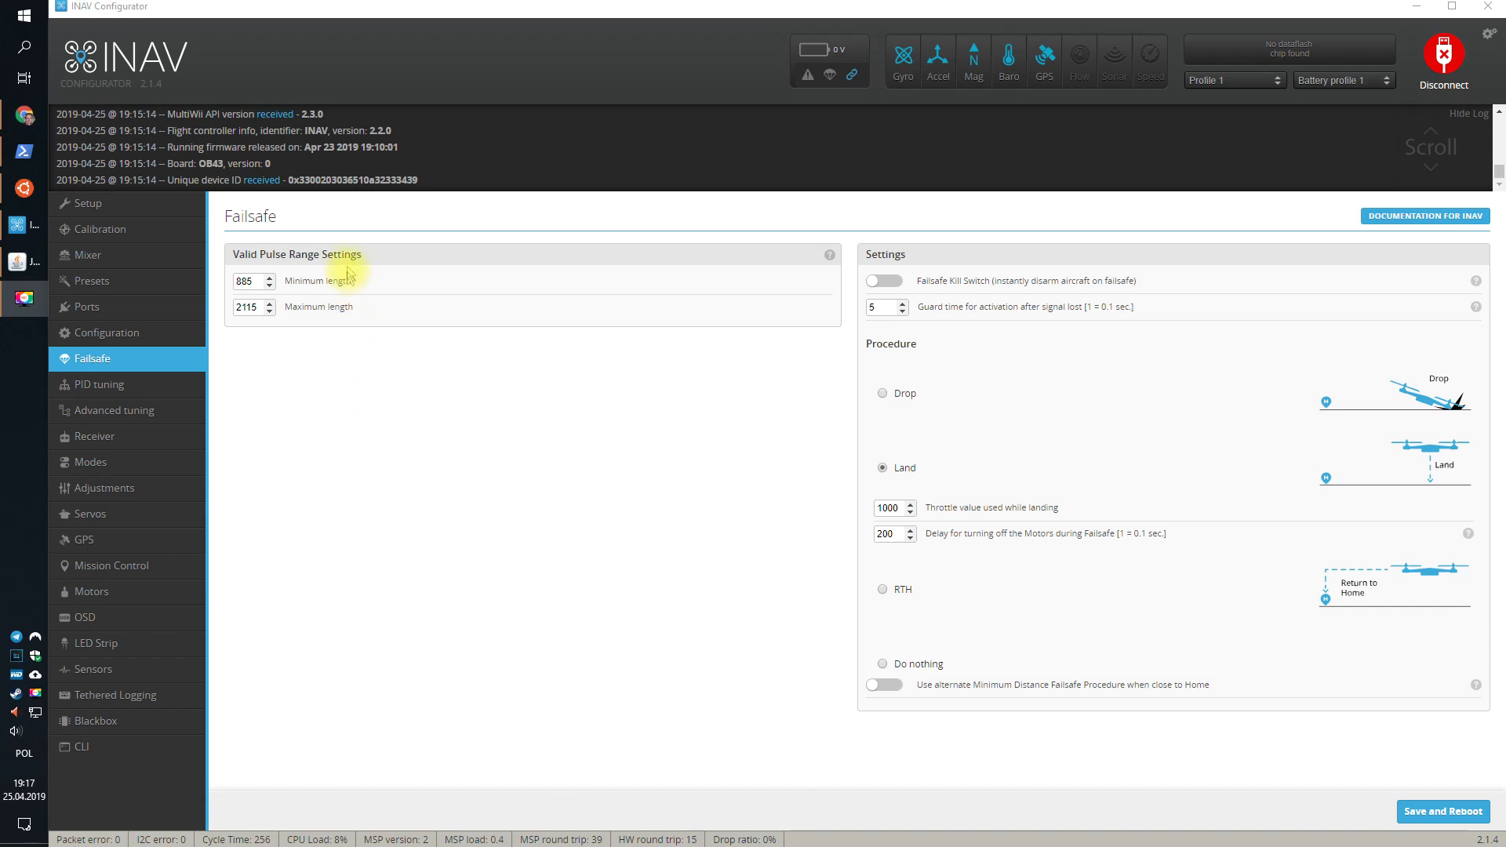
{"action": "mouse_move", "coordinate": [296, 344]}
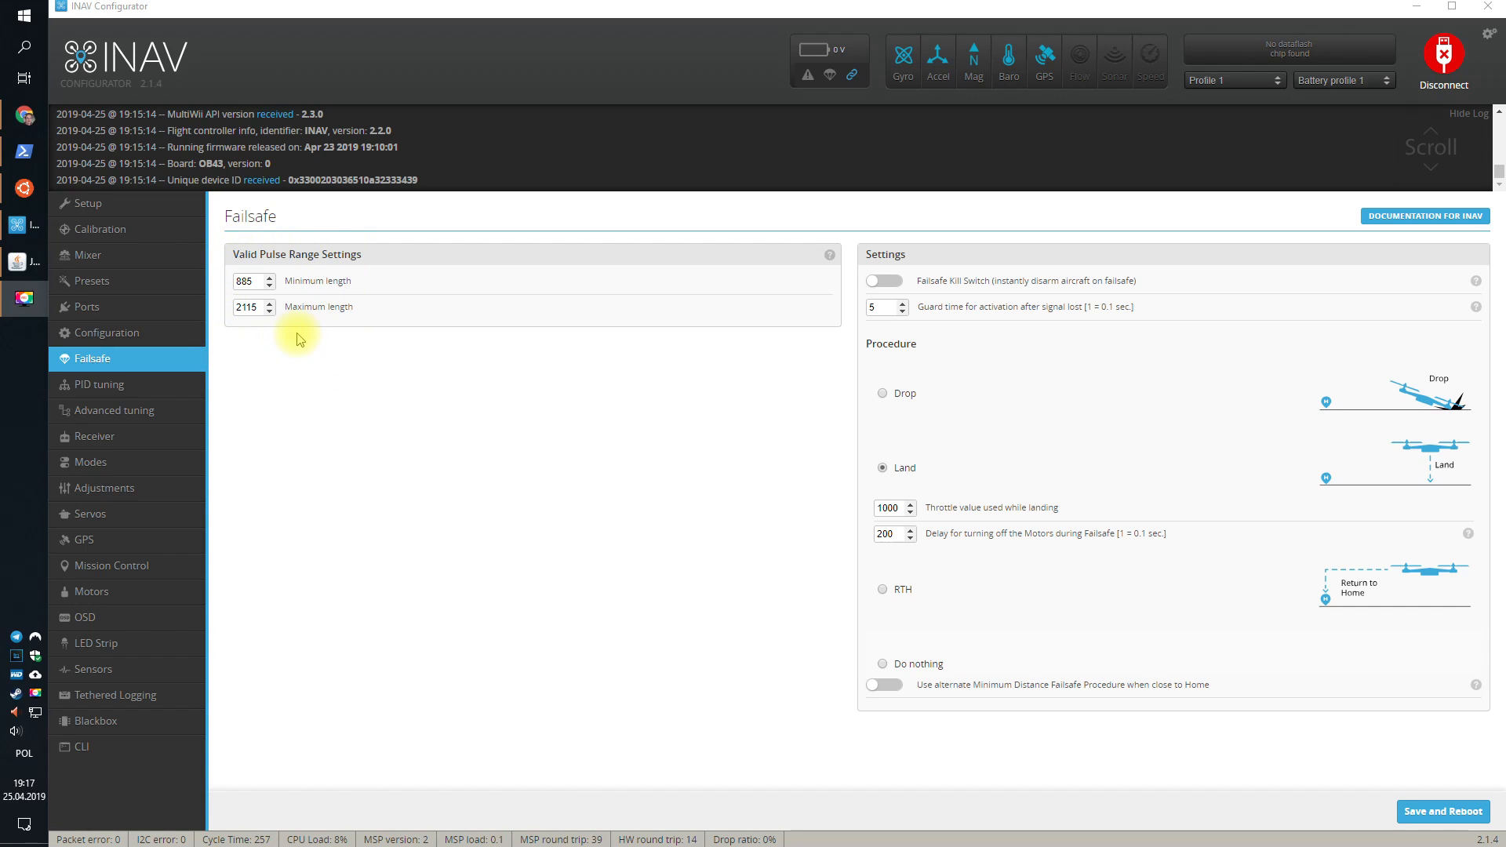
{"action": "mouse_move", "coordinate": [308, 336]}
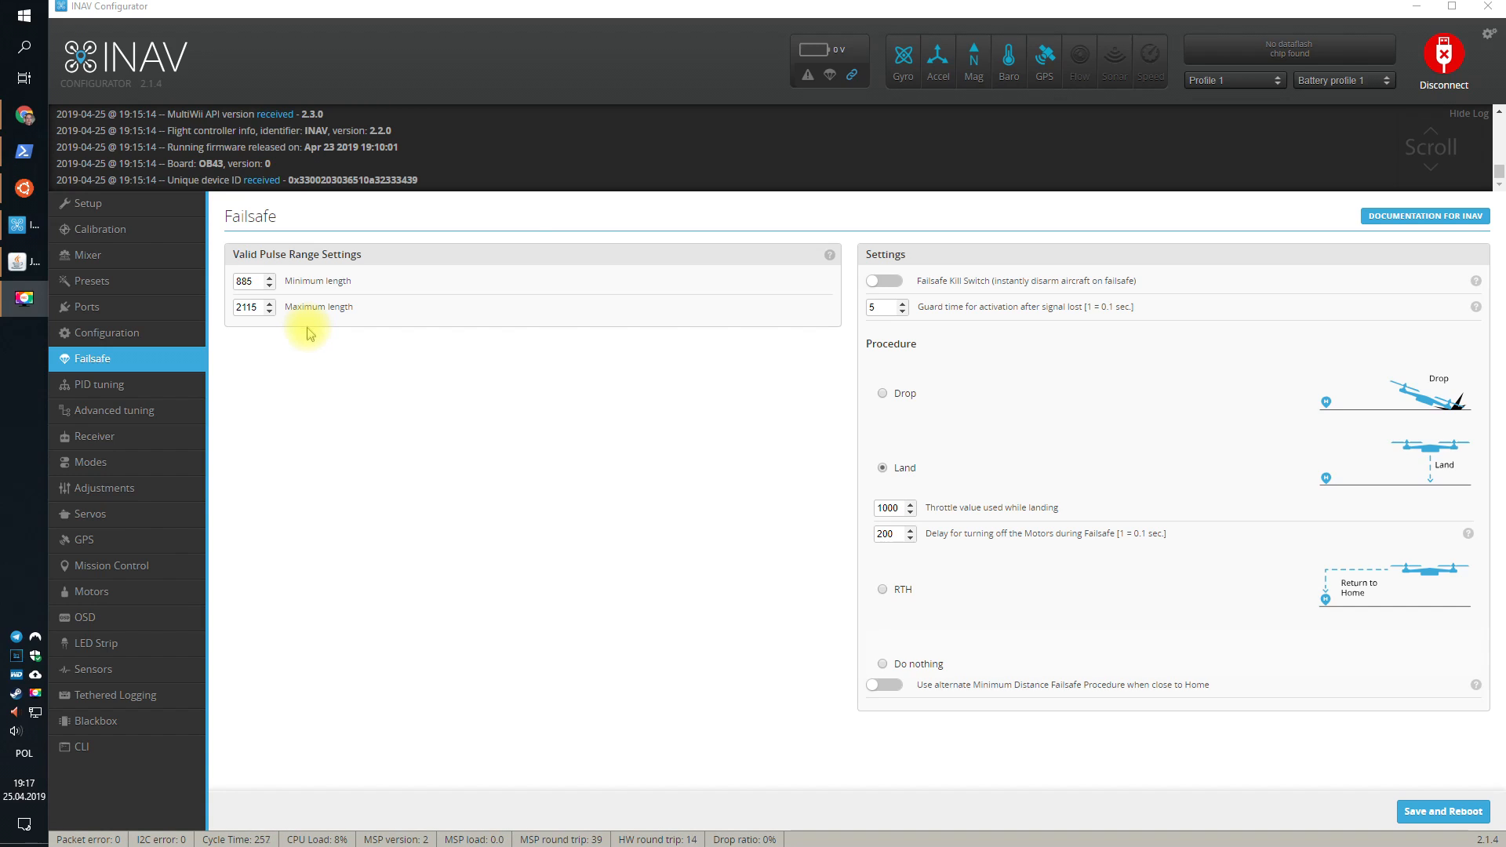
{"action": "mouse_move", "coordinate": [276, 333]}
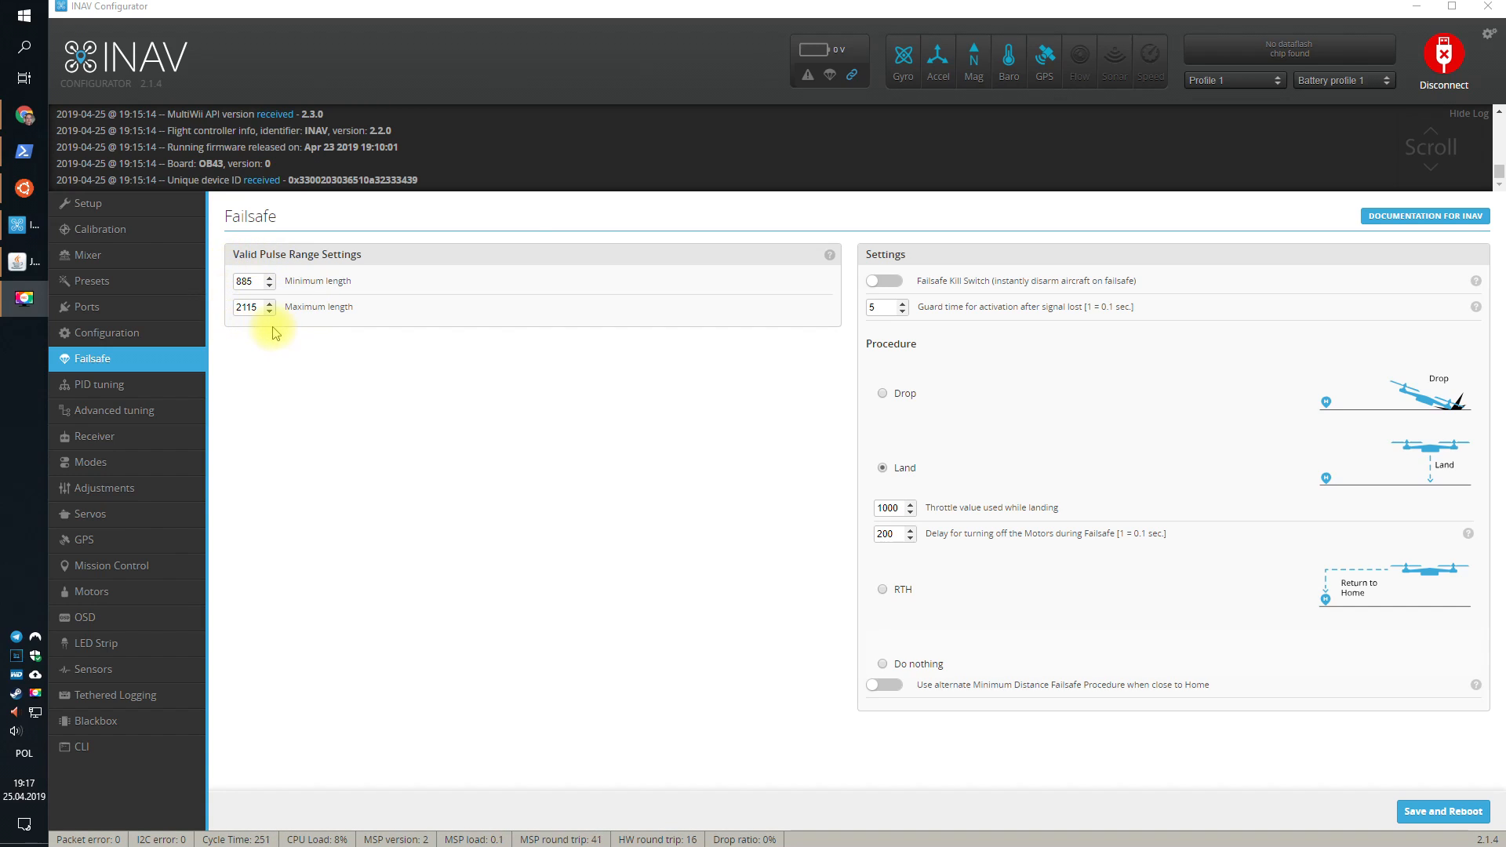
{"action": "mouse_move", "coordinate": [783, 222]}
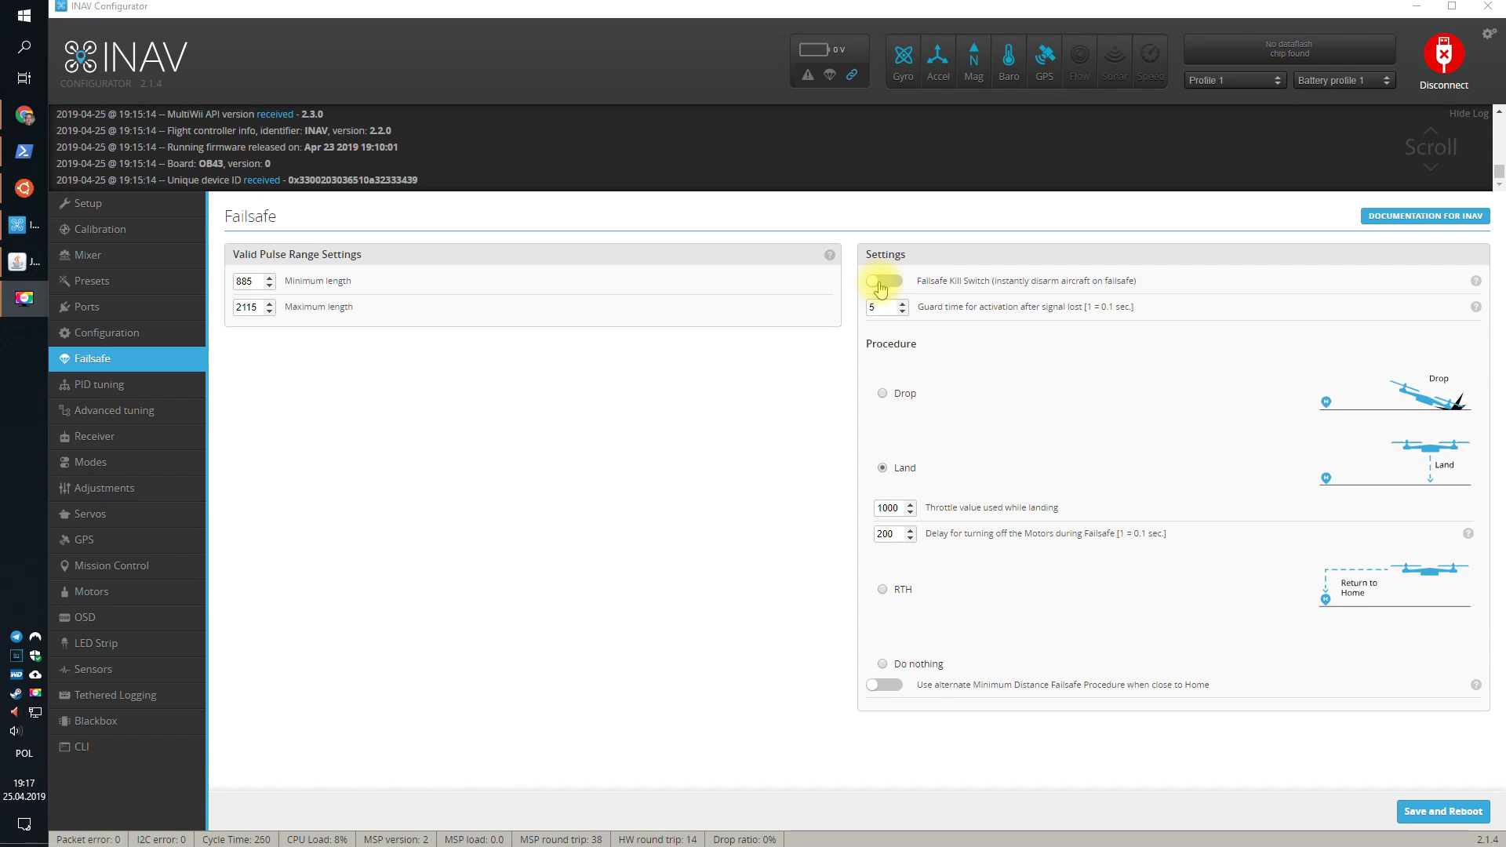
- Review the failsafe options, selecting Land and touching its landing throttle value
{"action": "left_click", "coordinate": [883, 281]}
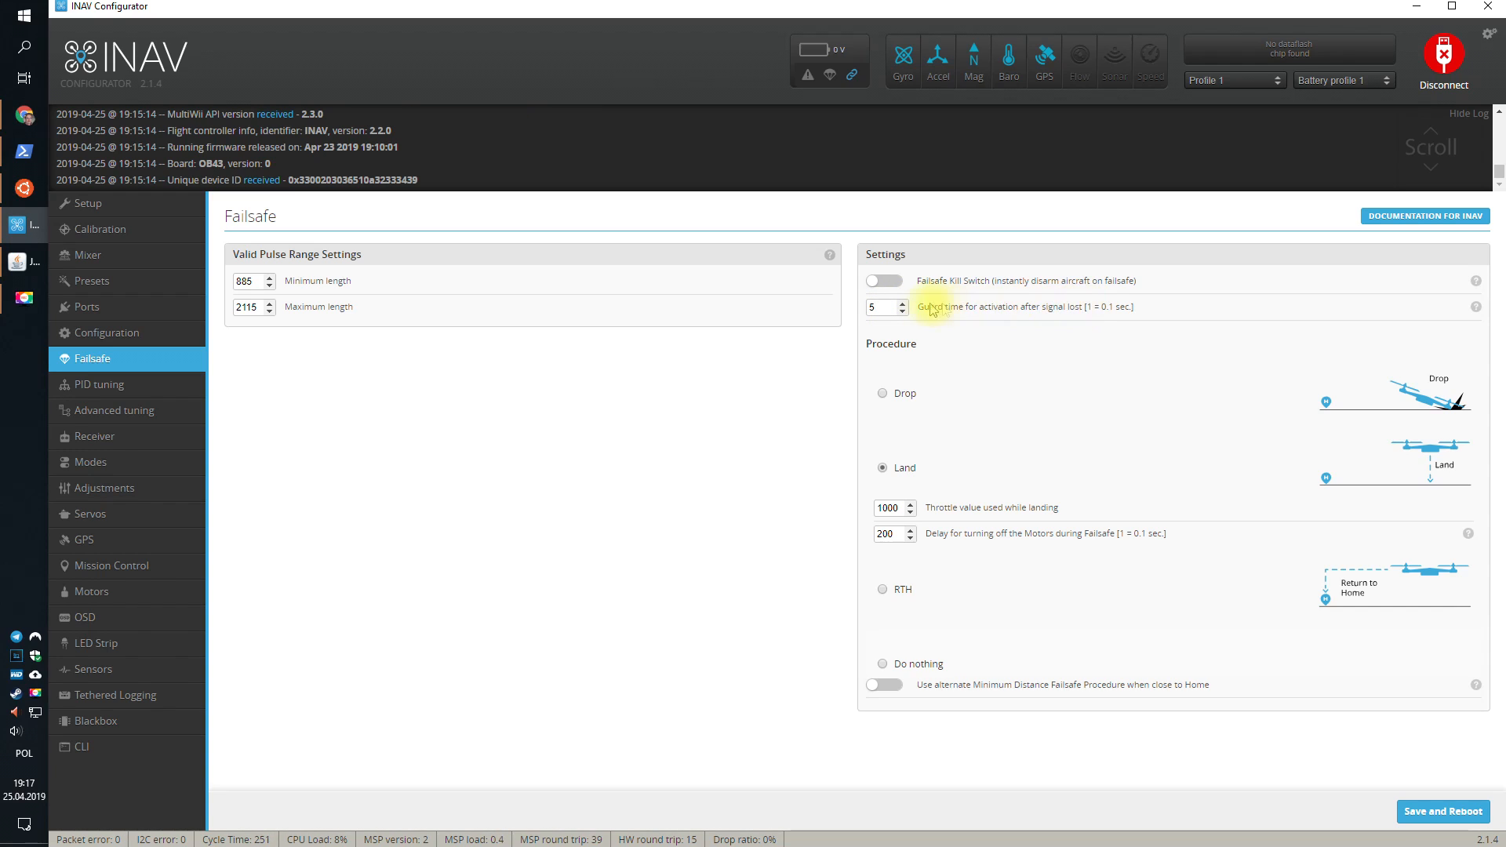
{"action": "left_click", "coordinate": [879, 306]}
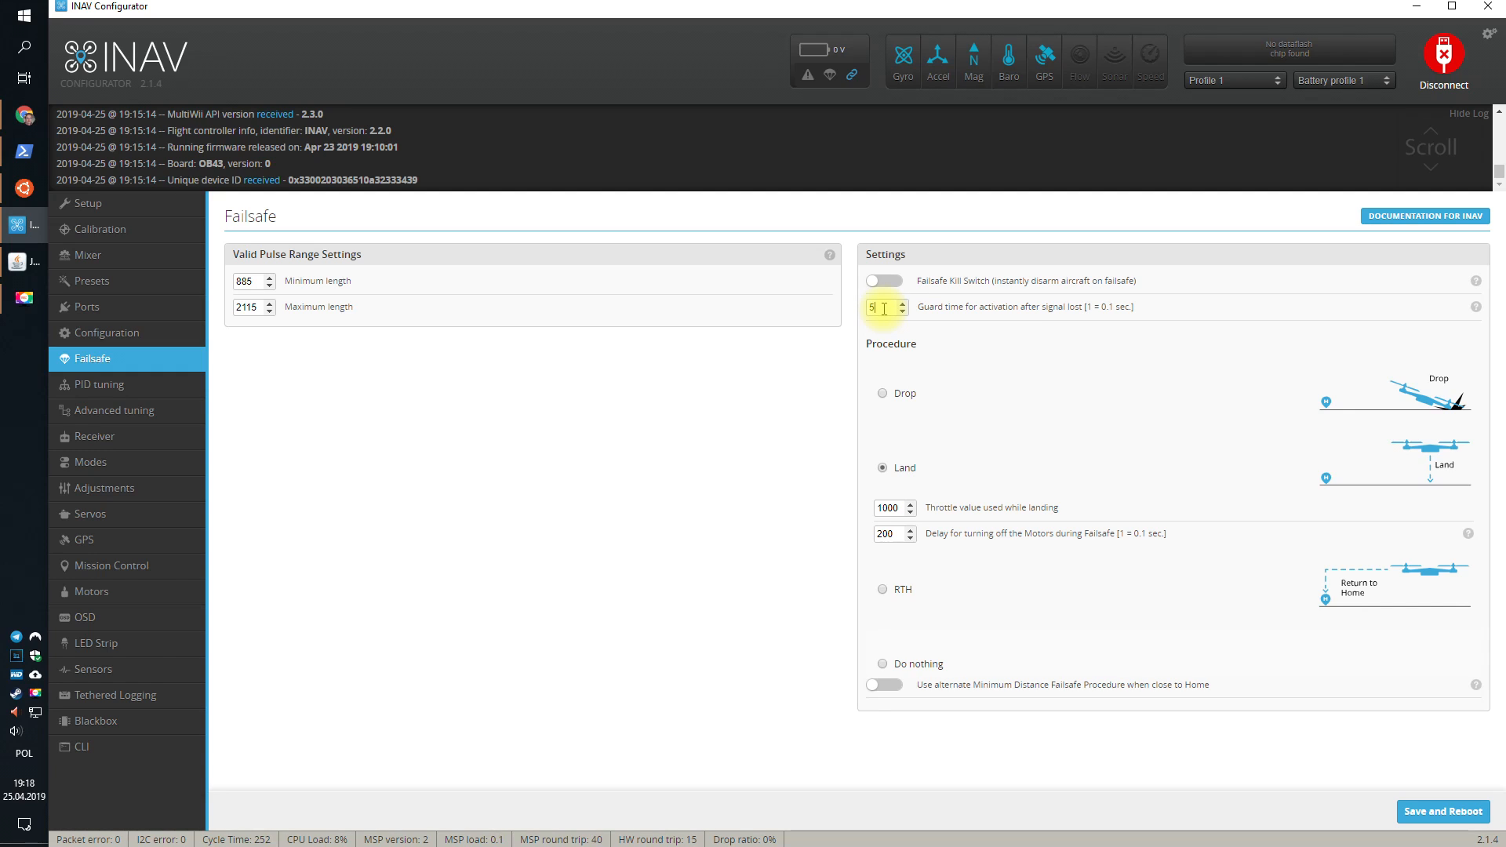
{"action": "mouse_move", "coordinate": [1479, 308]}
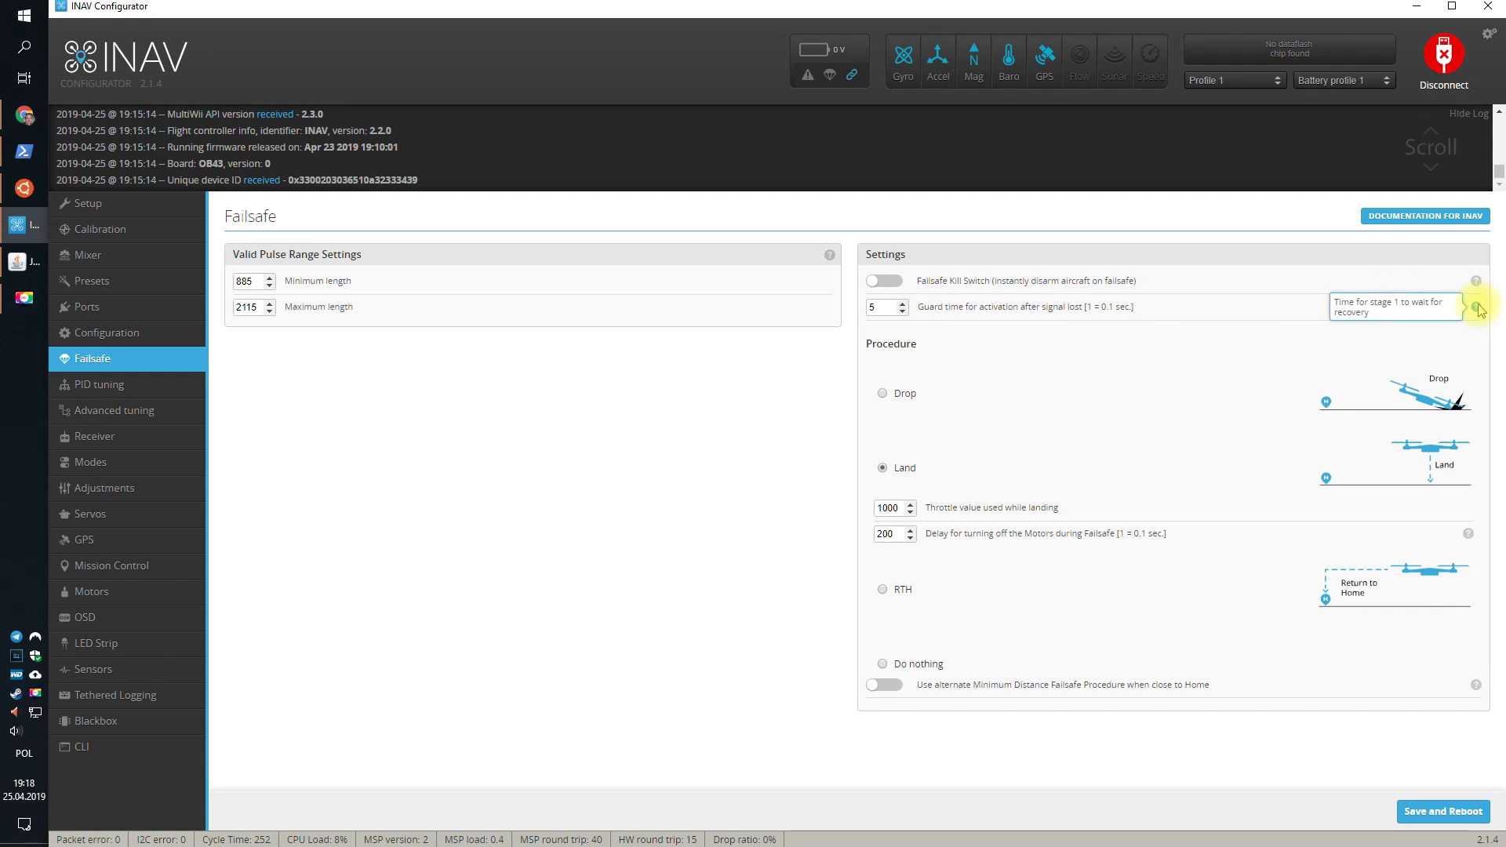
{"action": "mouse_move", "coordinate": [786, 408]}
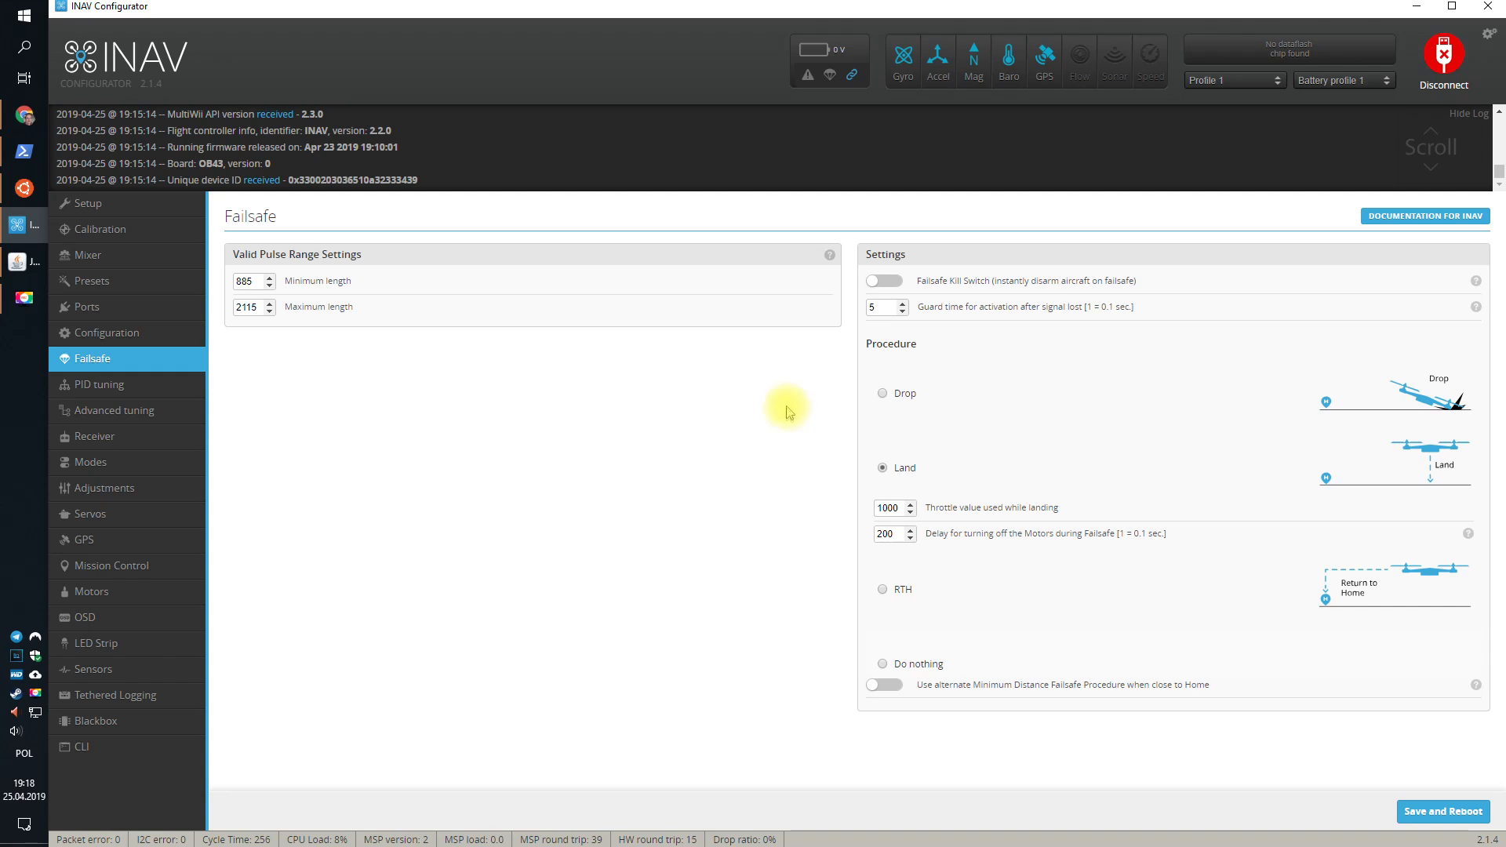
{"action": "mouse_move", "coordinate": [923, 339]}
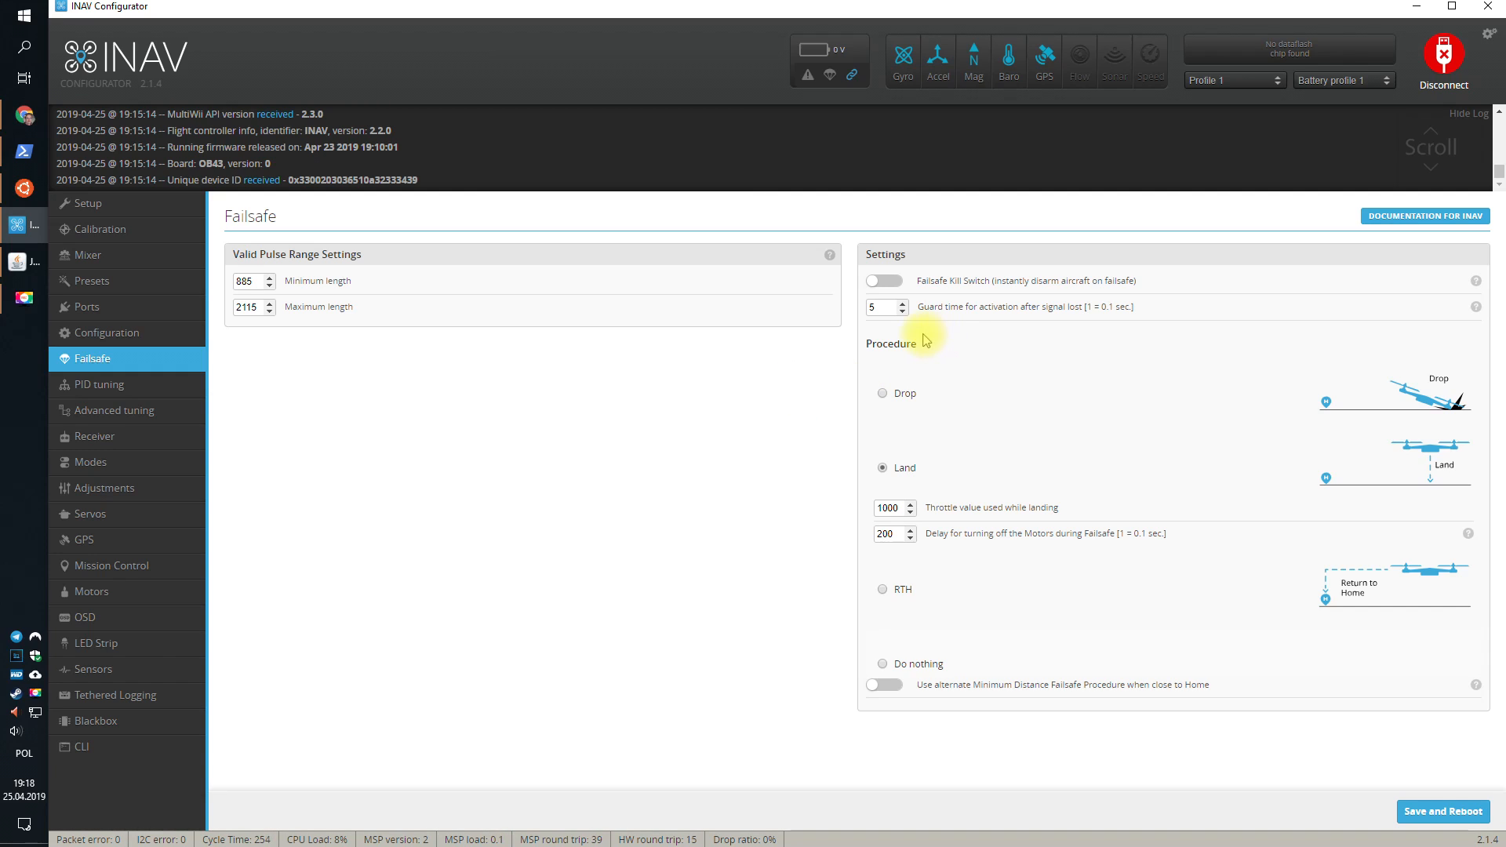
{"action": "mouse_move", "coordinate": [1010, 722]}
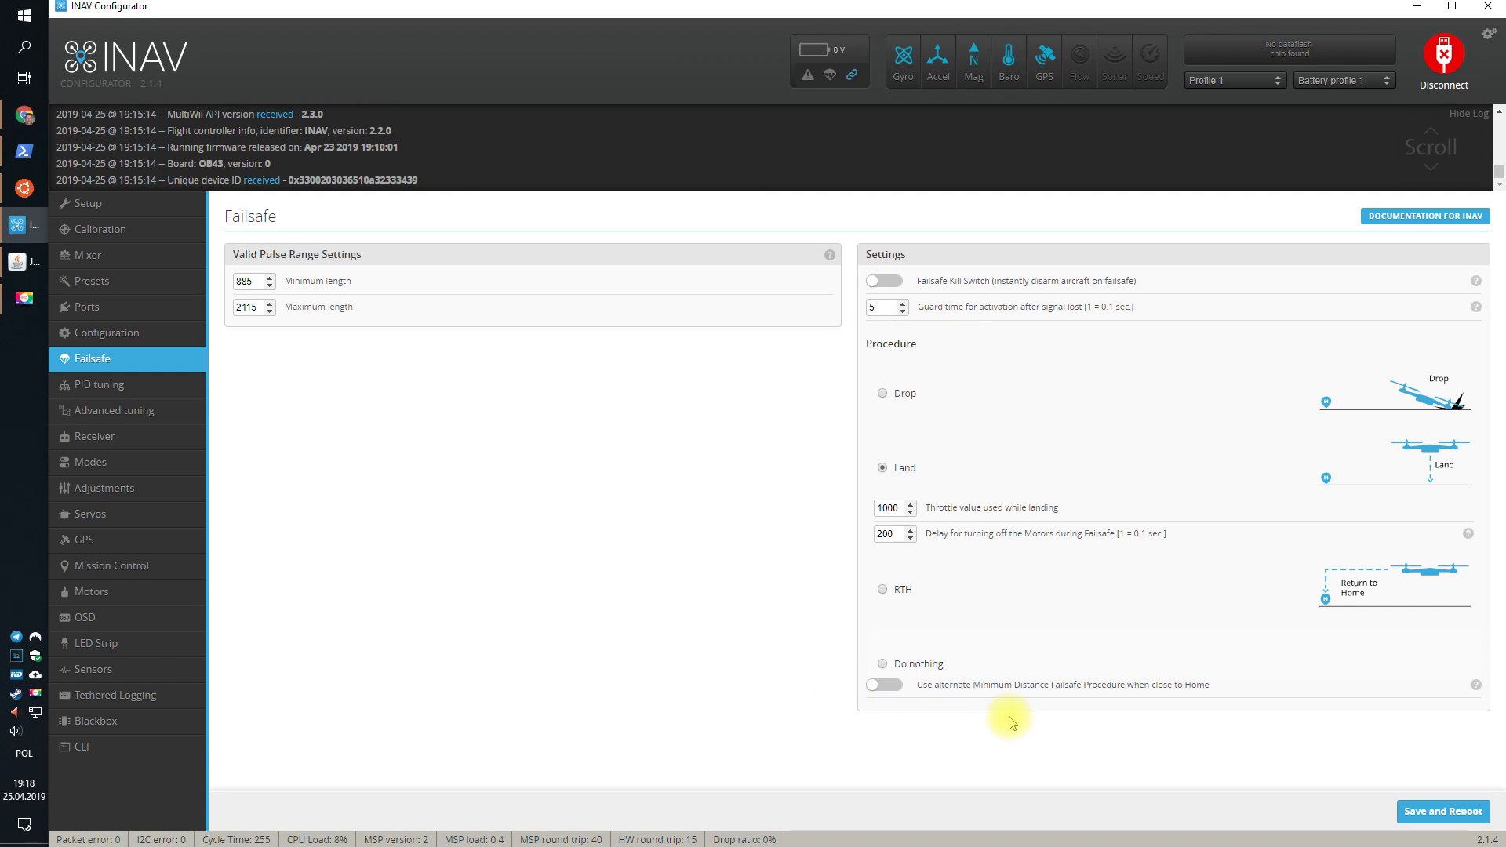
{"action": "mouse_move", "coordinate": [854, 344]}
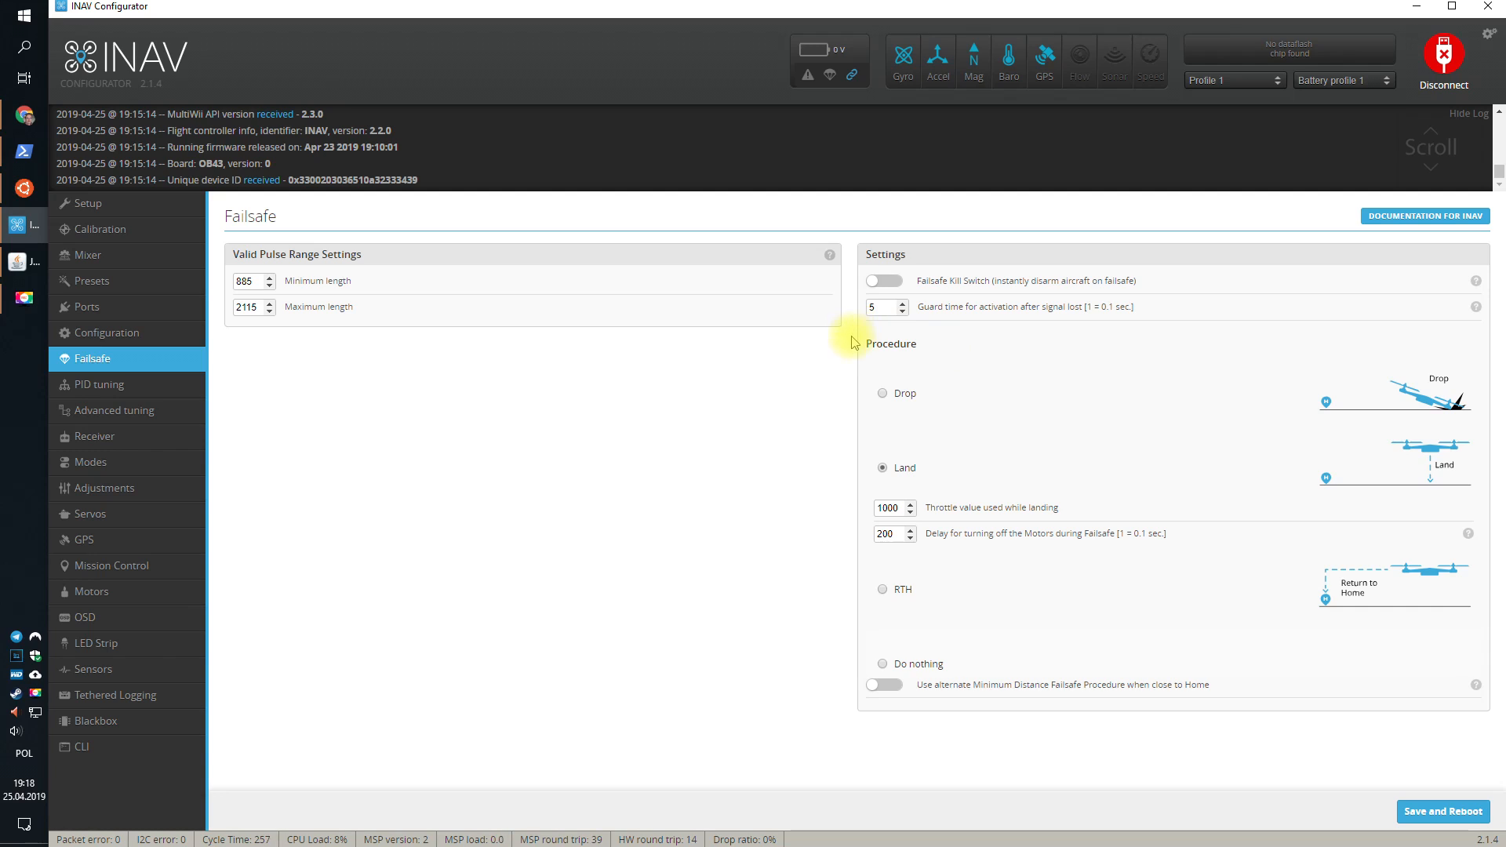
{"action": "mouse_move", "coordinate": [850, 350]}
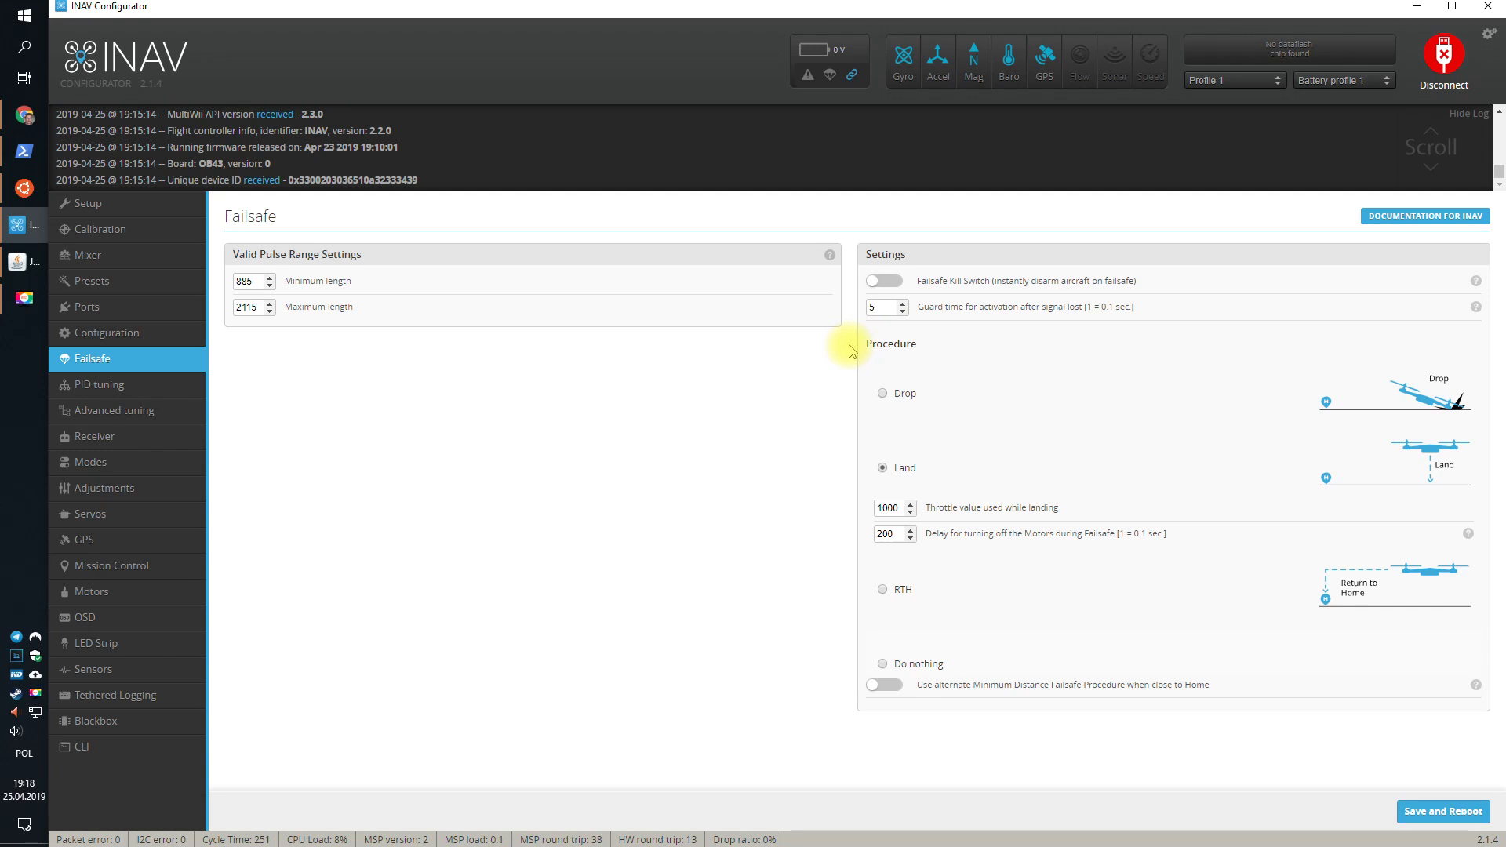
{"action": "mouse_move", "coordinate": [832, 494]}
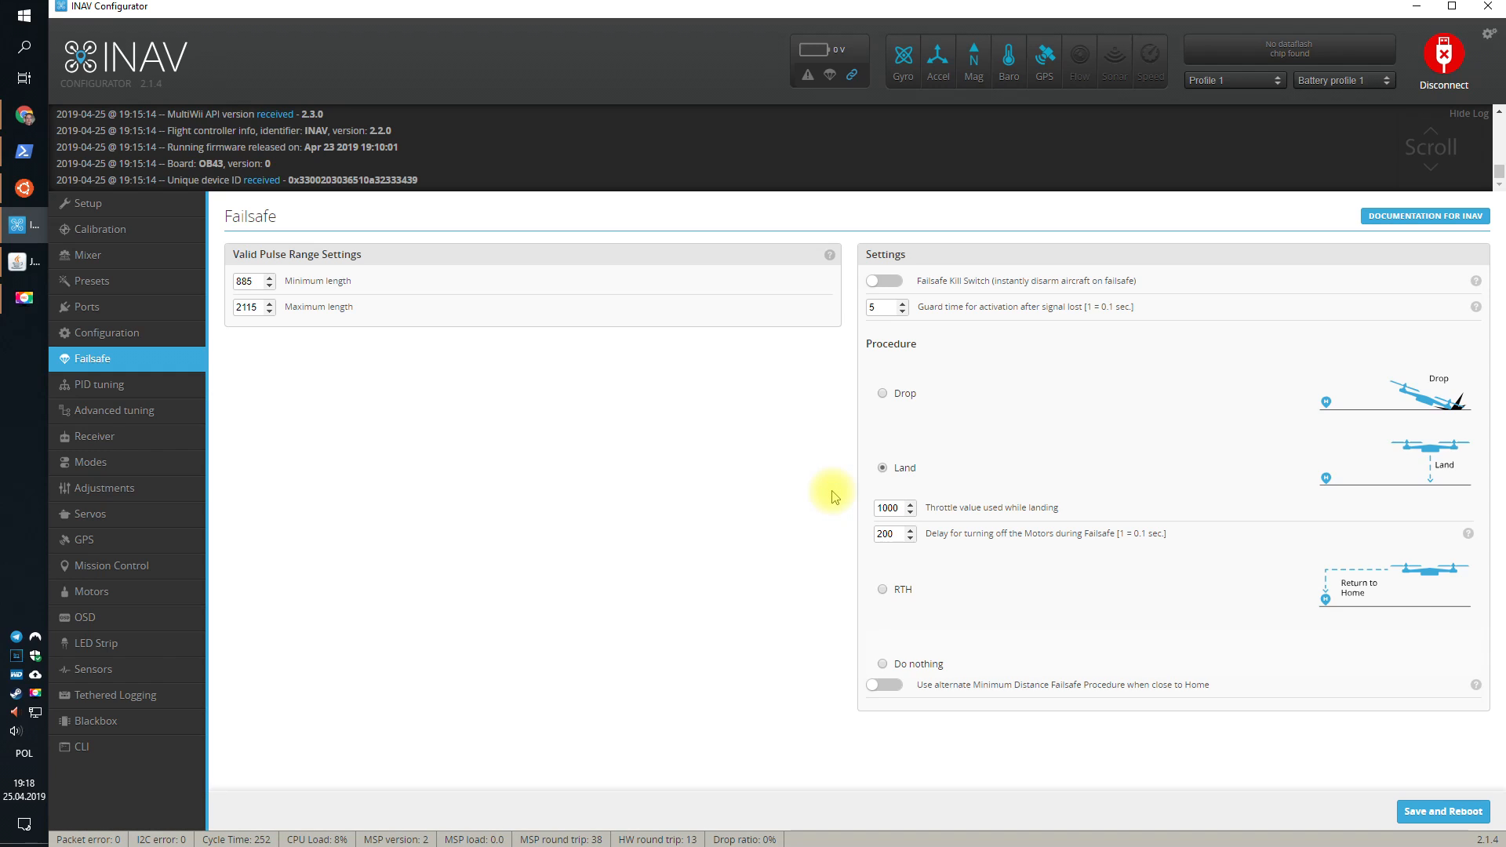
{"action": "mouse_move", "coordinate": [851, 475]}
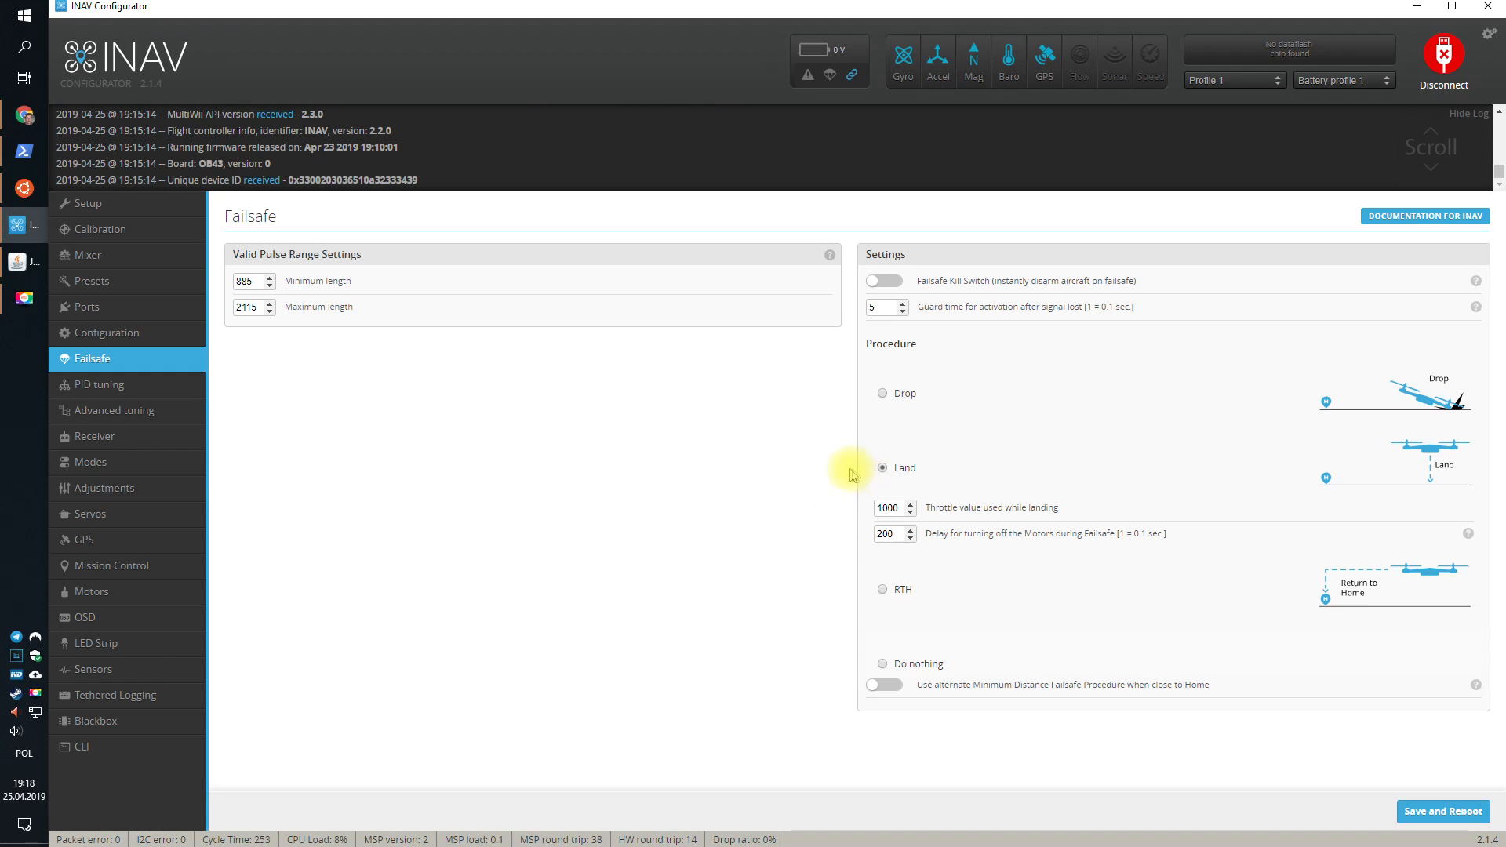
{"action": "mouse_move", "coordinate": [900, 467]}
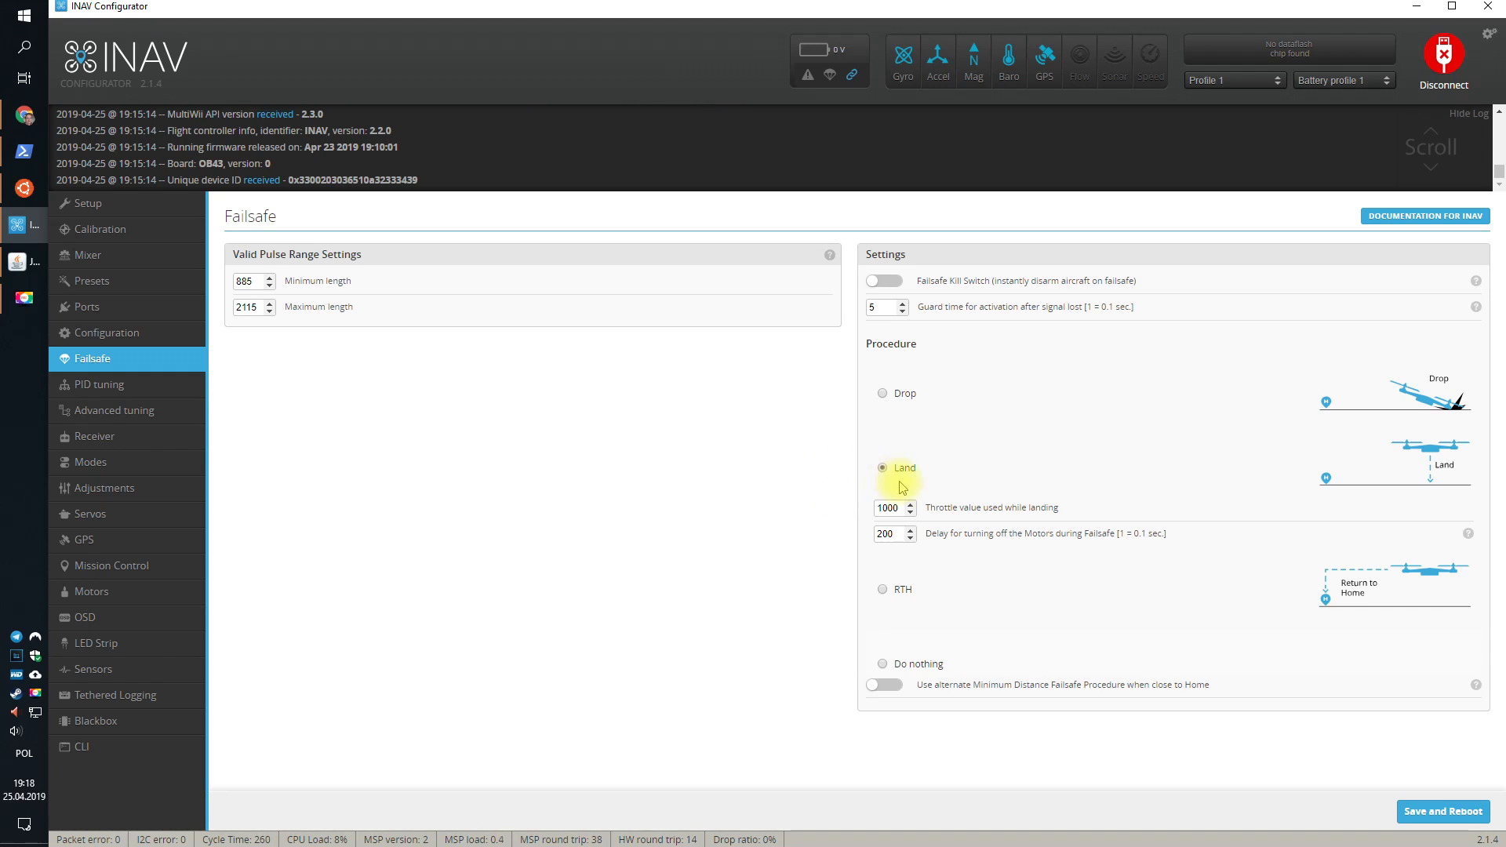
{"action": "mouse_move", "coordinate": [1008, 478]}
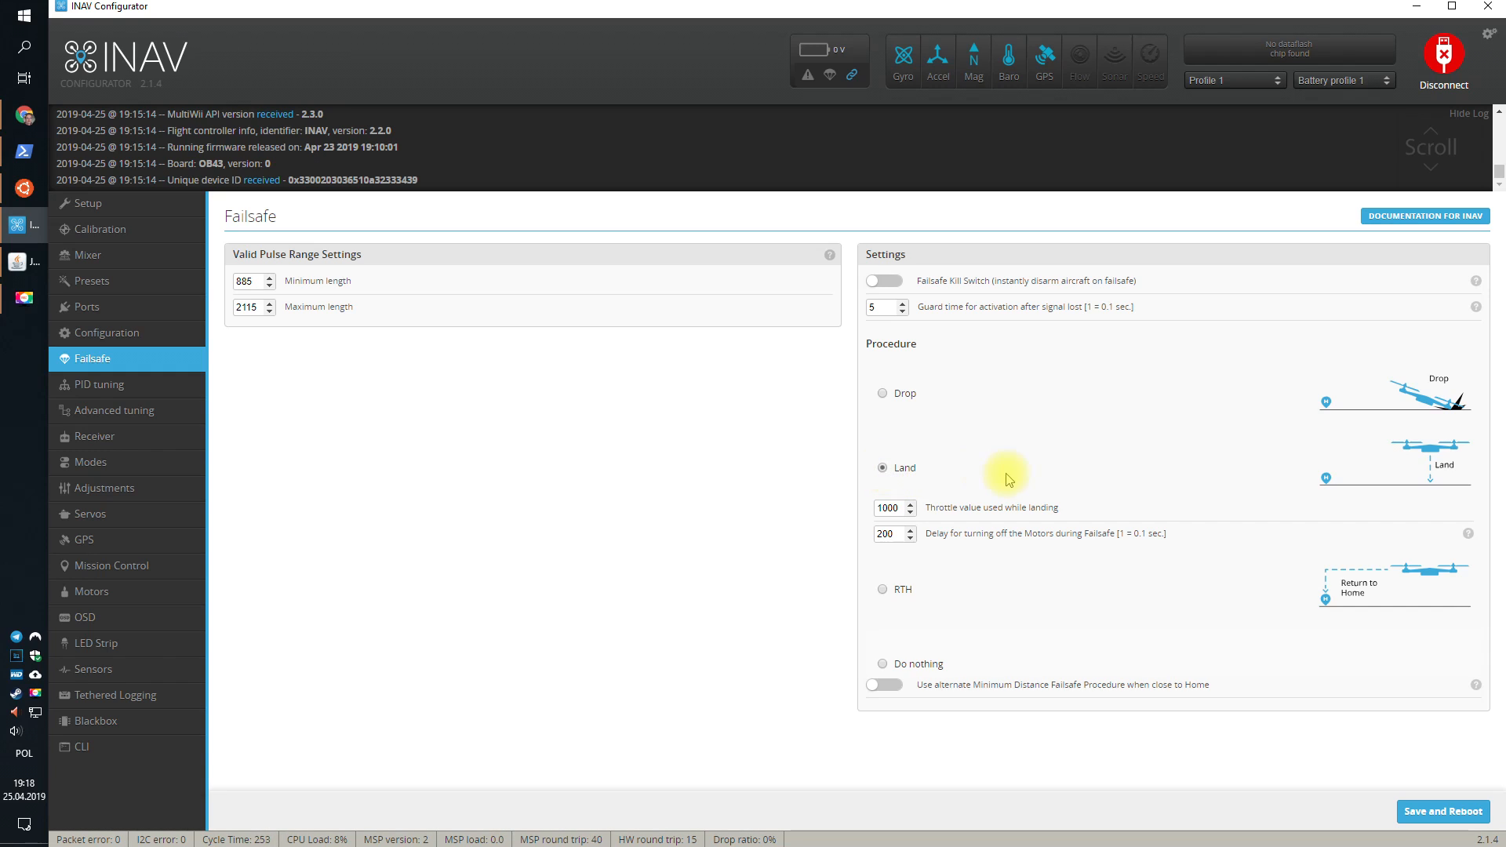
{"action": "mouse_move", "coordinate": [905, 468]}
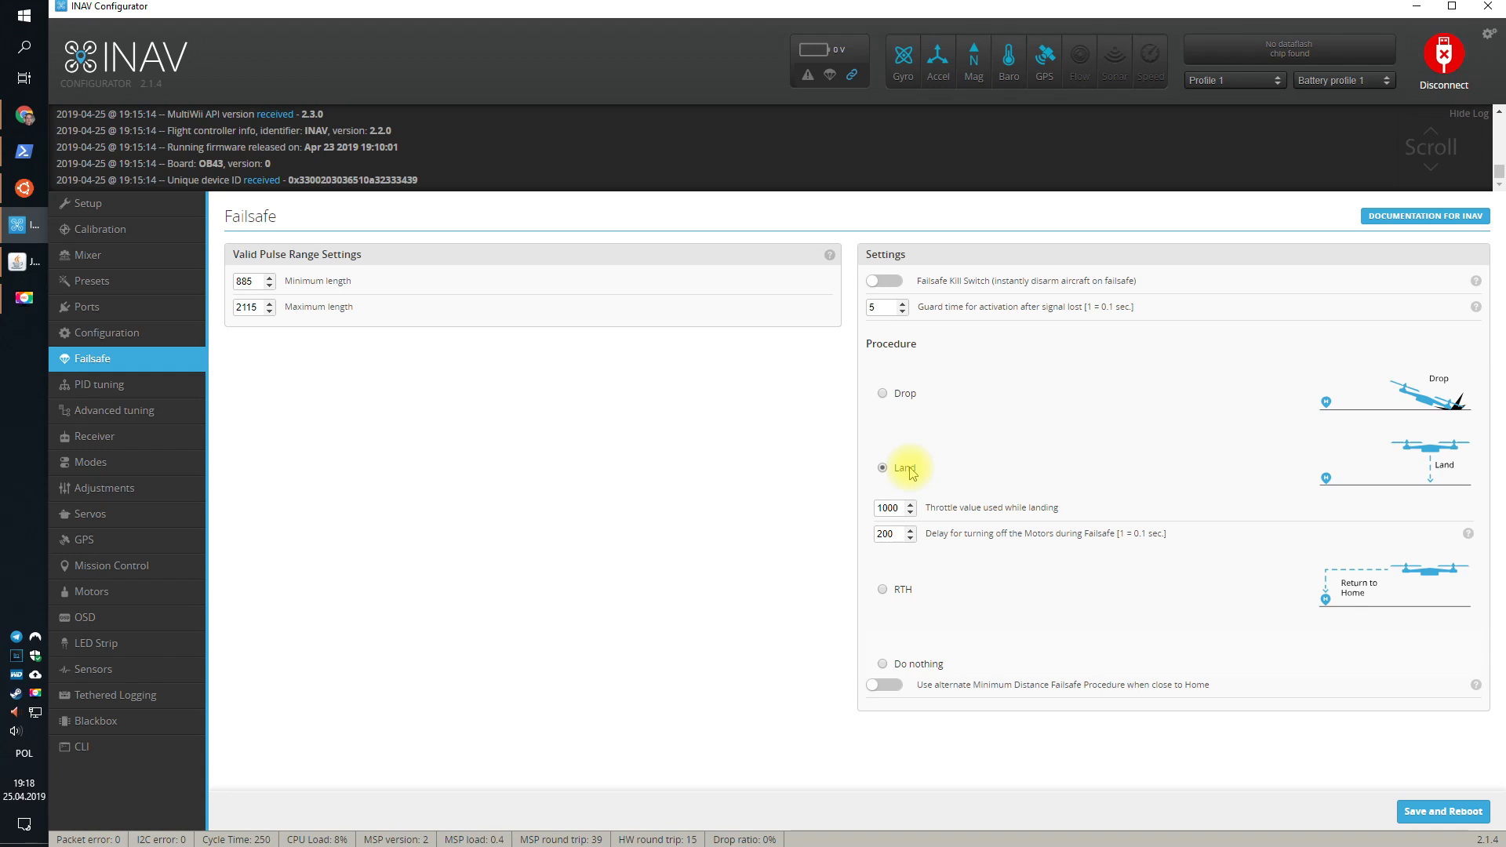
{"action": "mouse_move", "coordinate": [949, 468]}
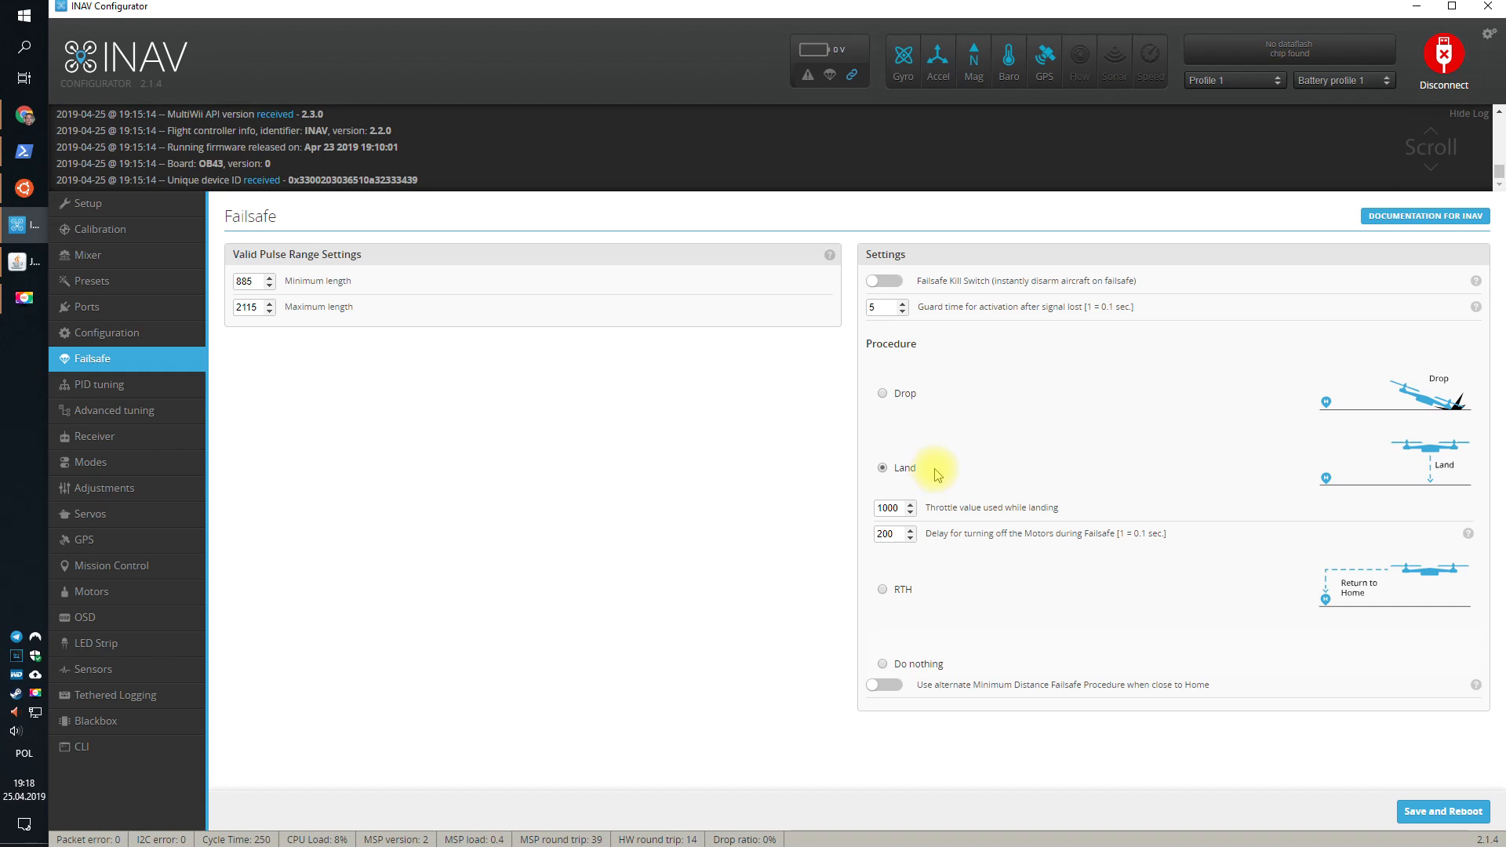
{"action": "mouse_move", "coordinate": [942, 481]}
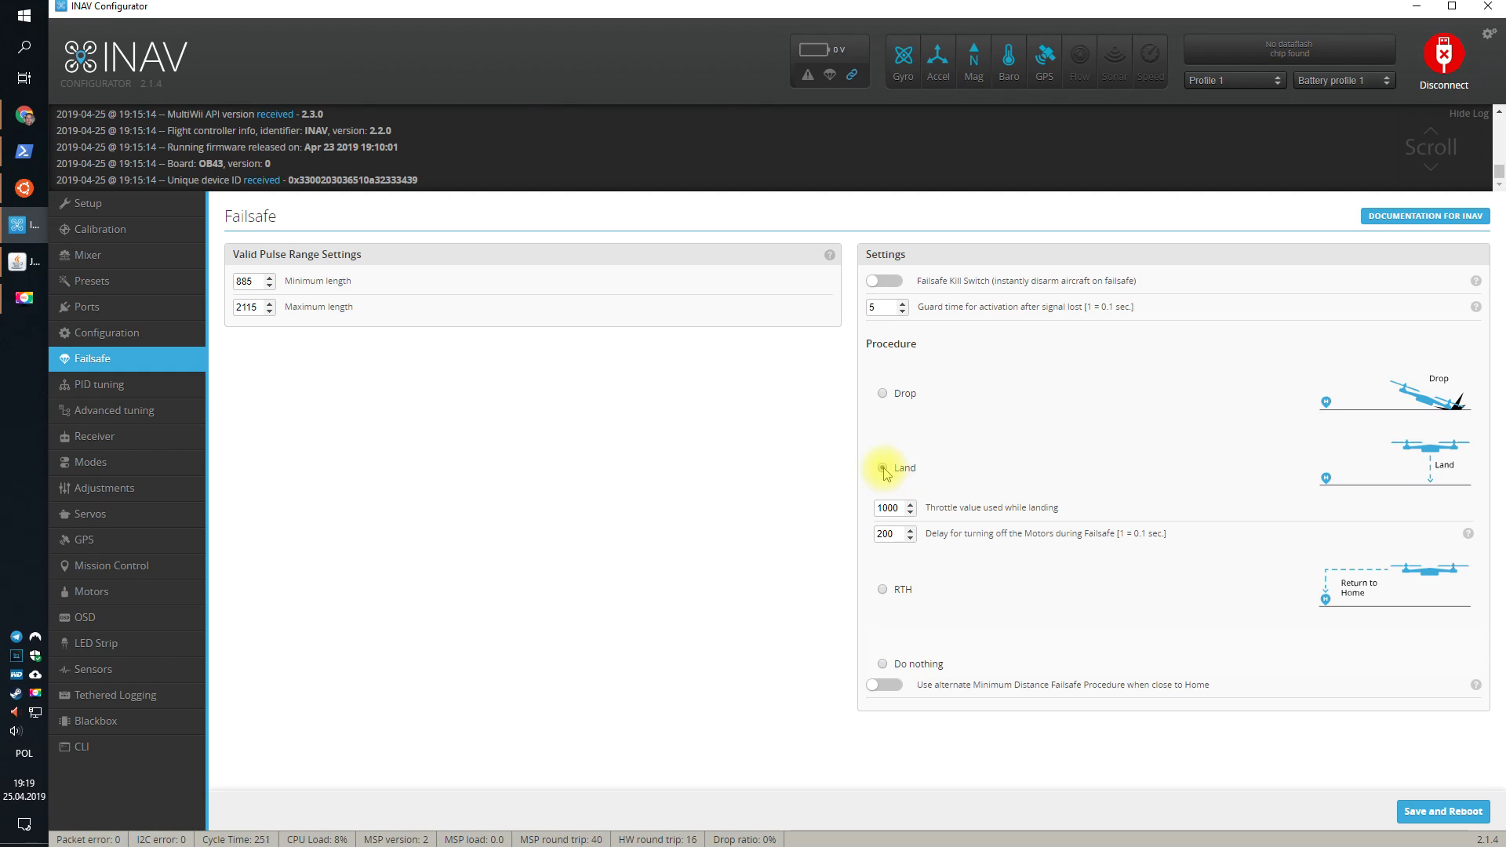
{"action": "left_click", "coordinate": [882, 467]}
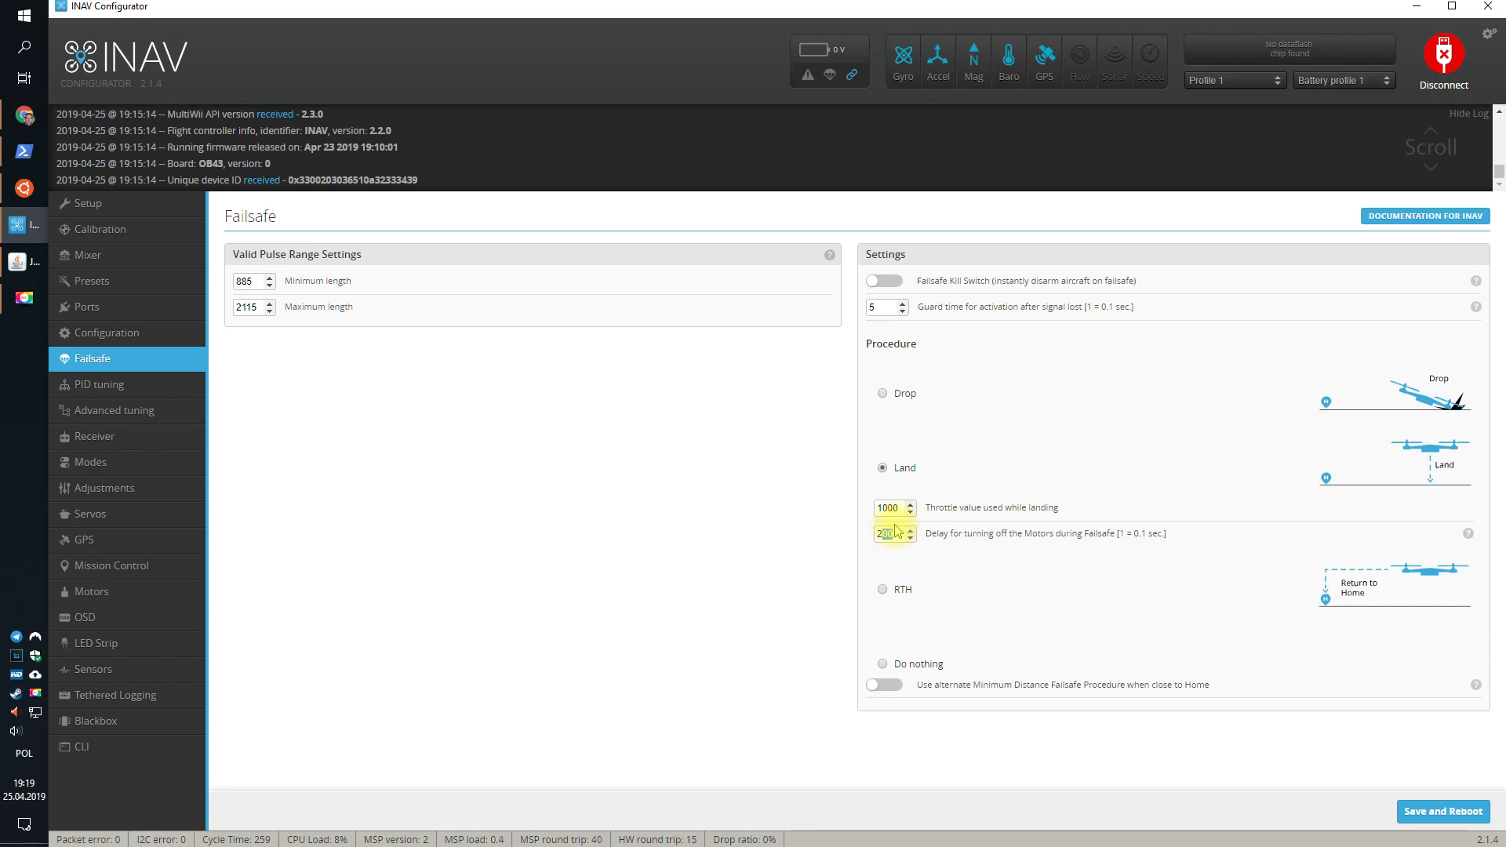
{"action": "mouse_move", "coordinate": [841, 512]}
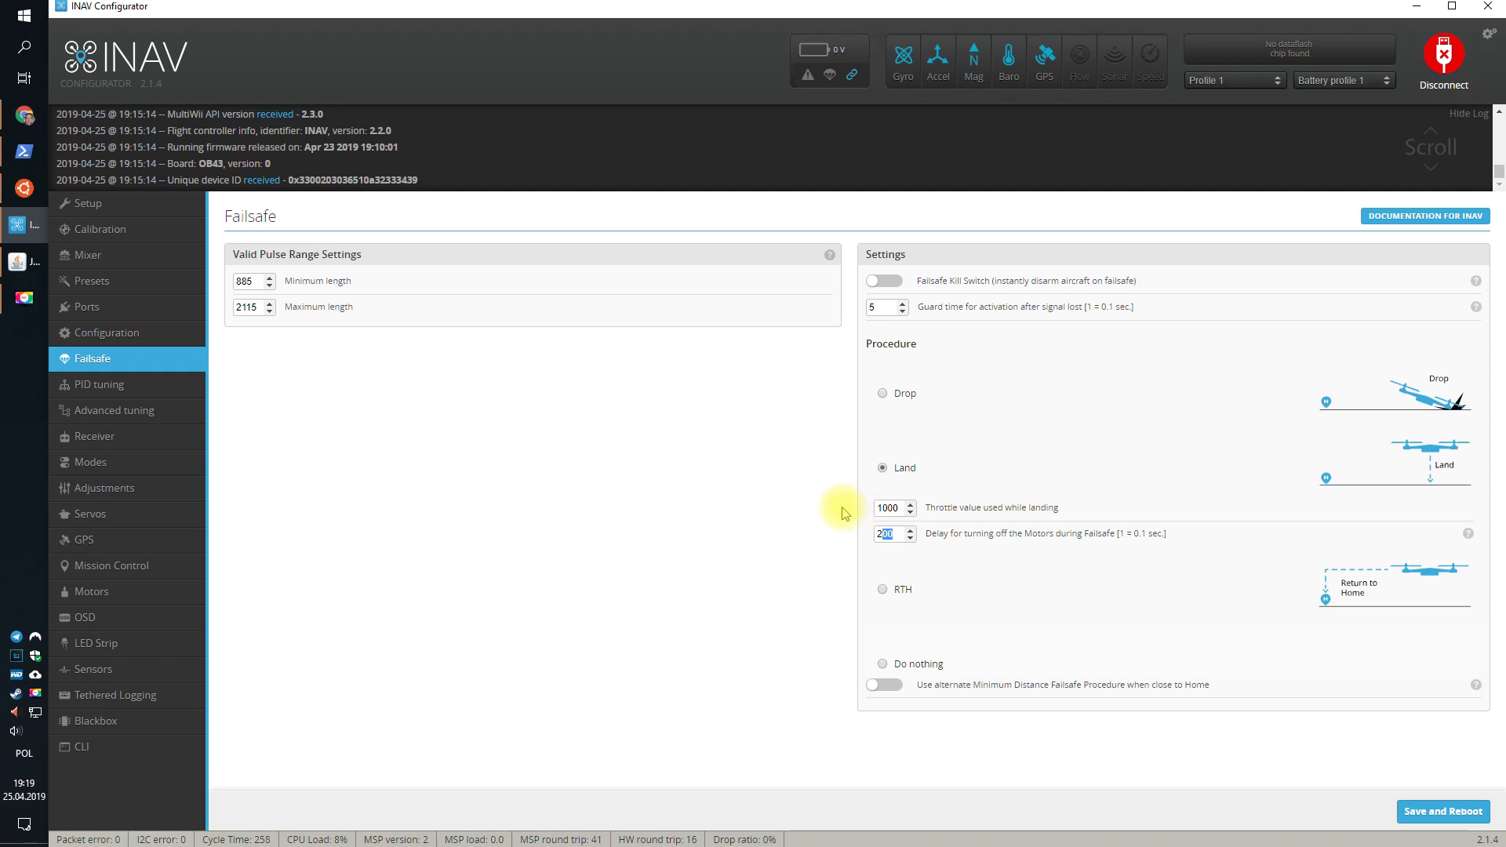
{"action": "mouse_move", "coordinate": [856, 488]}
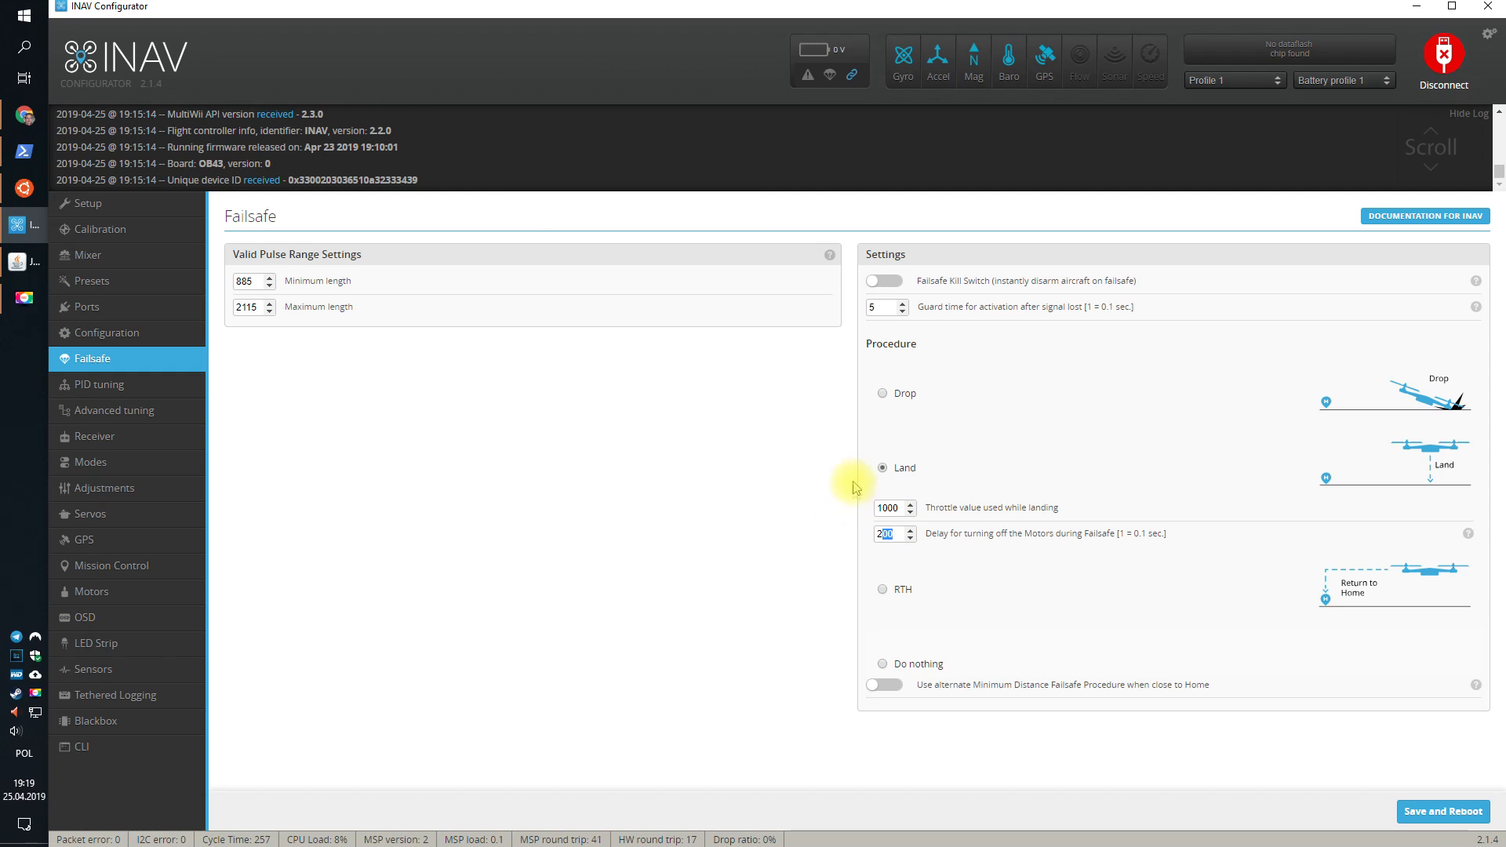
{"action": "mouse_move", "coordinate": [833, 497]}
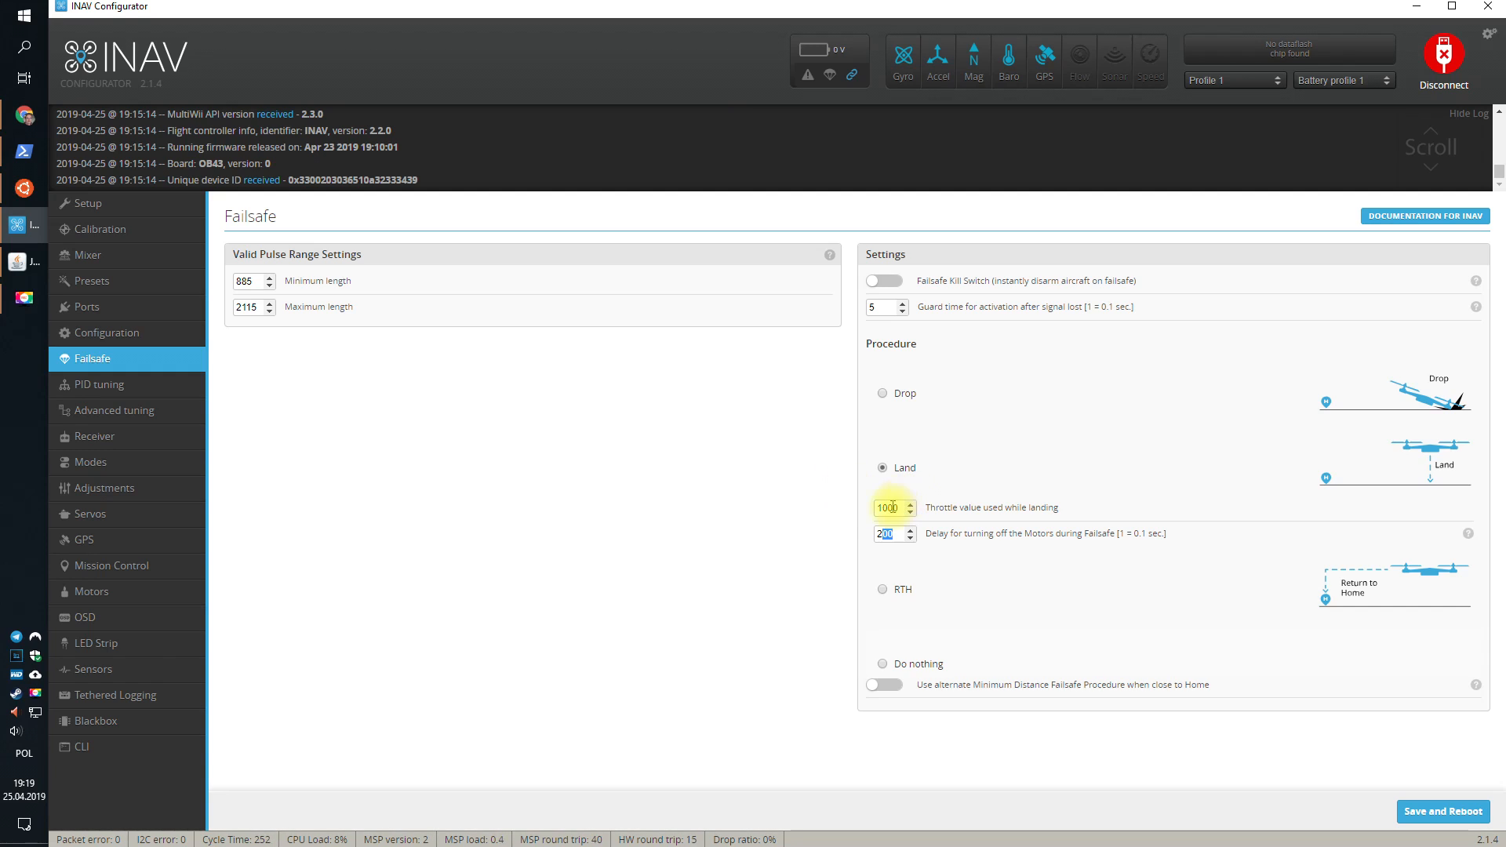
{"action": "left_click", "coordinate": [888, 533]}
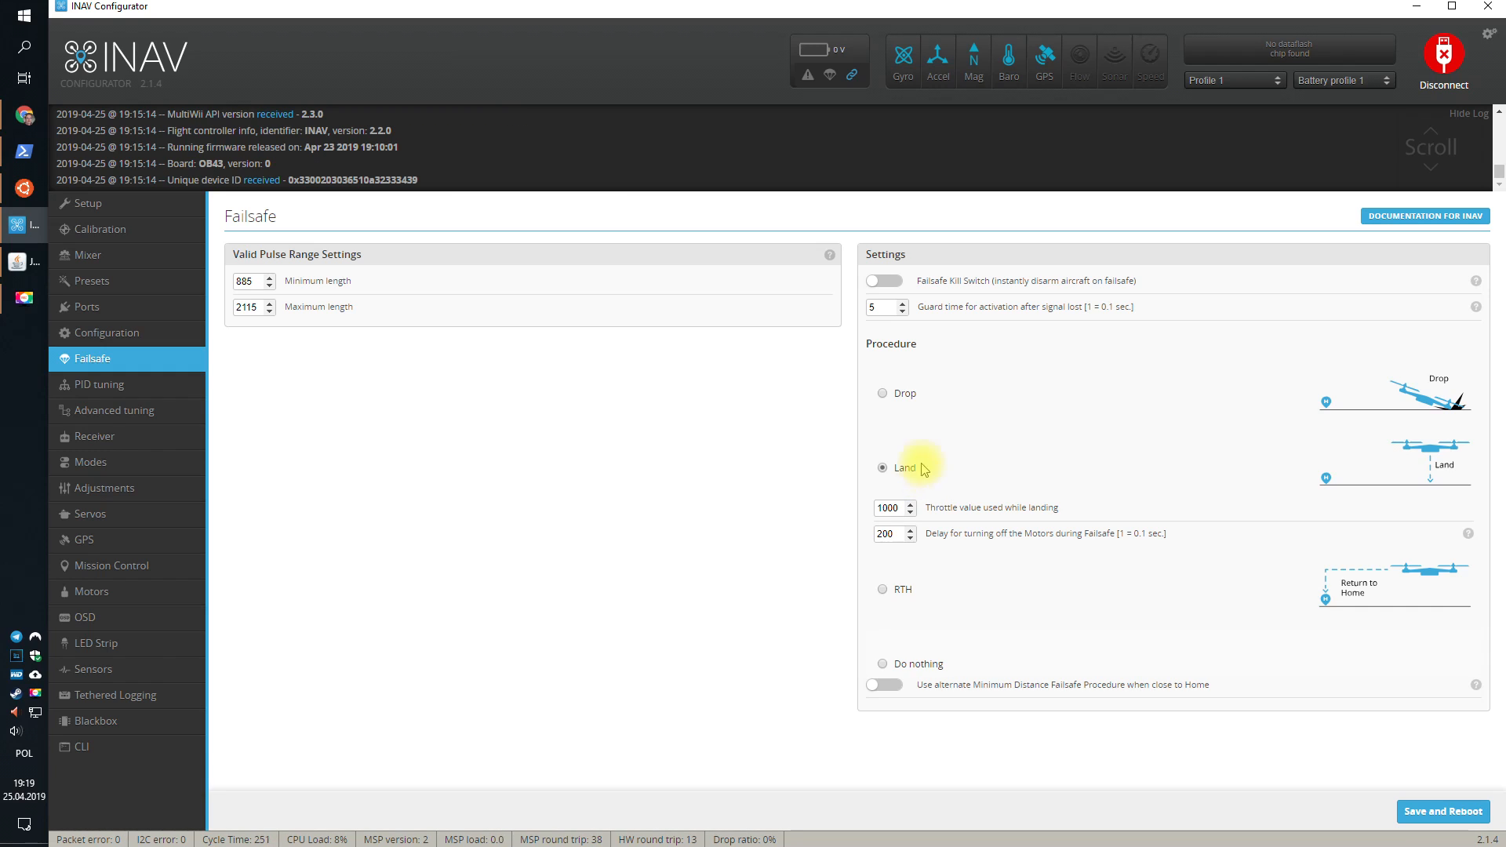
{"action": "mouse_move", "coordinate": [882, 394]}
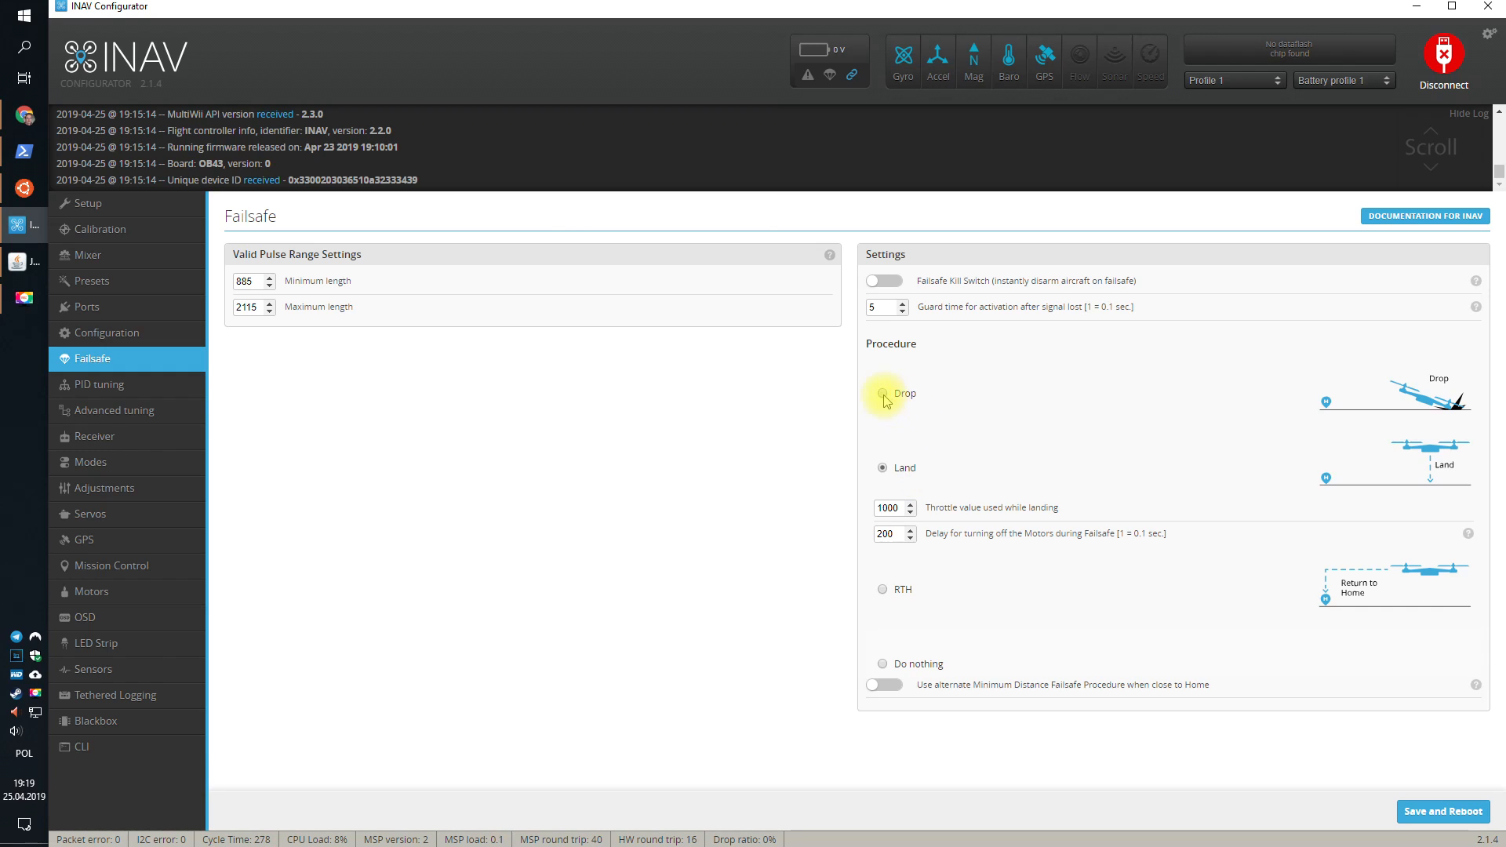
- Switch the failsafe procedure to Drop, then settle on RTH
{"action": "left_click", "coordinate": [882, 392]}
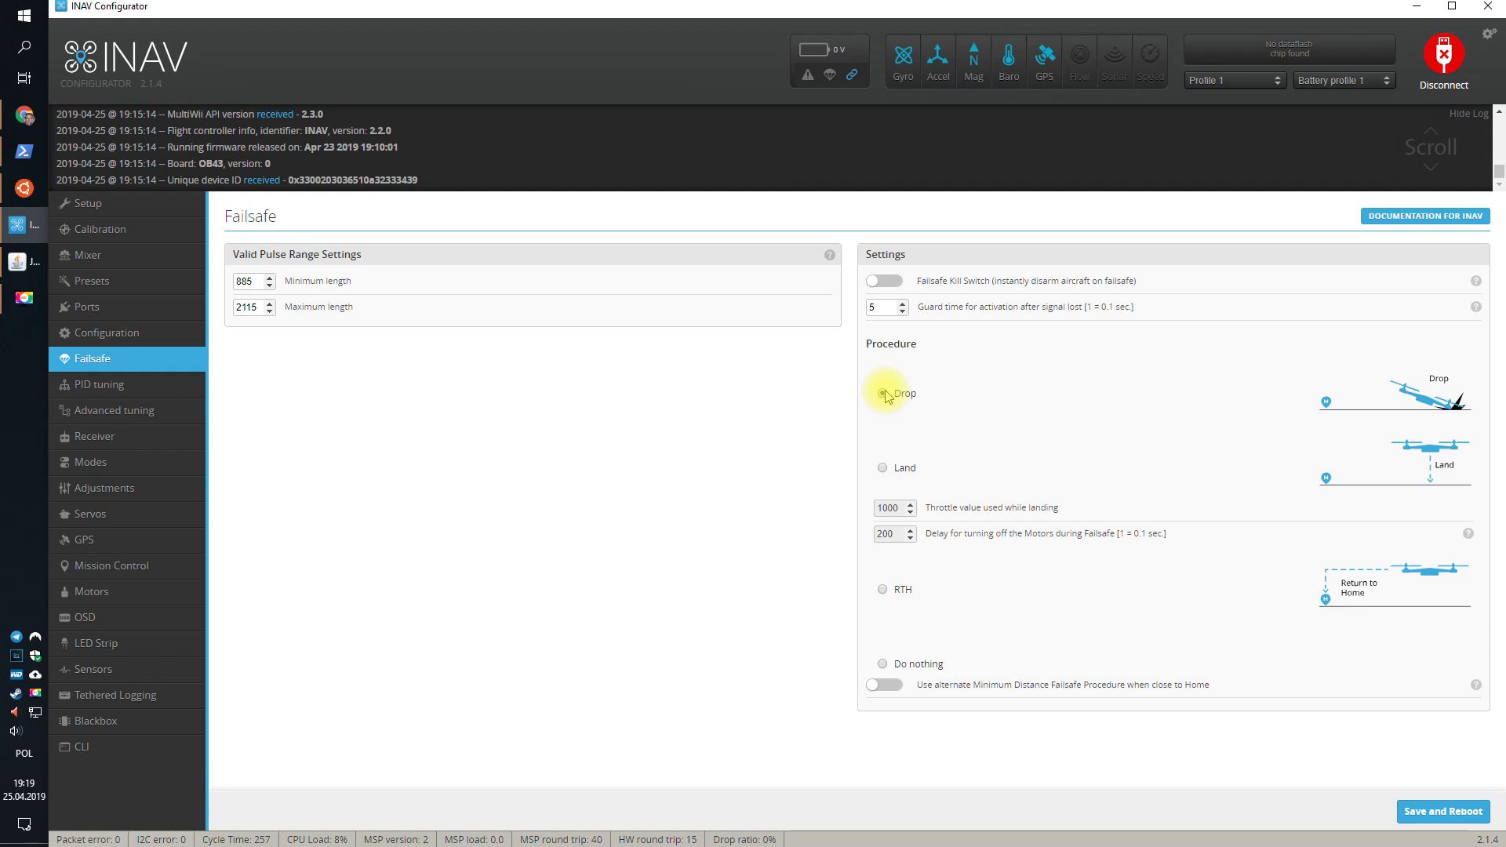
{"action": "left_click", "coordinate": [882, 393]}
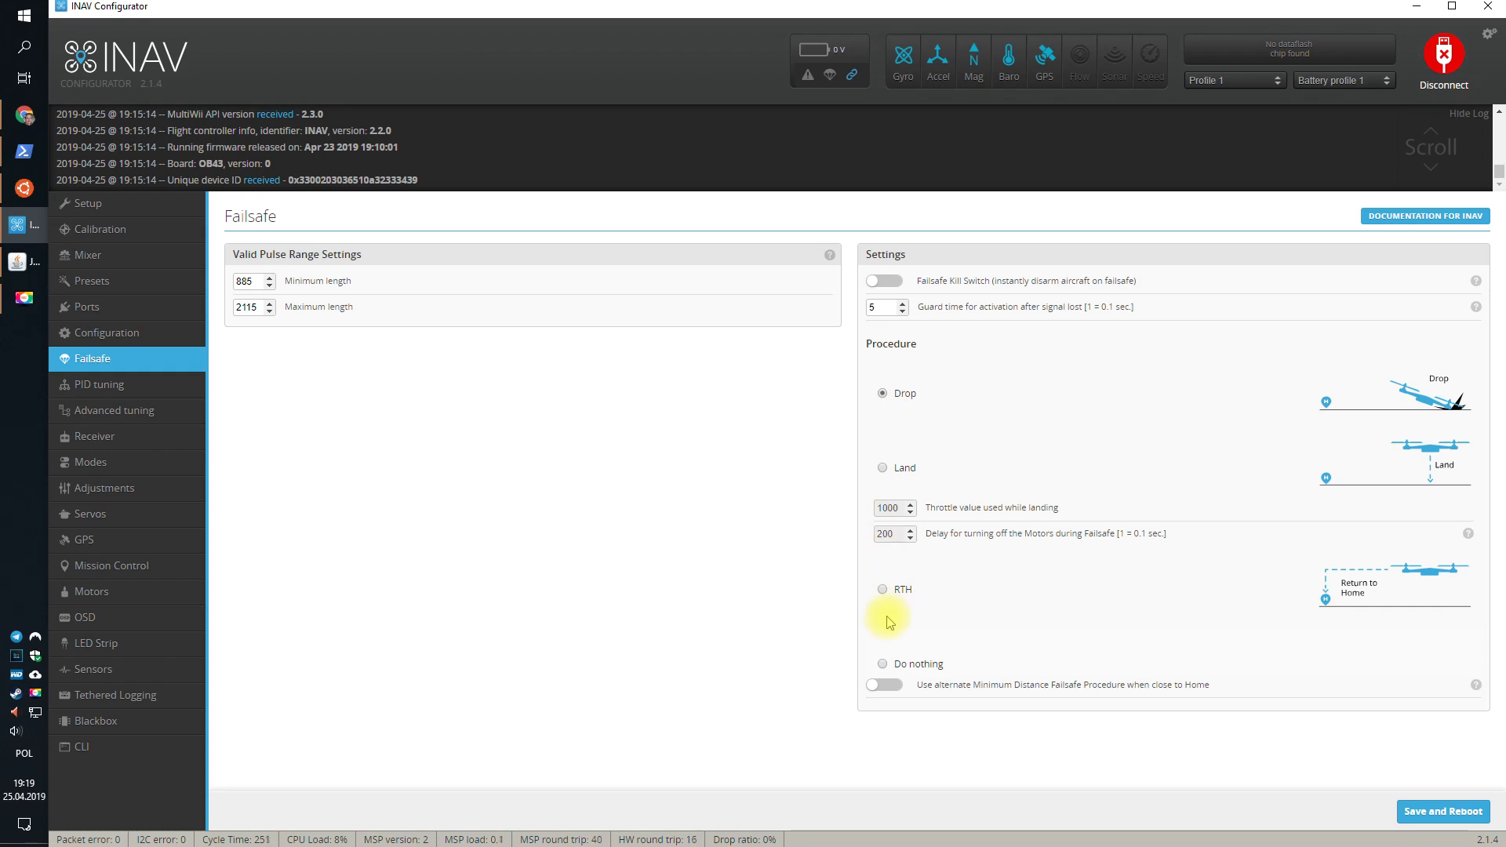
{"action": "left_click", "coordinate": [882, 588]}
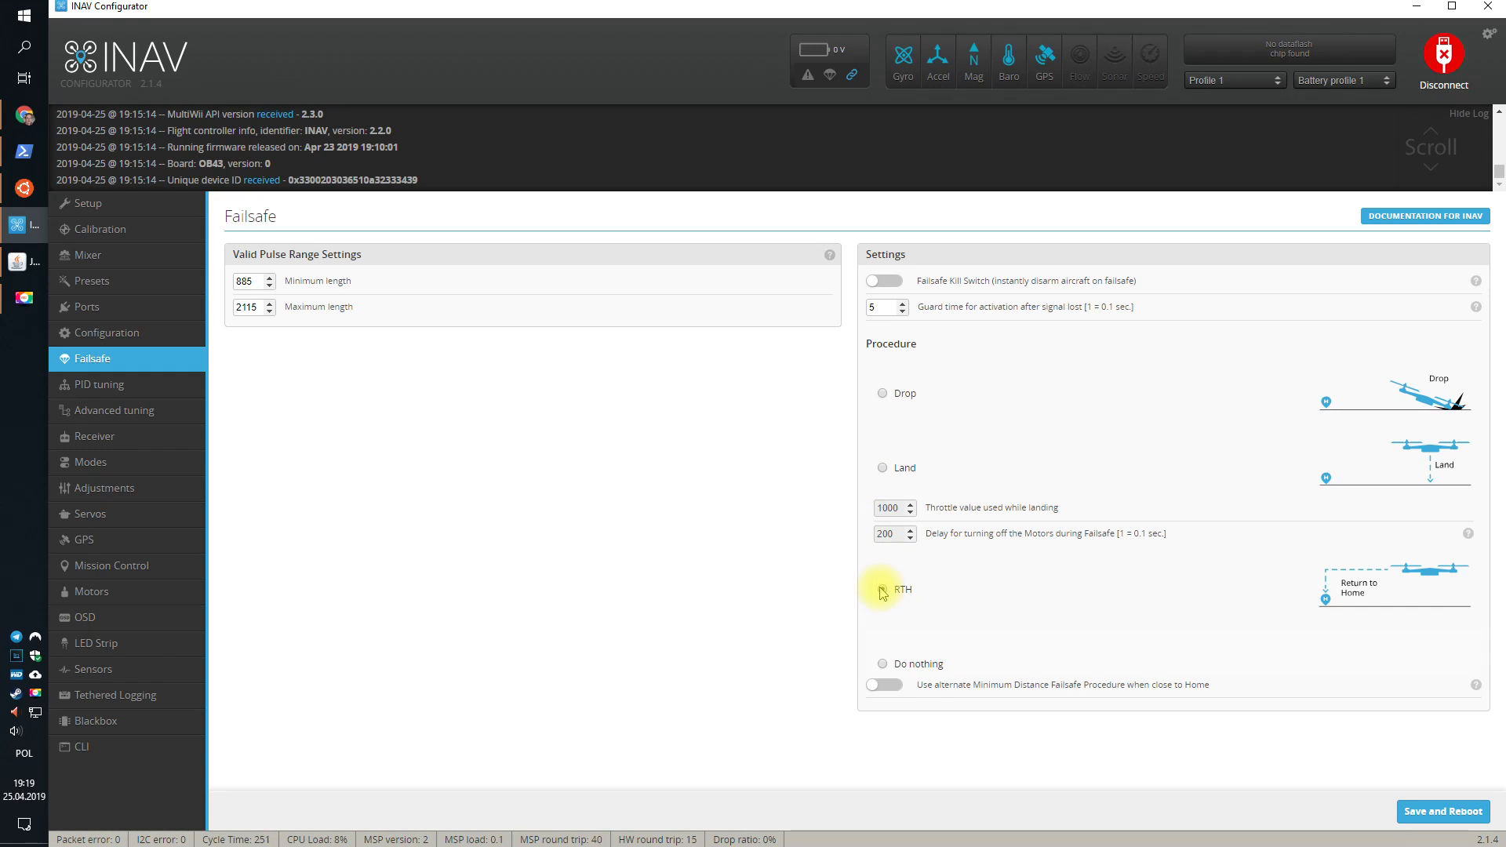
{"action": "left_click", "coordinate": [882, 588]}
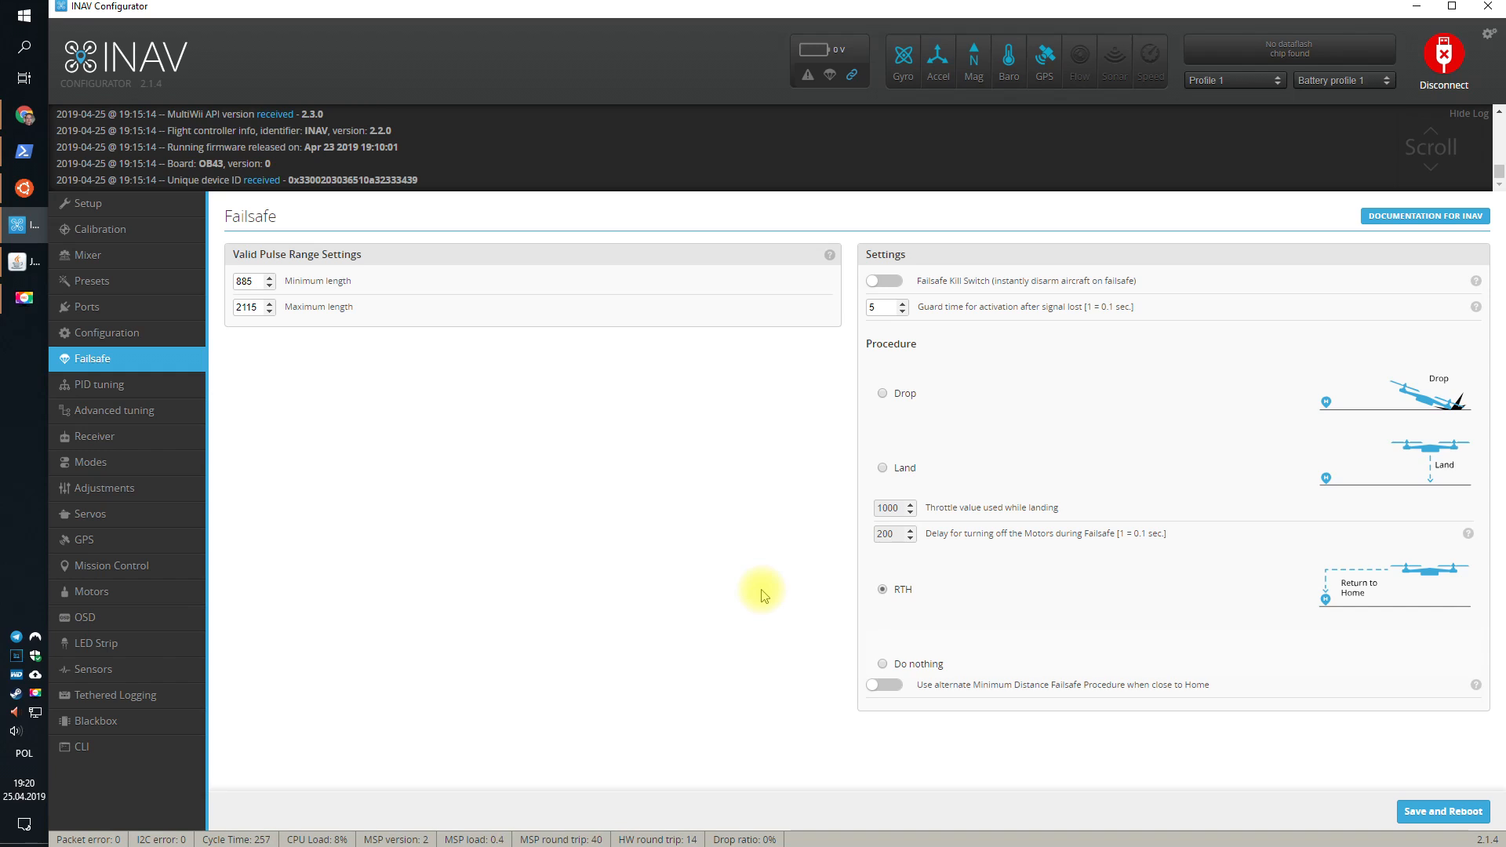
{"action": "mouse_move", "coordinate": [733, 541]}
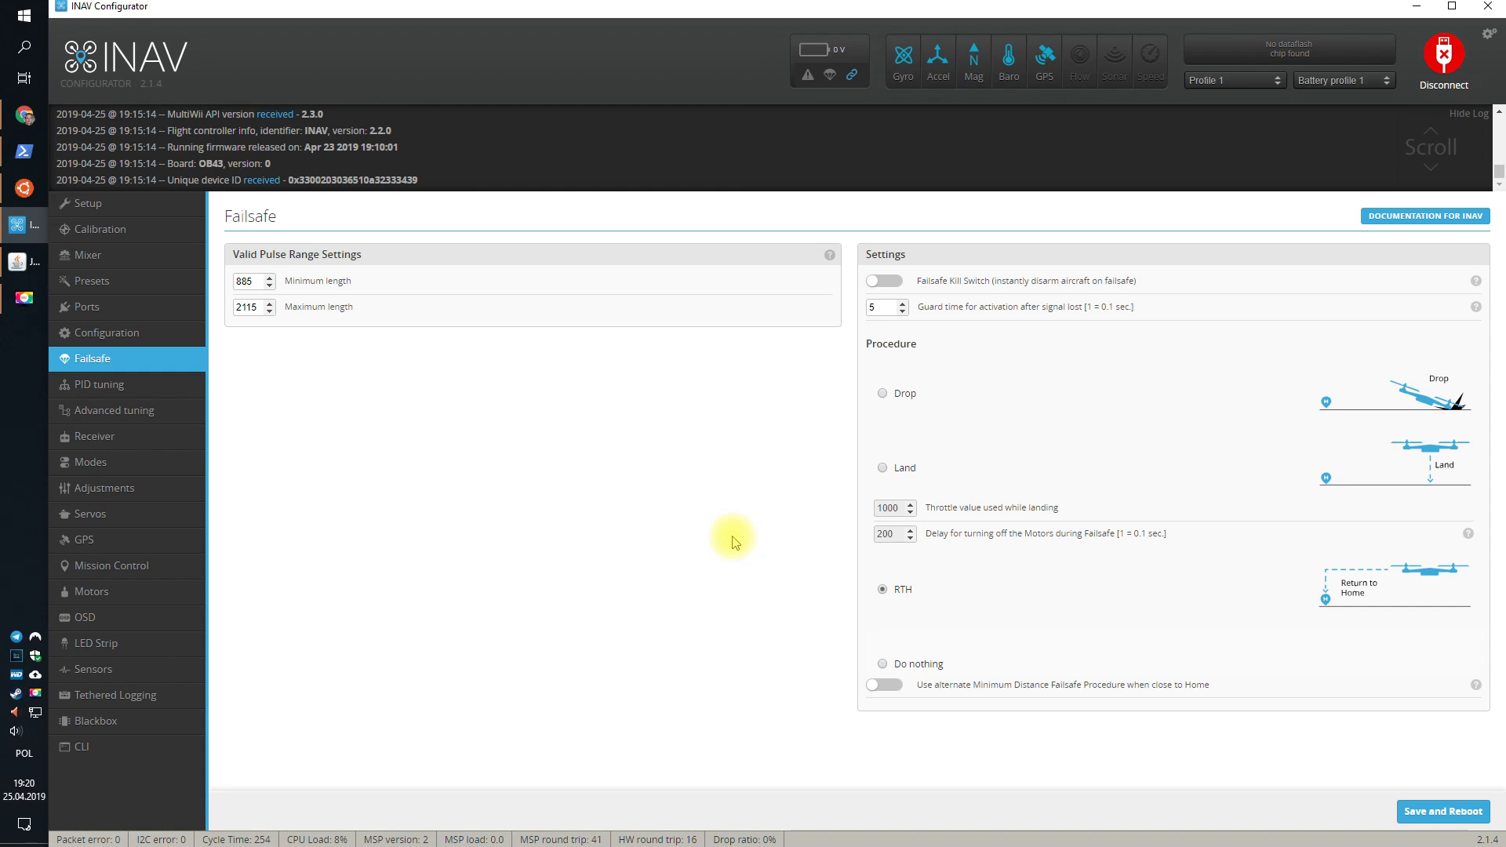
{"action": "mouse_move", "coordinate": [855, 614]}
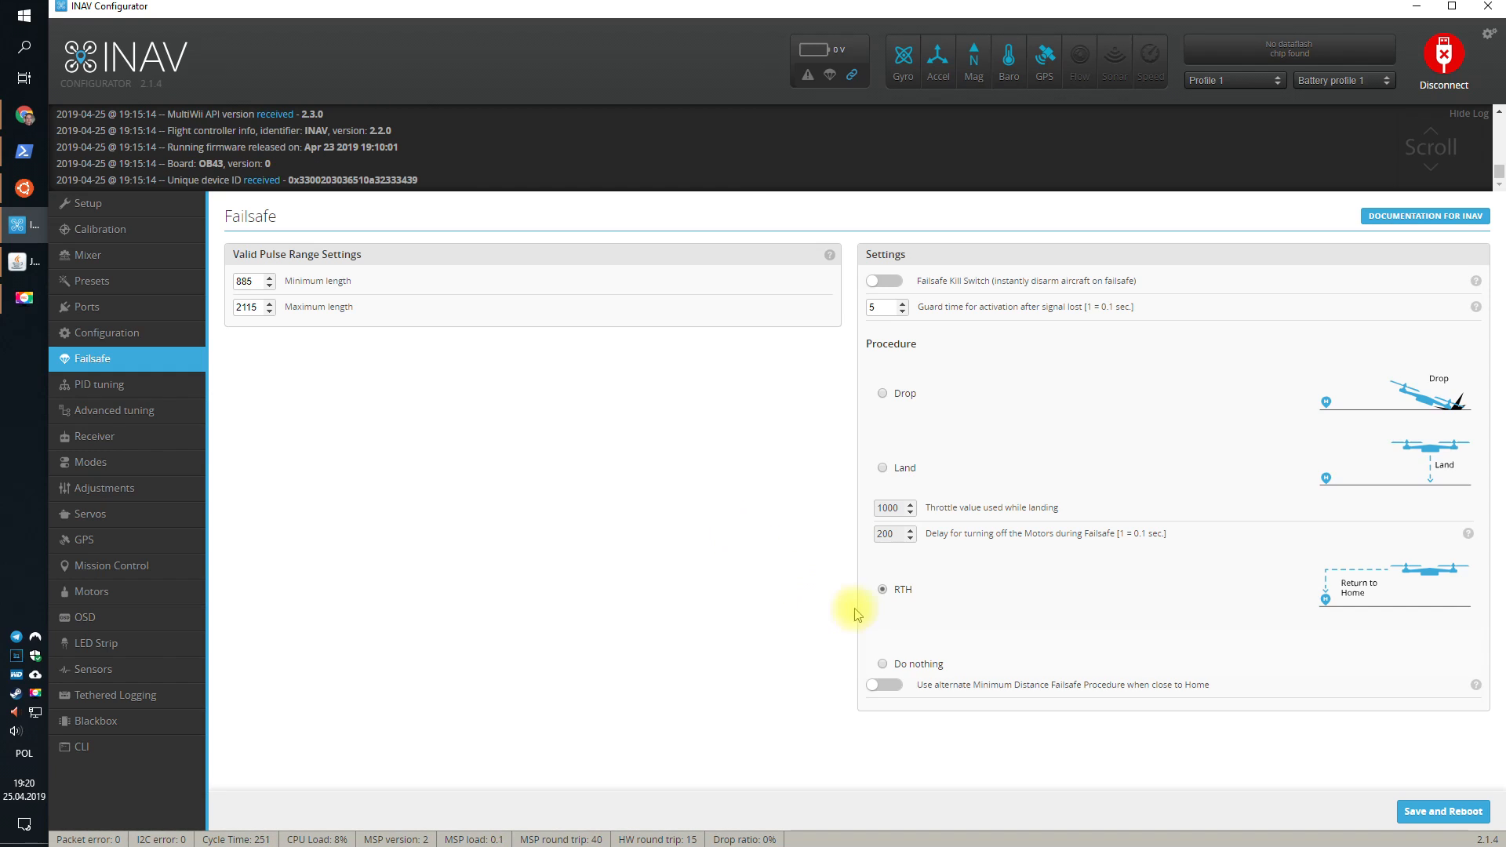
{"action": "mouse_move", "coordinate": [882, 607]}
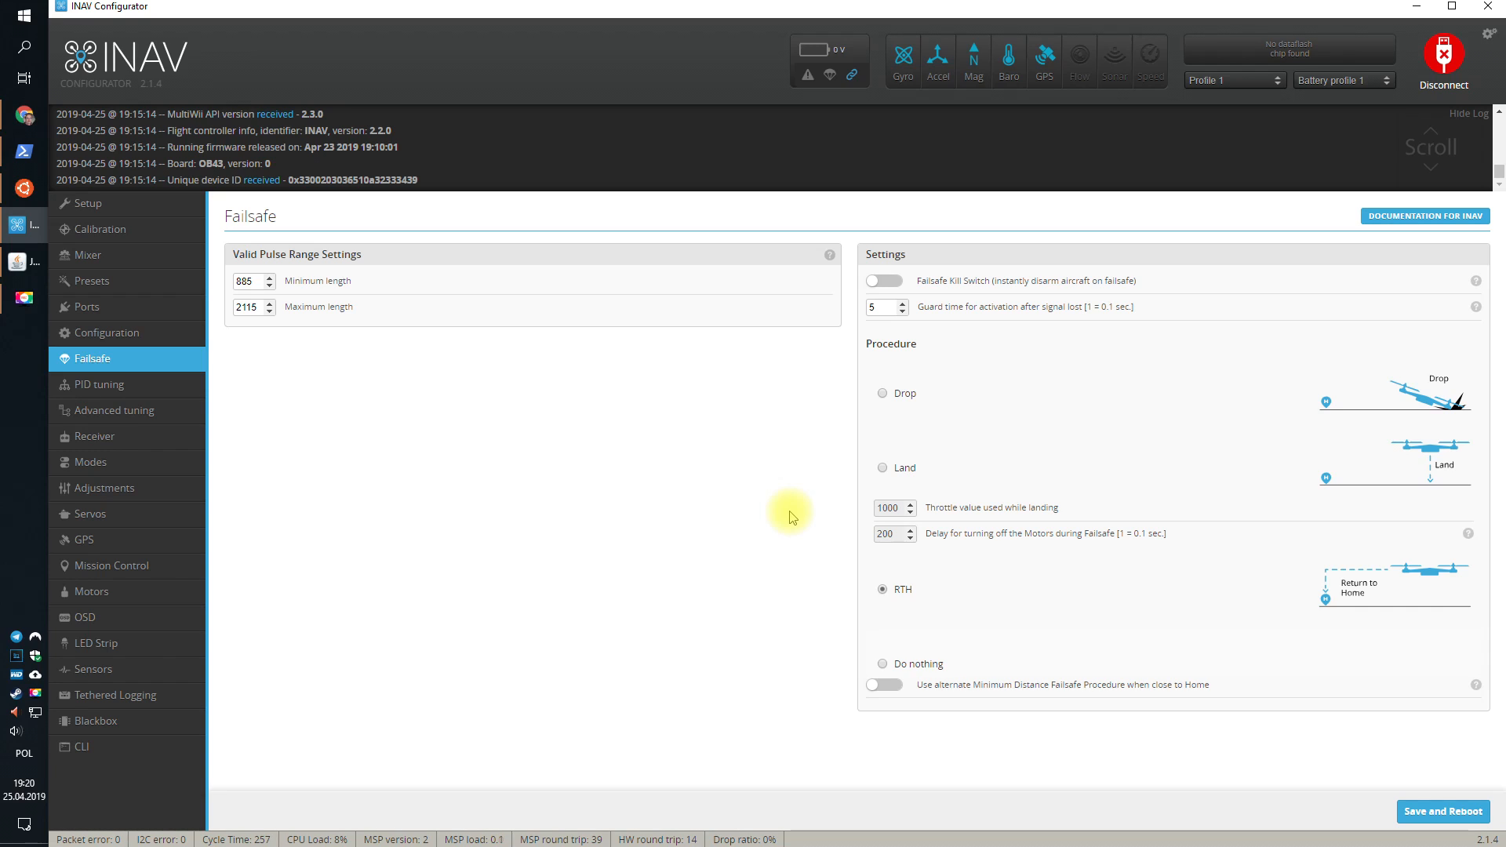
{"action": "mouse_move", "coordinate": [908, 588]}
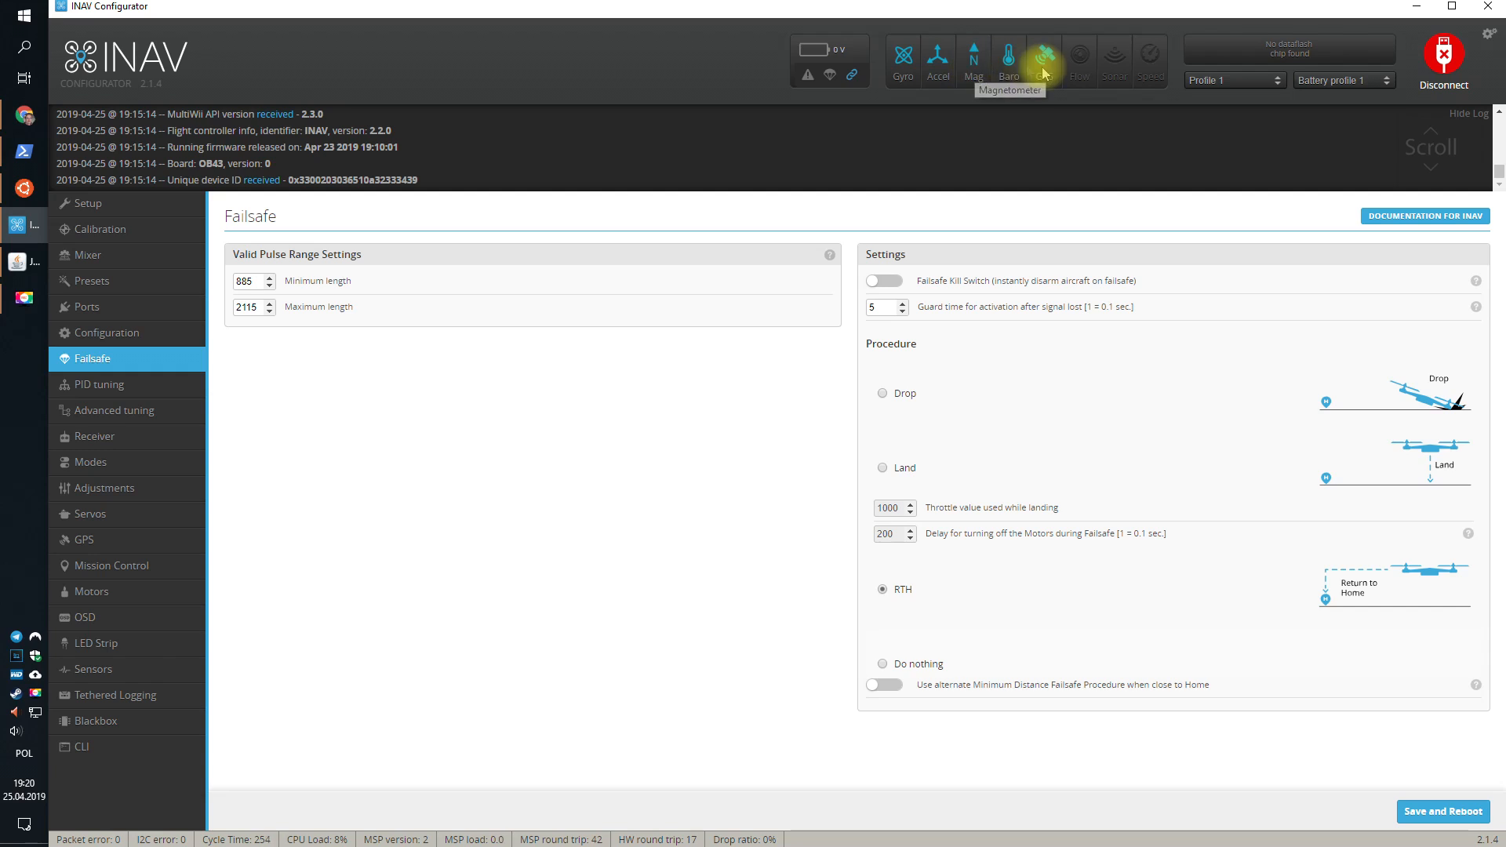
{"action": "mouse_move", "coordinate": [951, 187]}
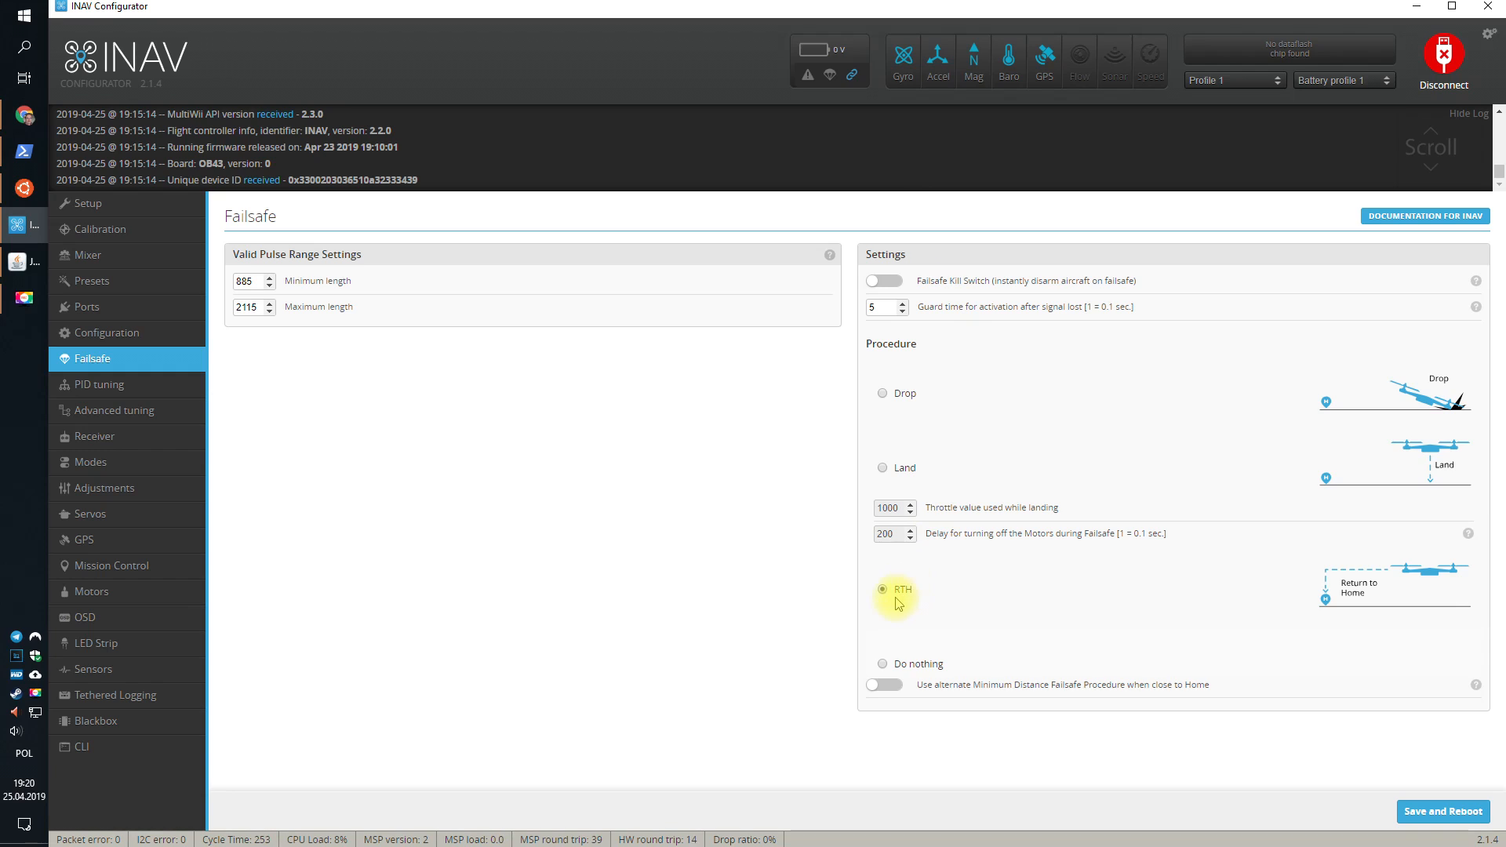
{"action": "mouse_move", "coordinate": [951, 670]}
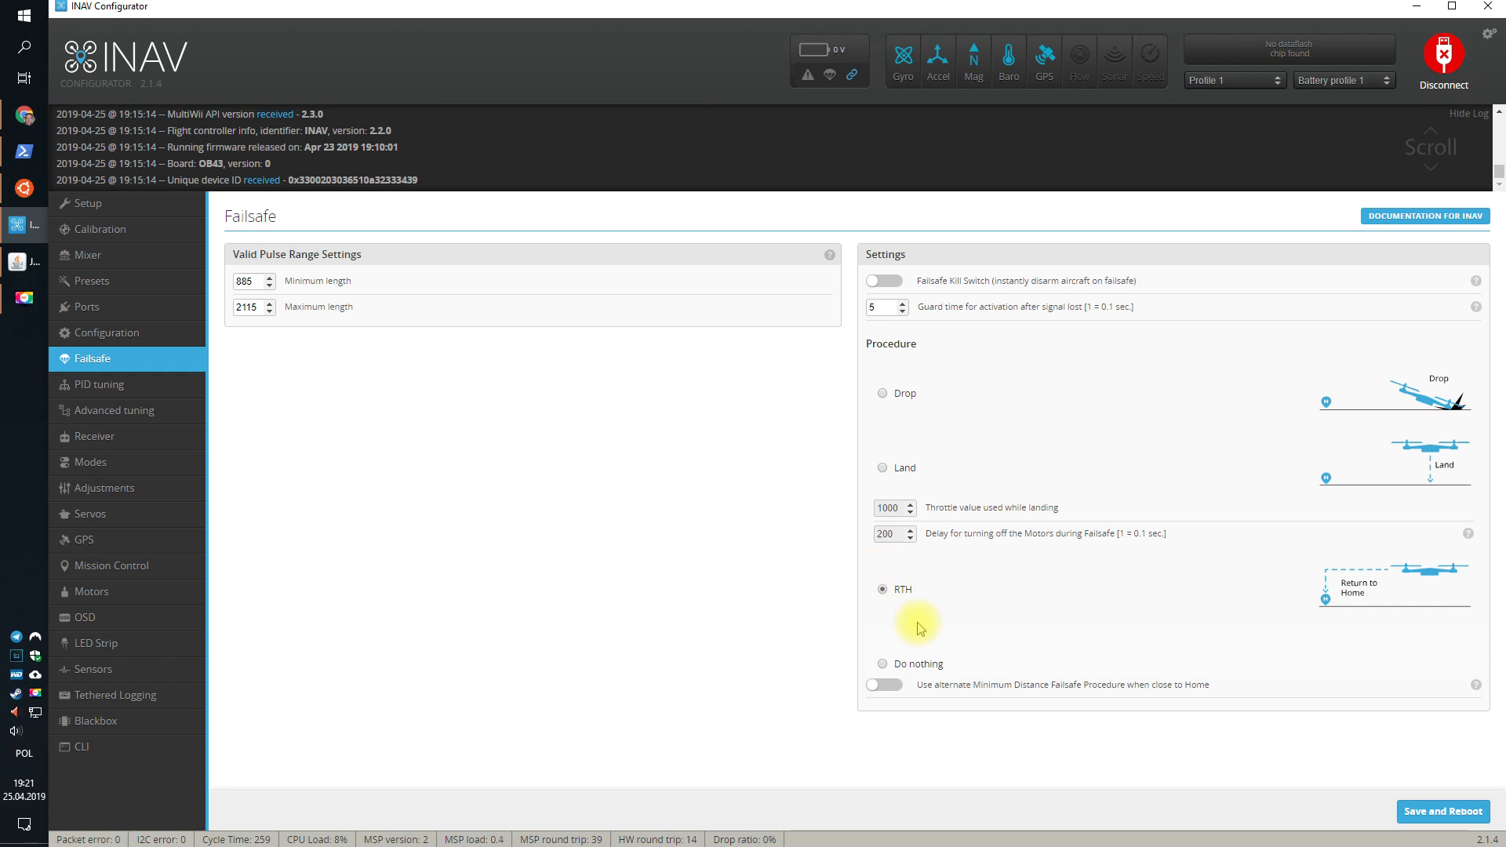
{"action": "mouse_move", "coordinate": [1009, 61]}
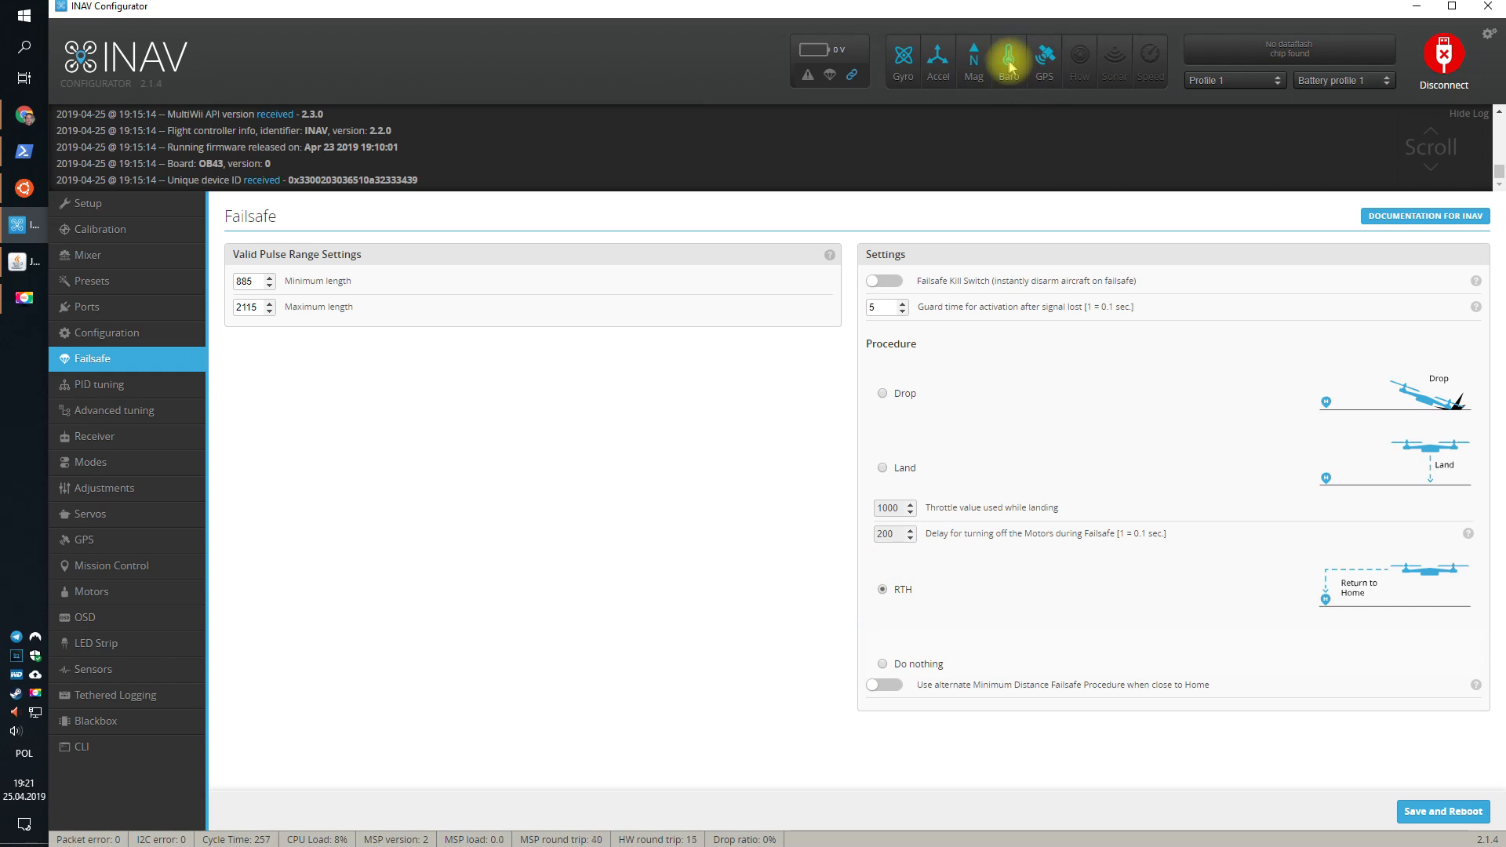
{"action": "mouse_move", "coordinate": [882, 392]}
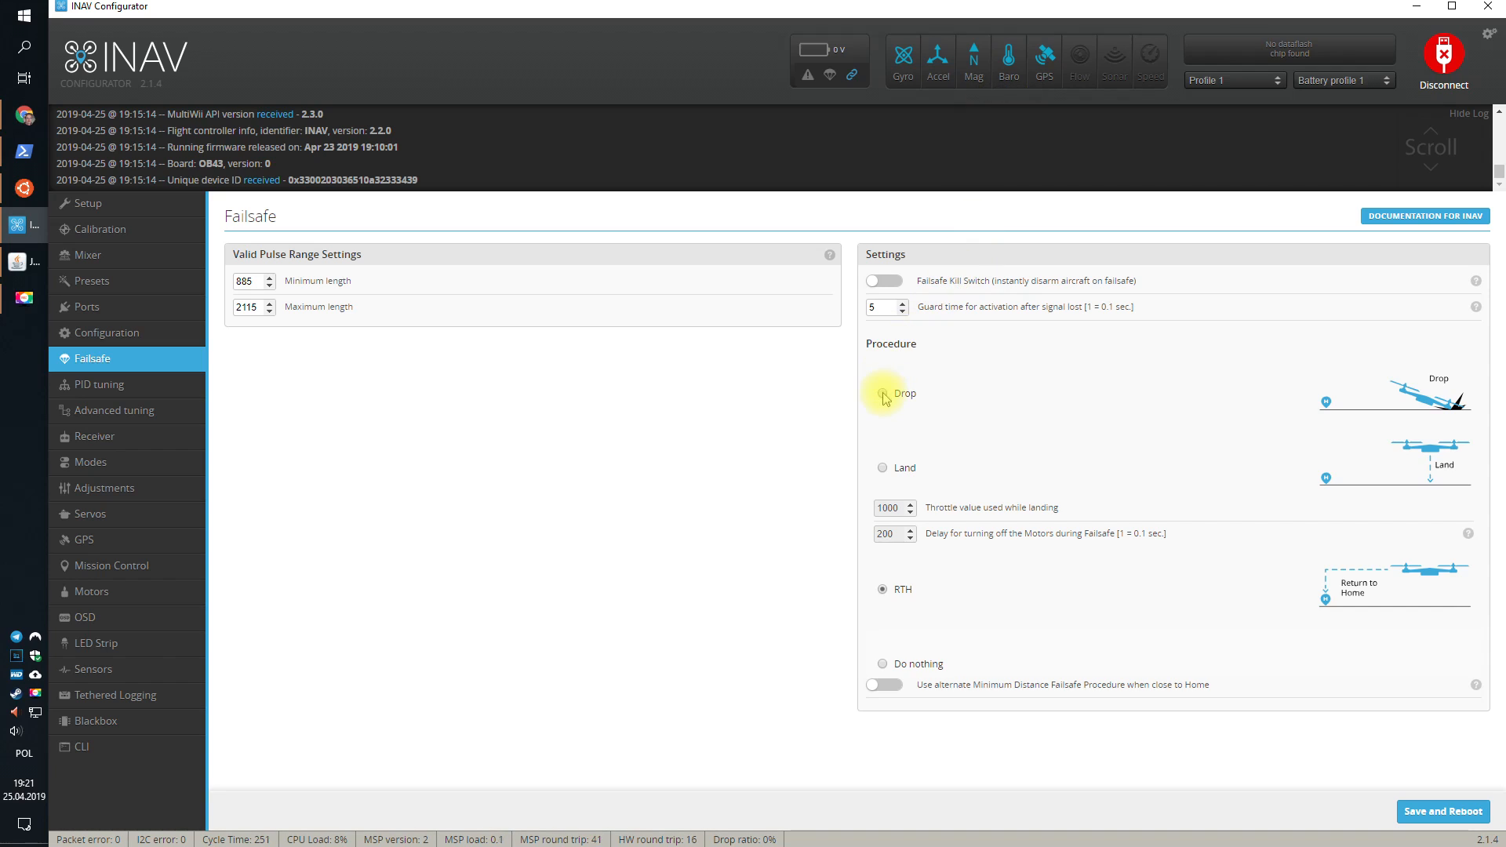
{"action": "mouse_move", "coordinate": [1129, 23]}
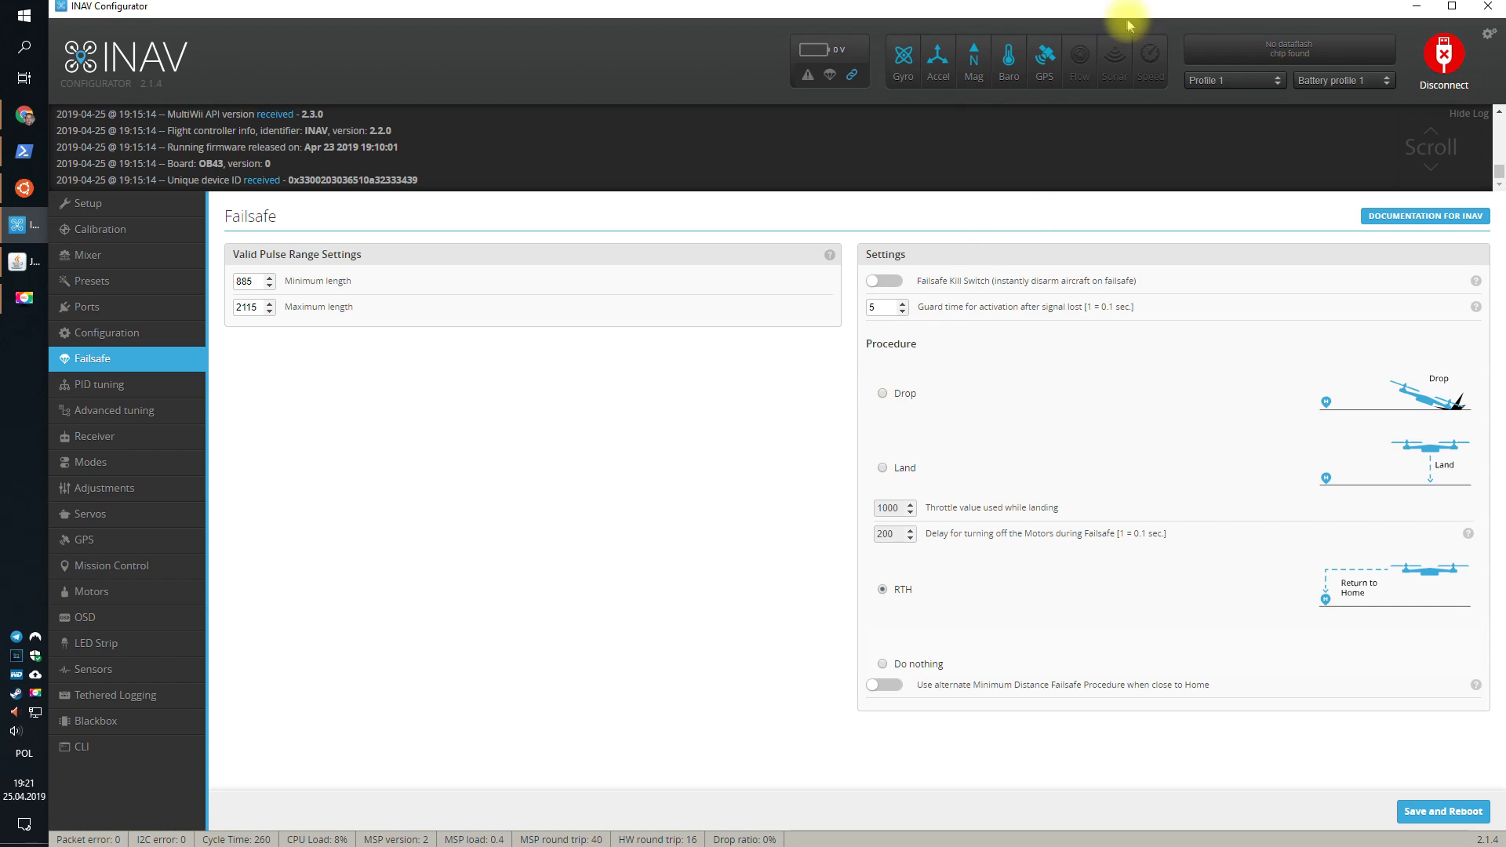
{"action": "mouse_move", "coordinate": [1009, 51]}
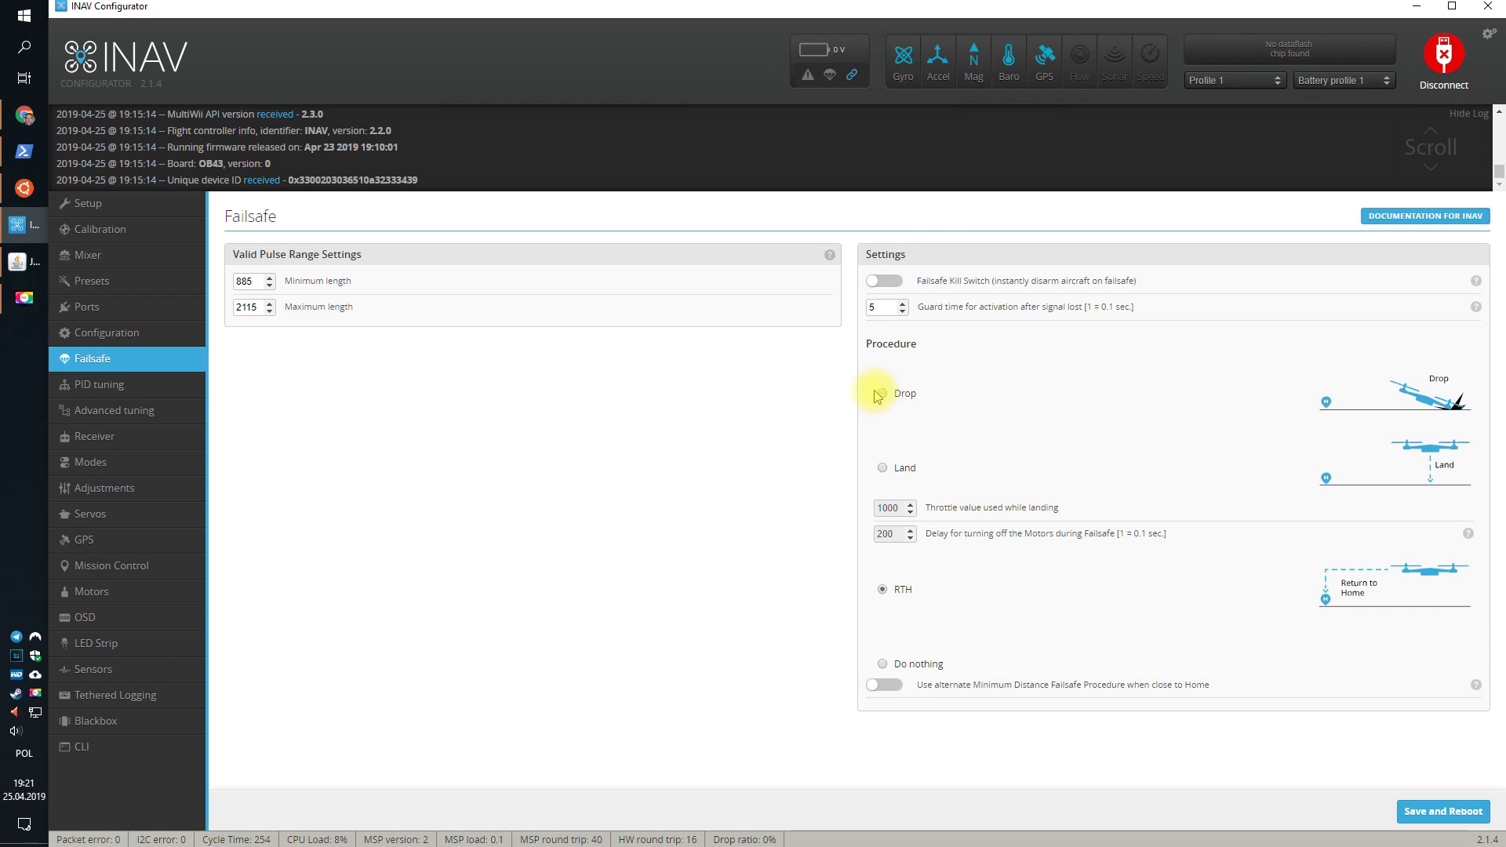
{"action": "left_click", "coordinate": [882, 392]}
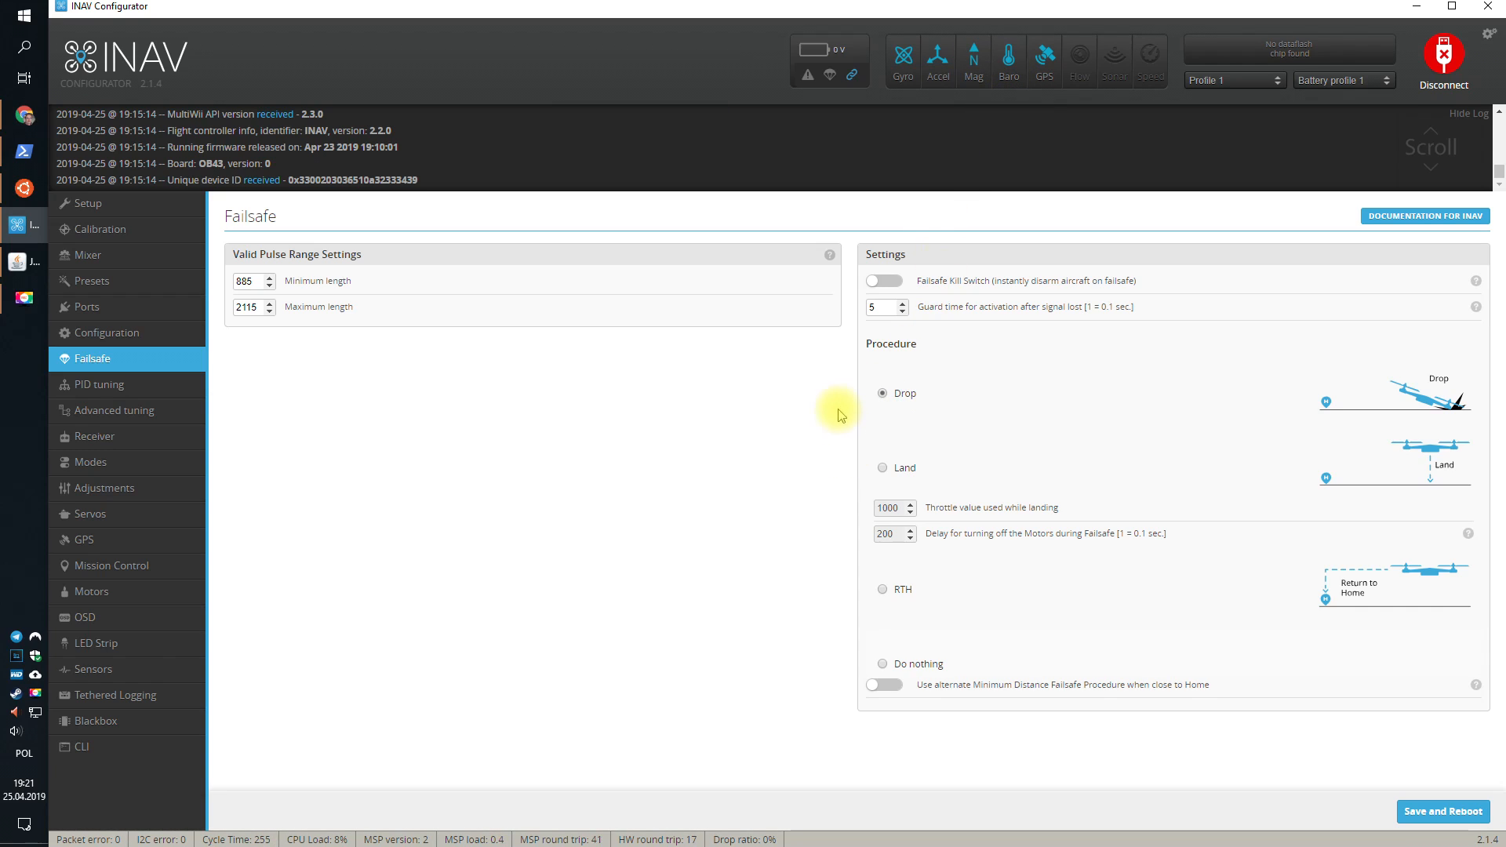
{"action": "mouse_move", "coordinate": [814, 568]}
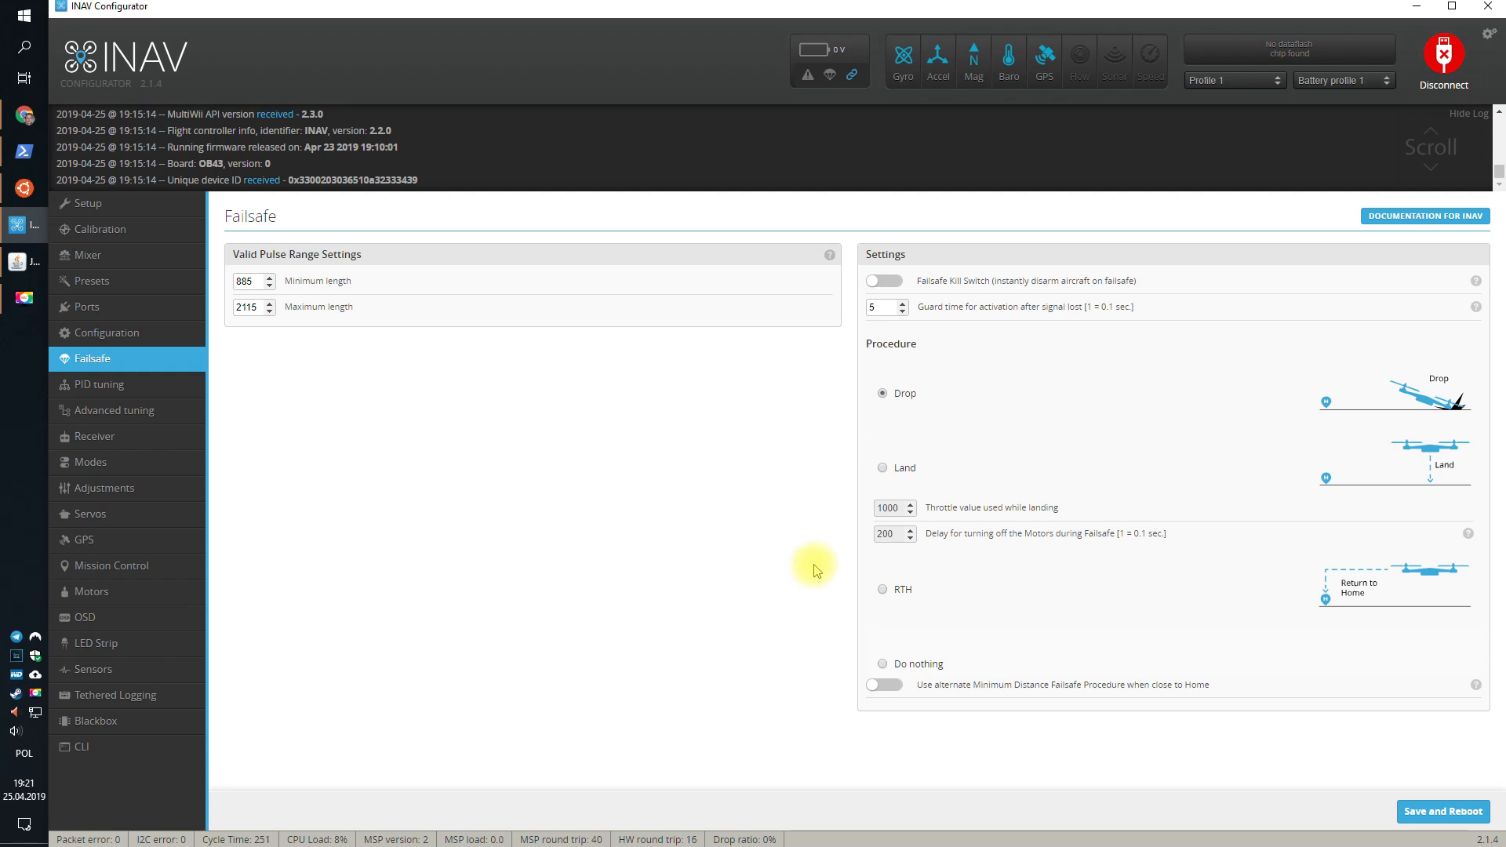
{"action": "left_click", "coordinate": [882, 588]}
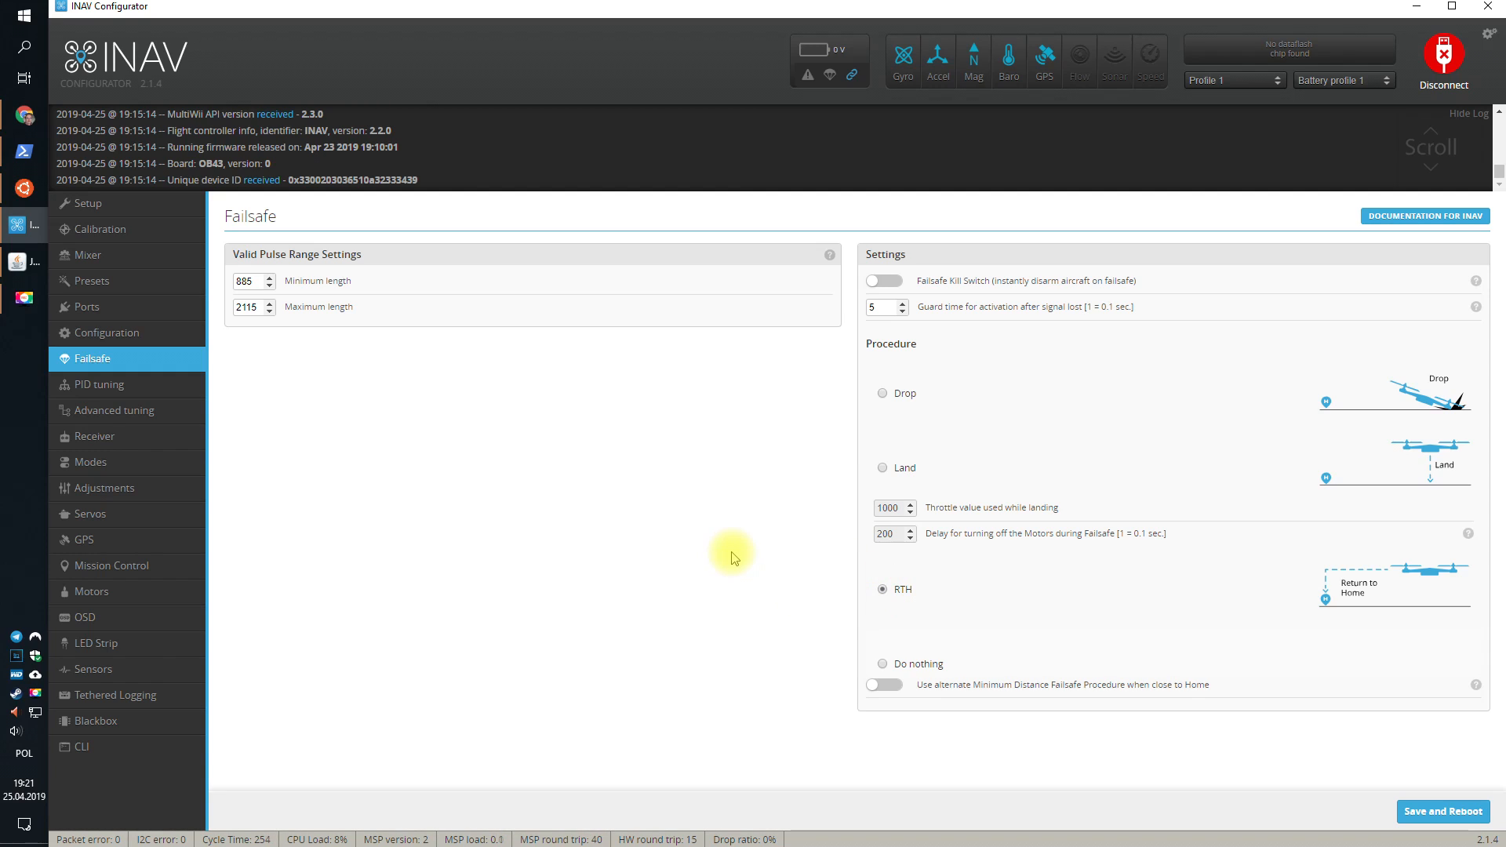